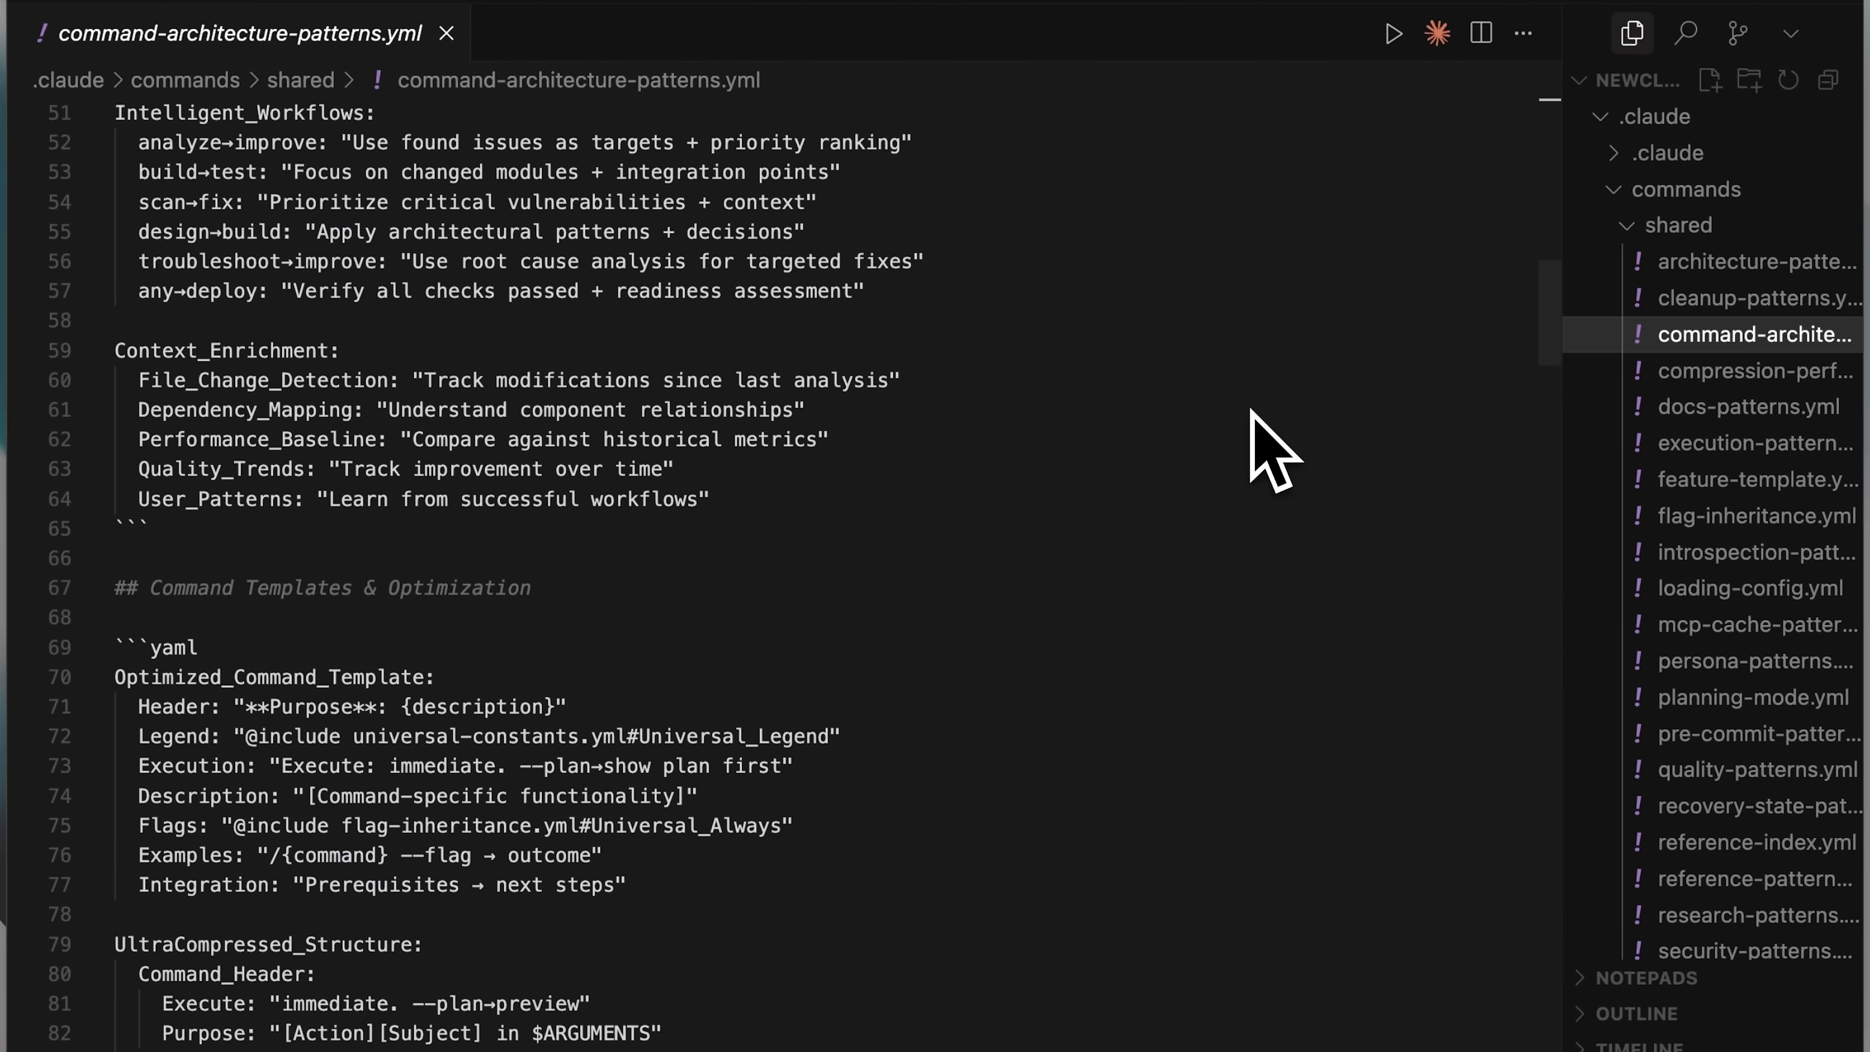
Browse the Claude Code hooks getting-started docs explaining hooks as shell commands
scroll(down, 3)
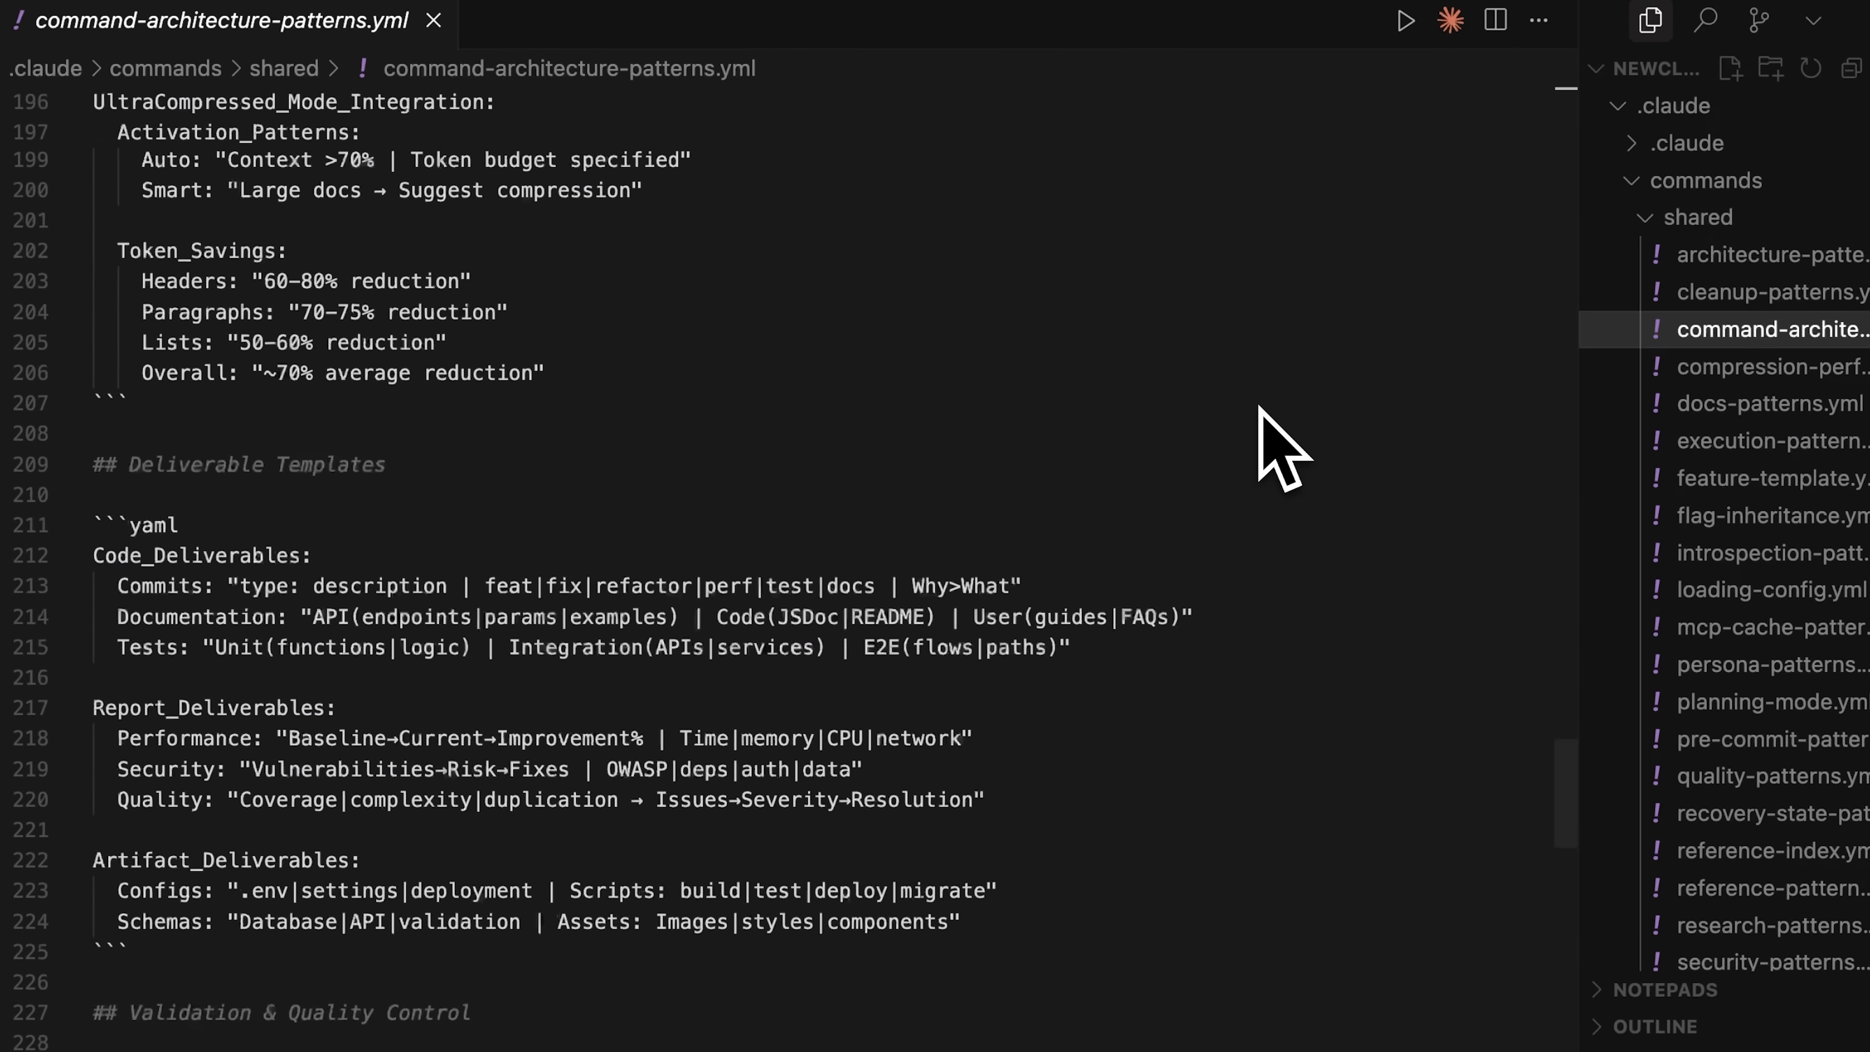
scroll(up, 3)
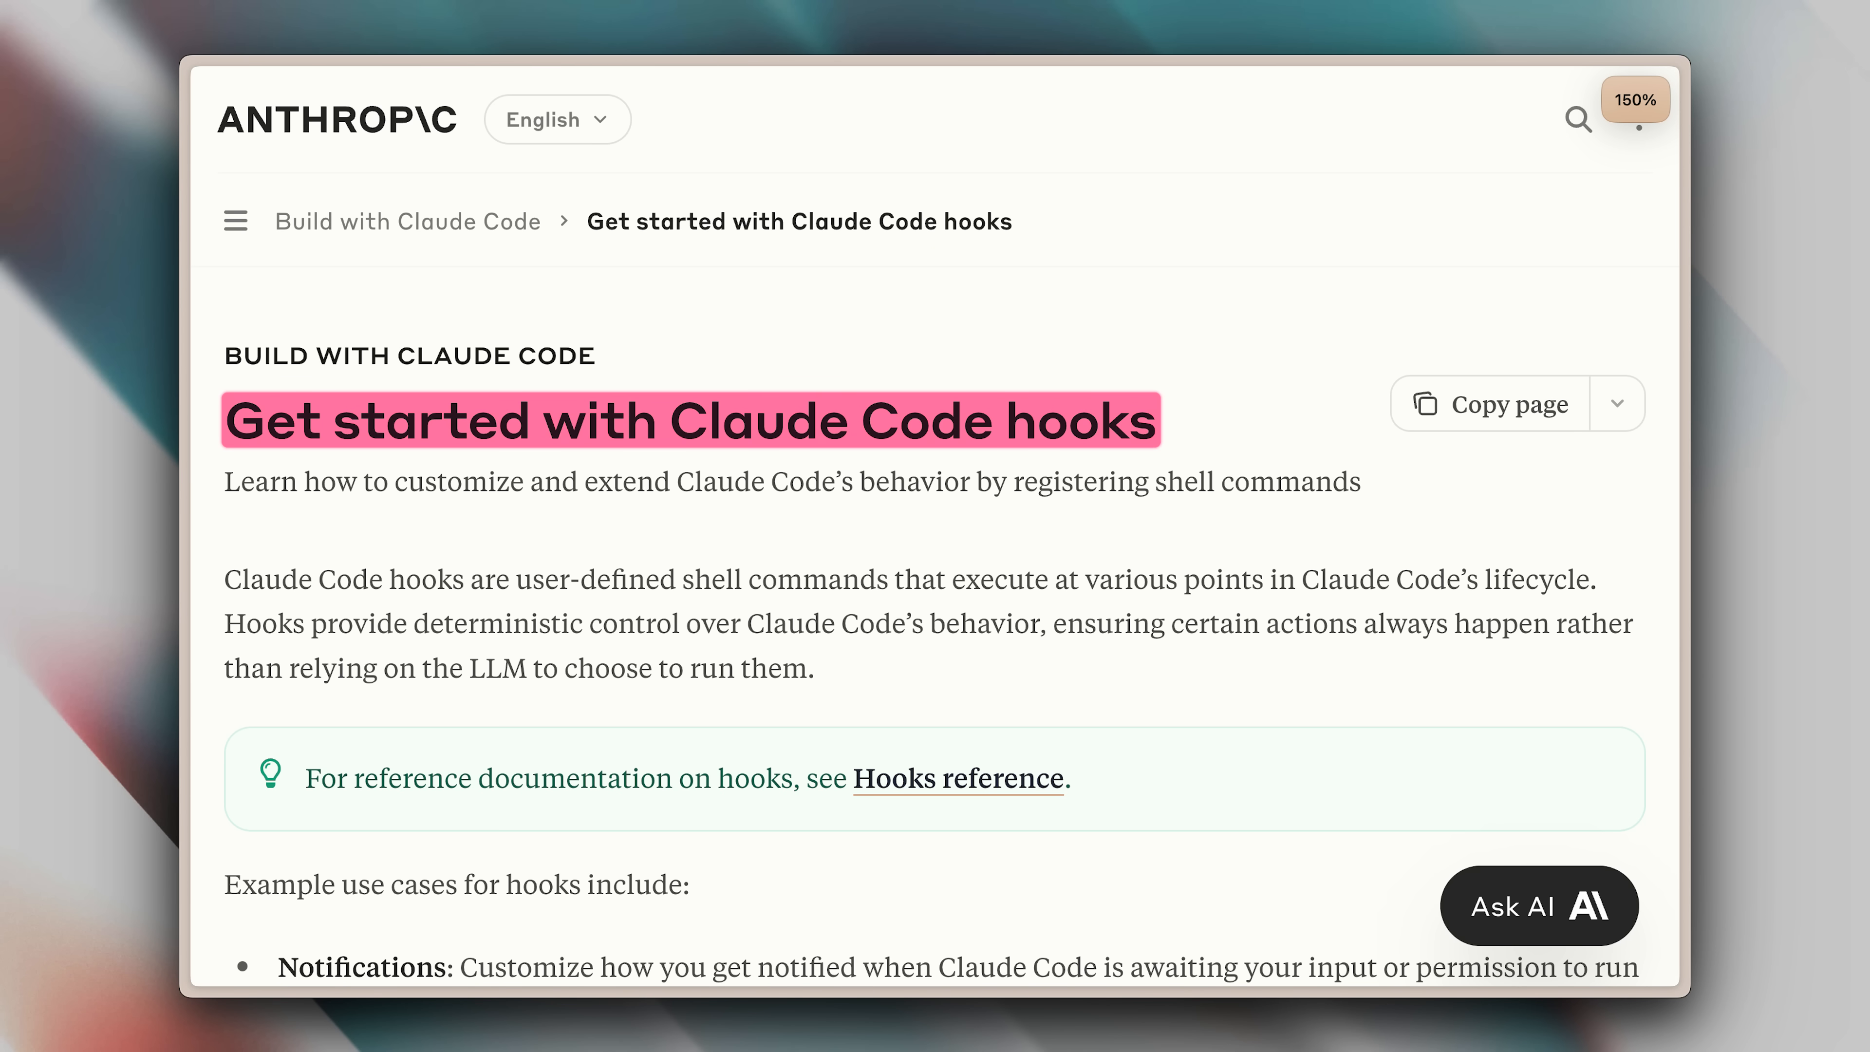
click(957, 777)
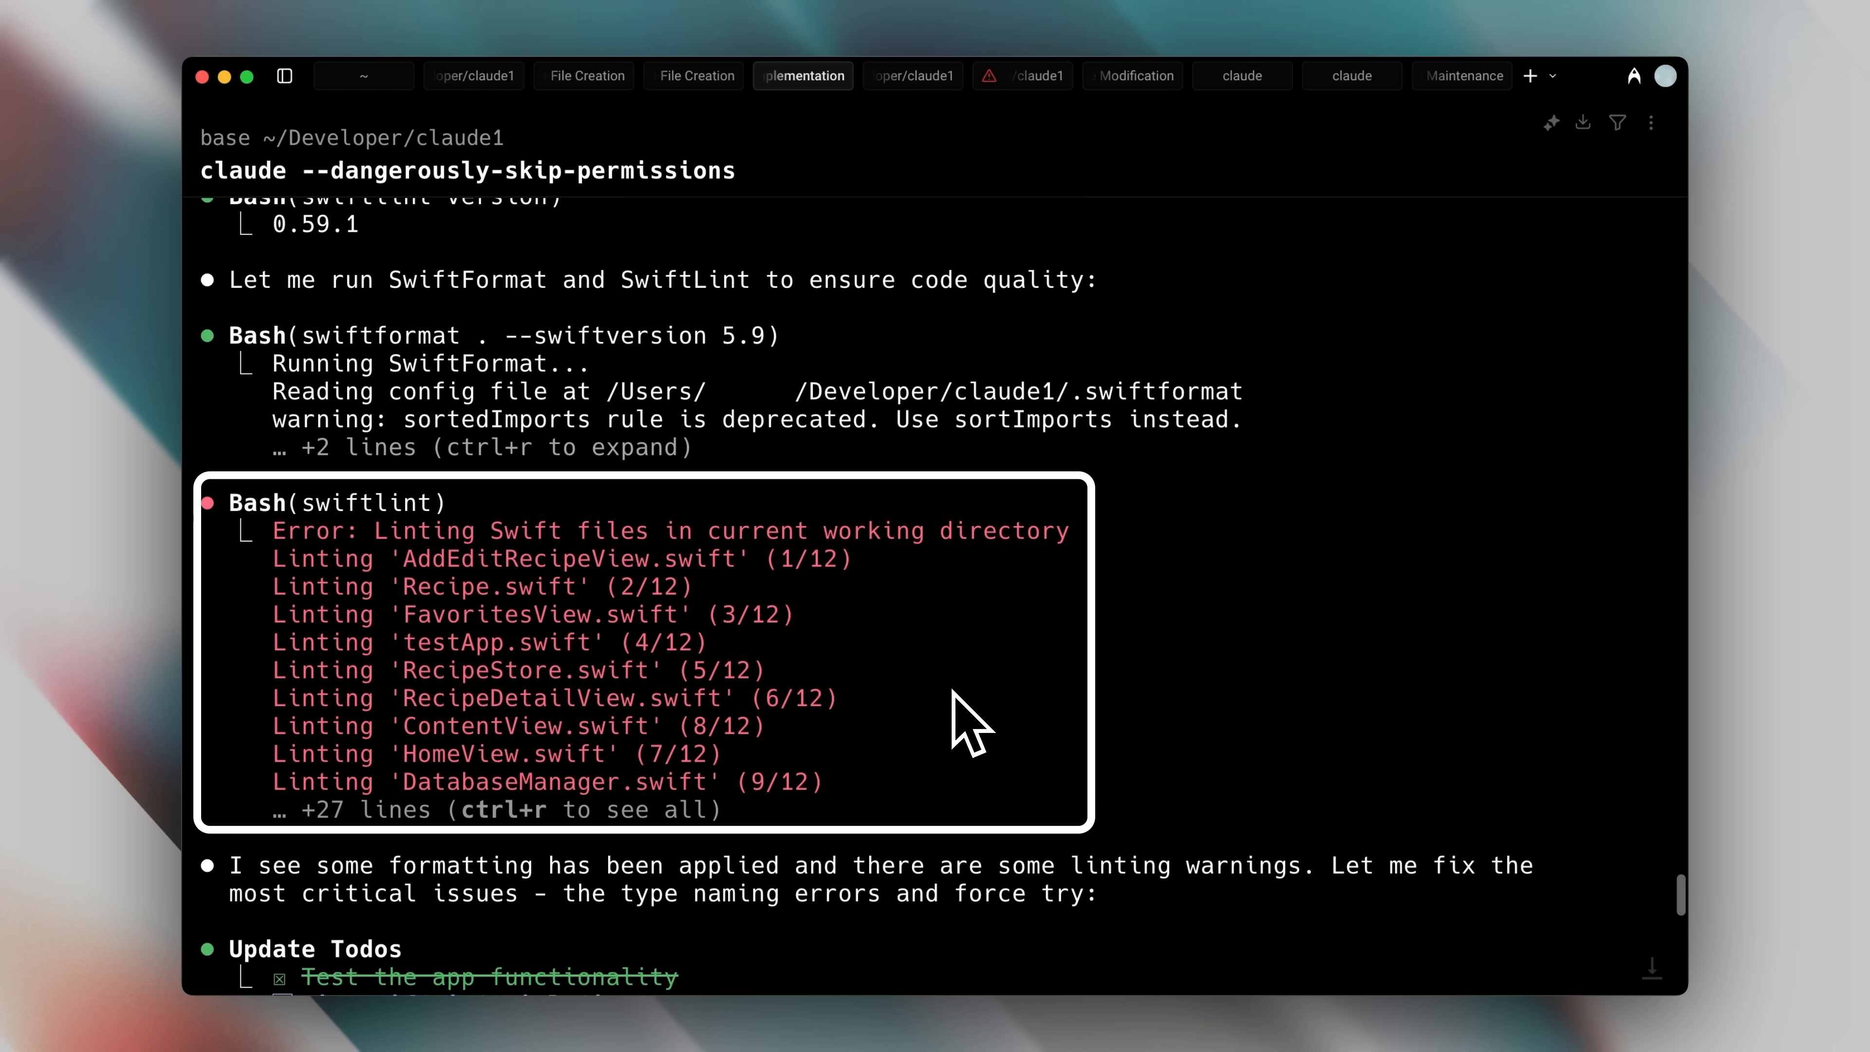
mouse_move(1445, 988)
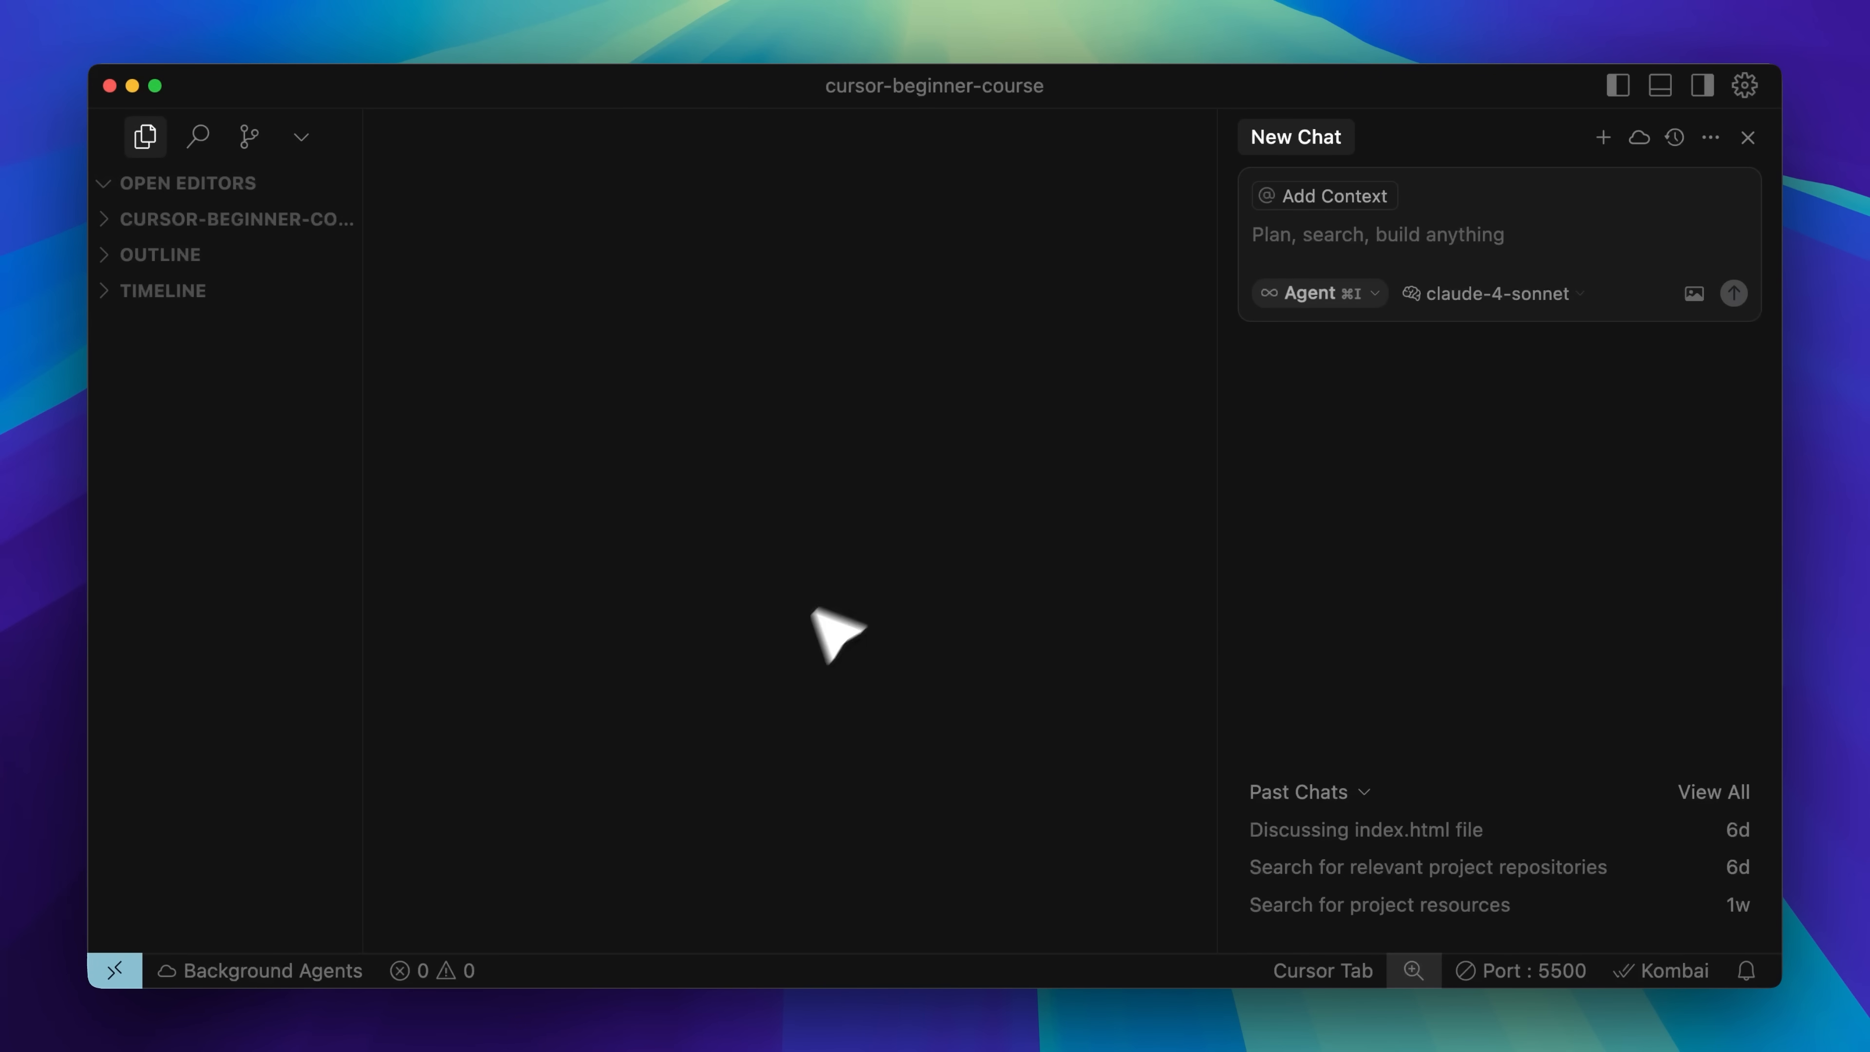
mouse_move(808, 596)
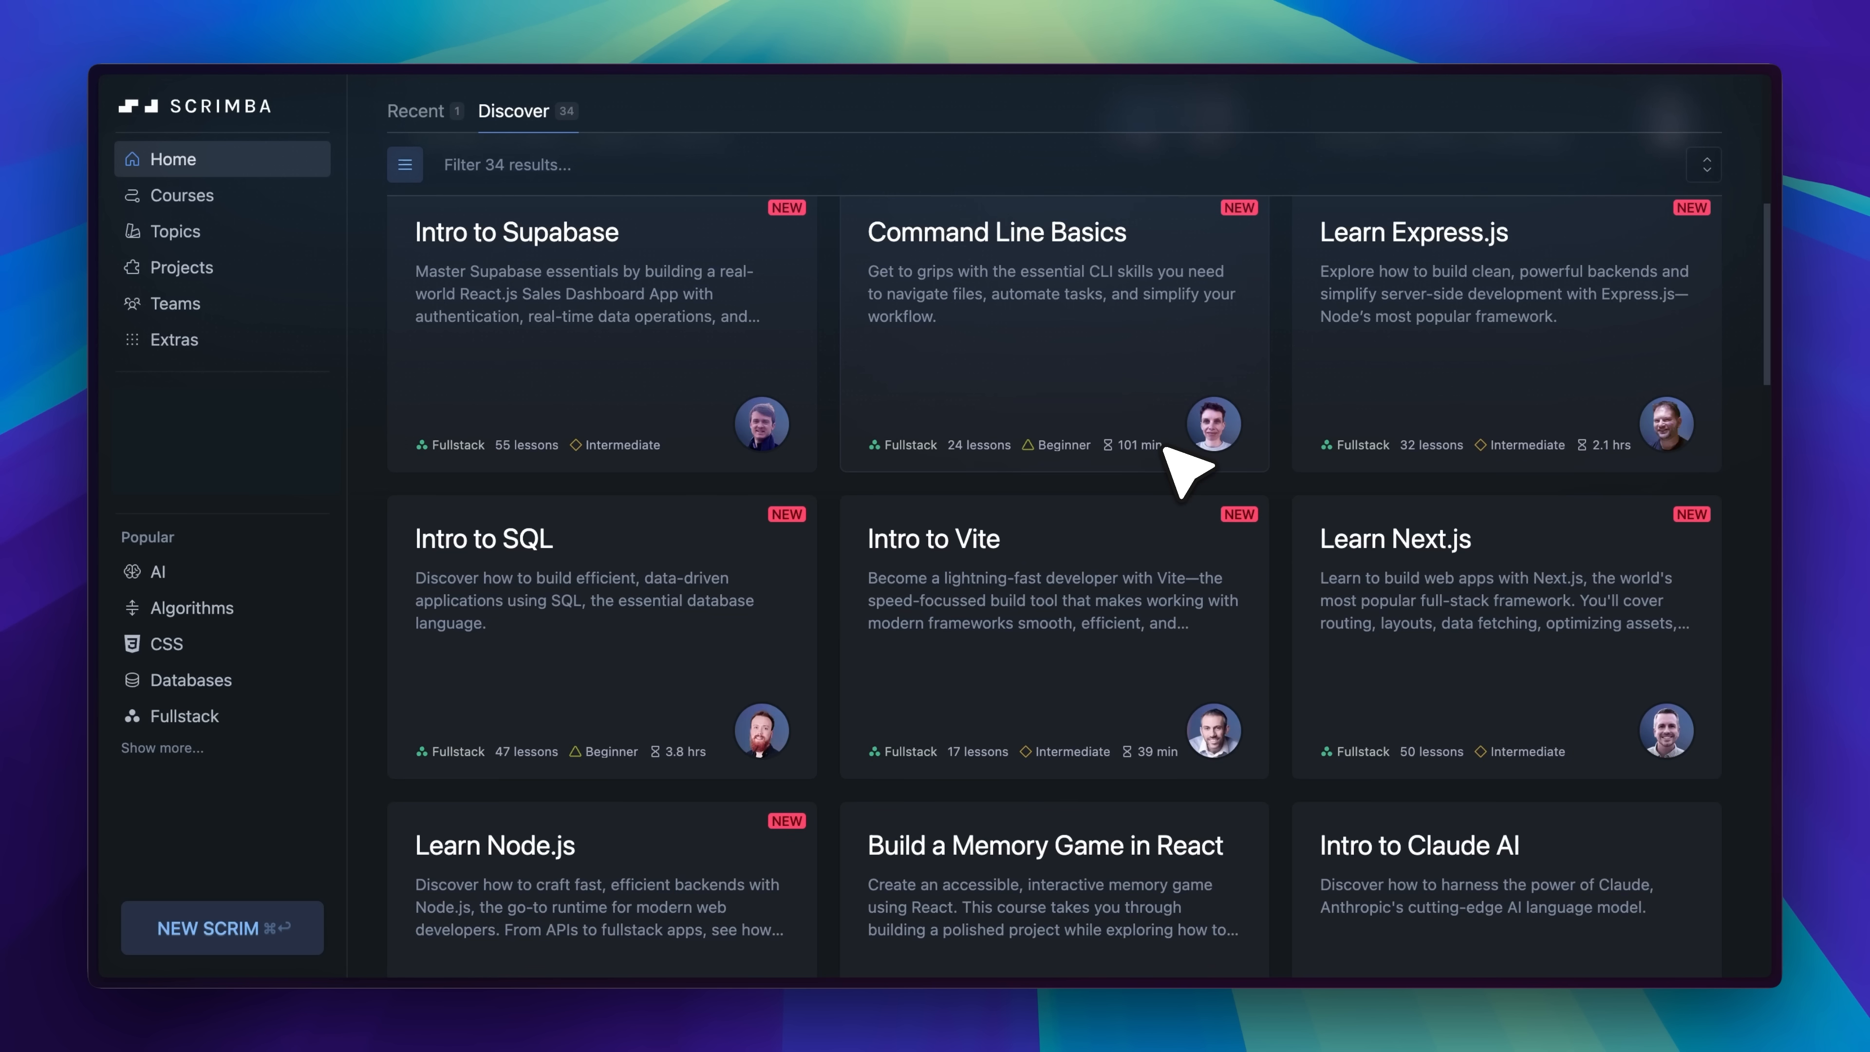
Switch Scrimba to the Recent tab listing The AI Engineer Path
scroll(down, 3)
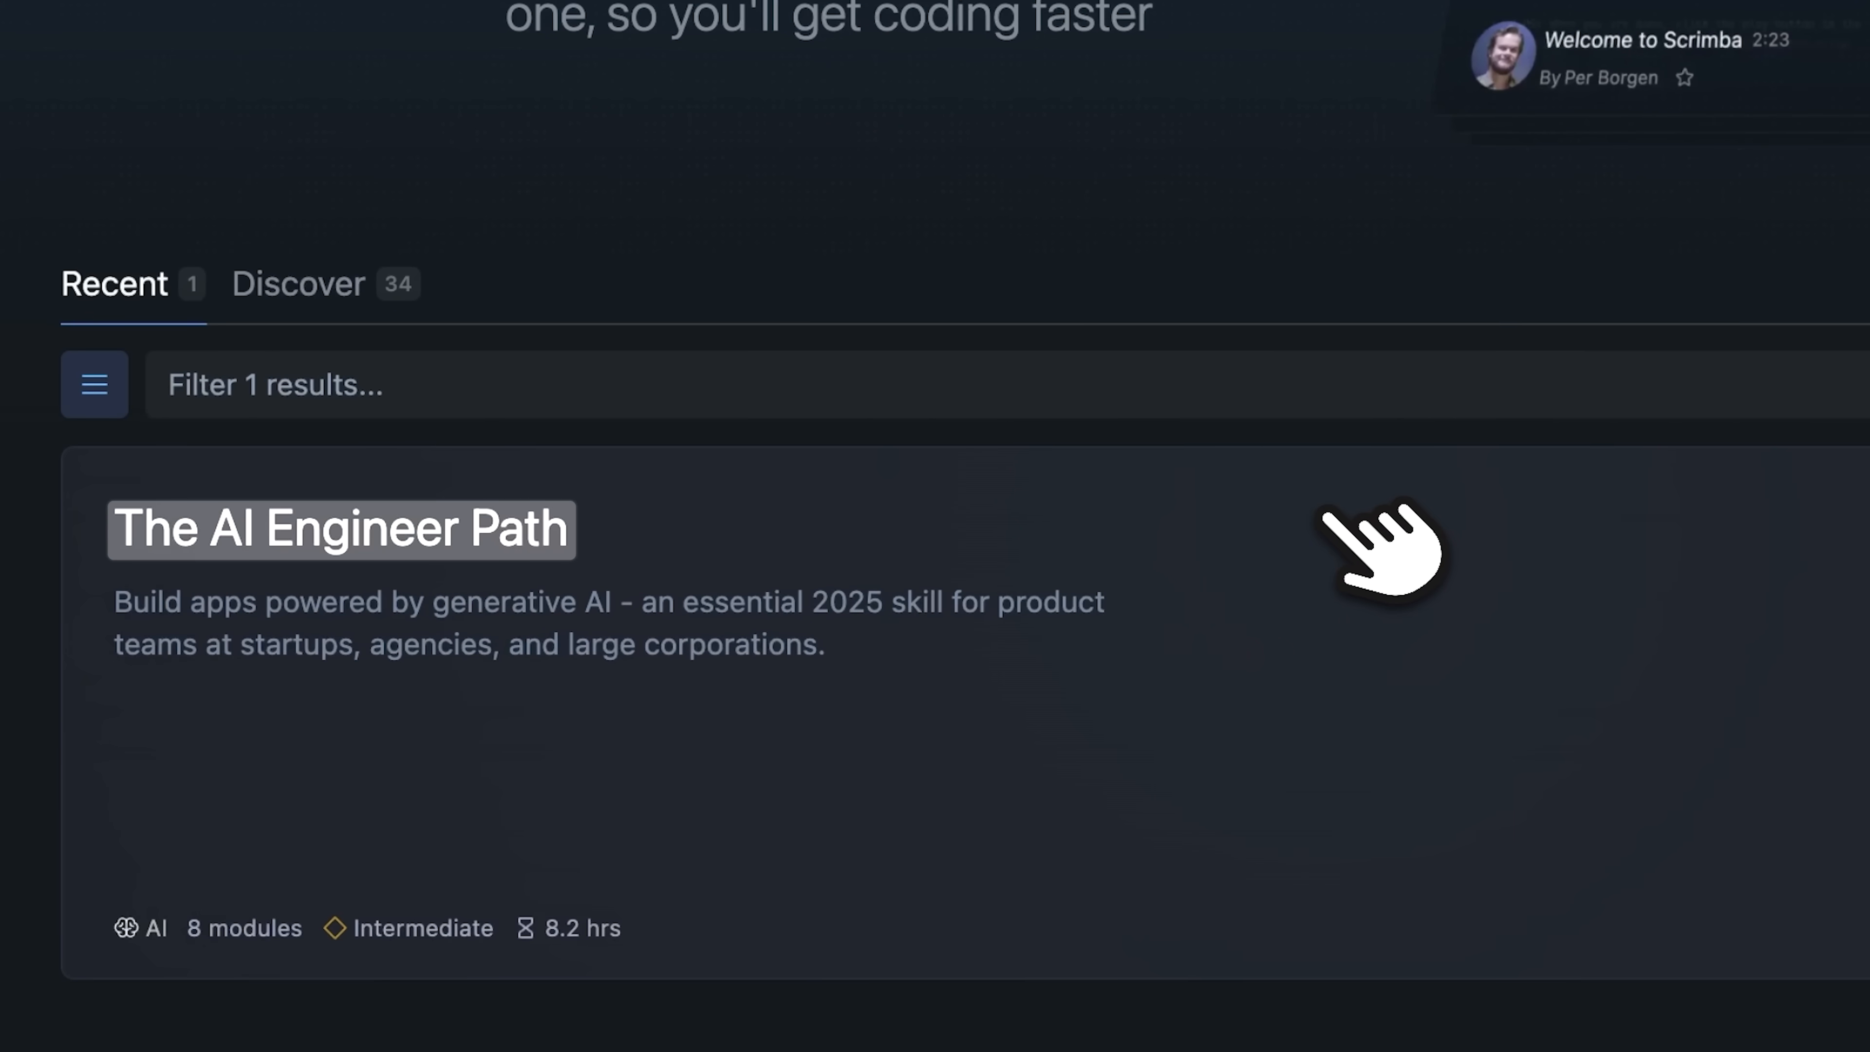
click(339, 528)
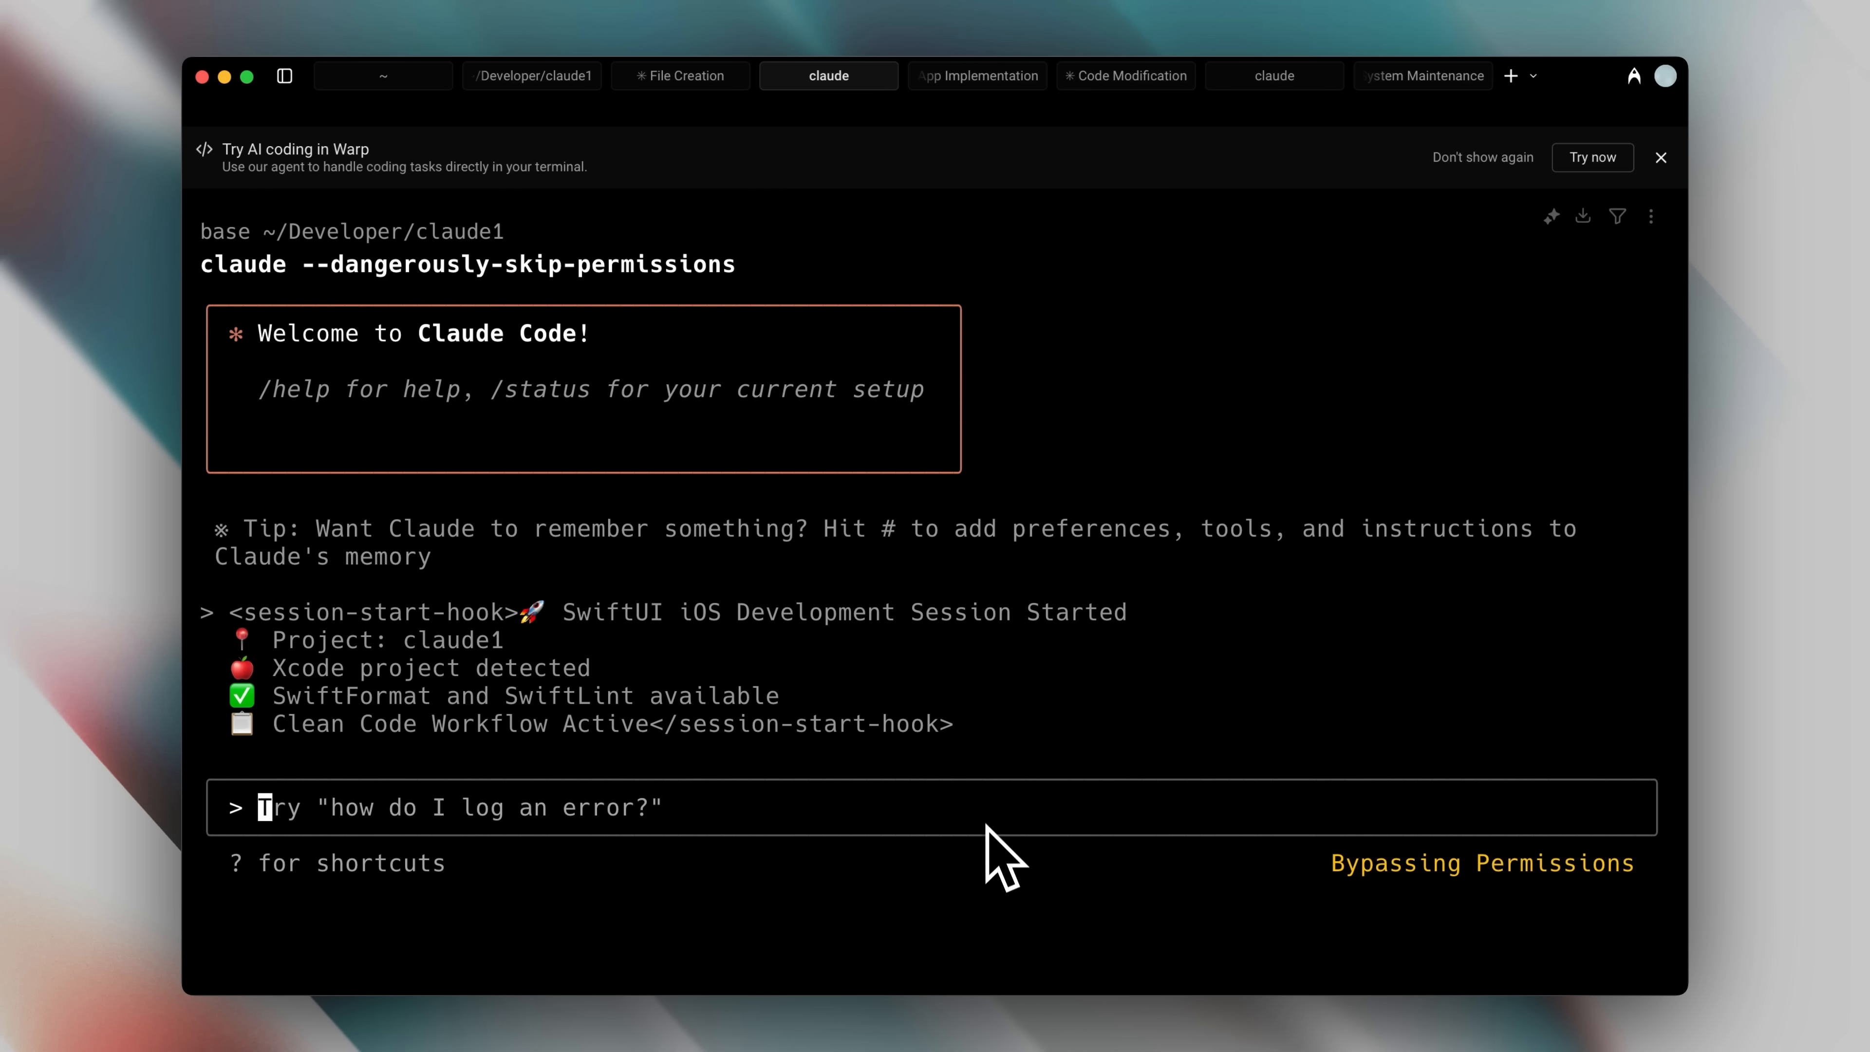
Start a Claude Code prompt with 'Create a hello' after the session-start hook message
text(Create a hello)
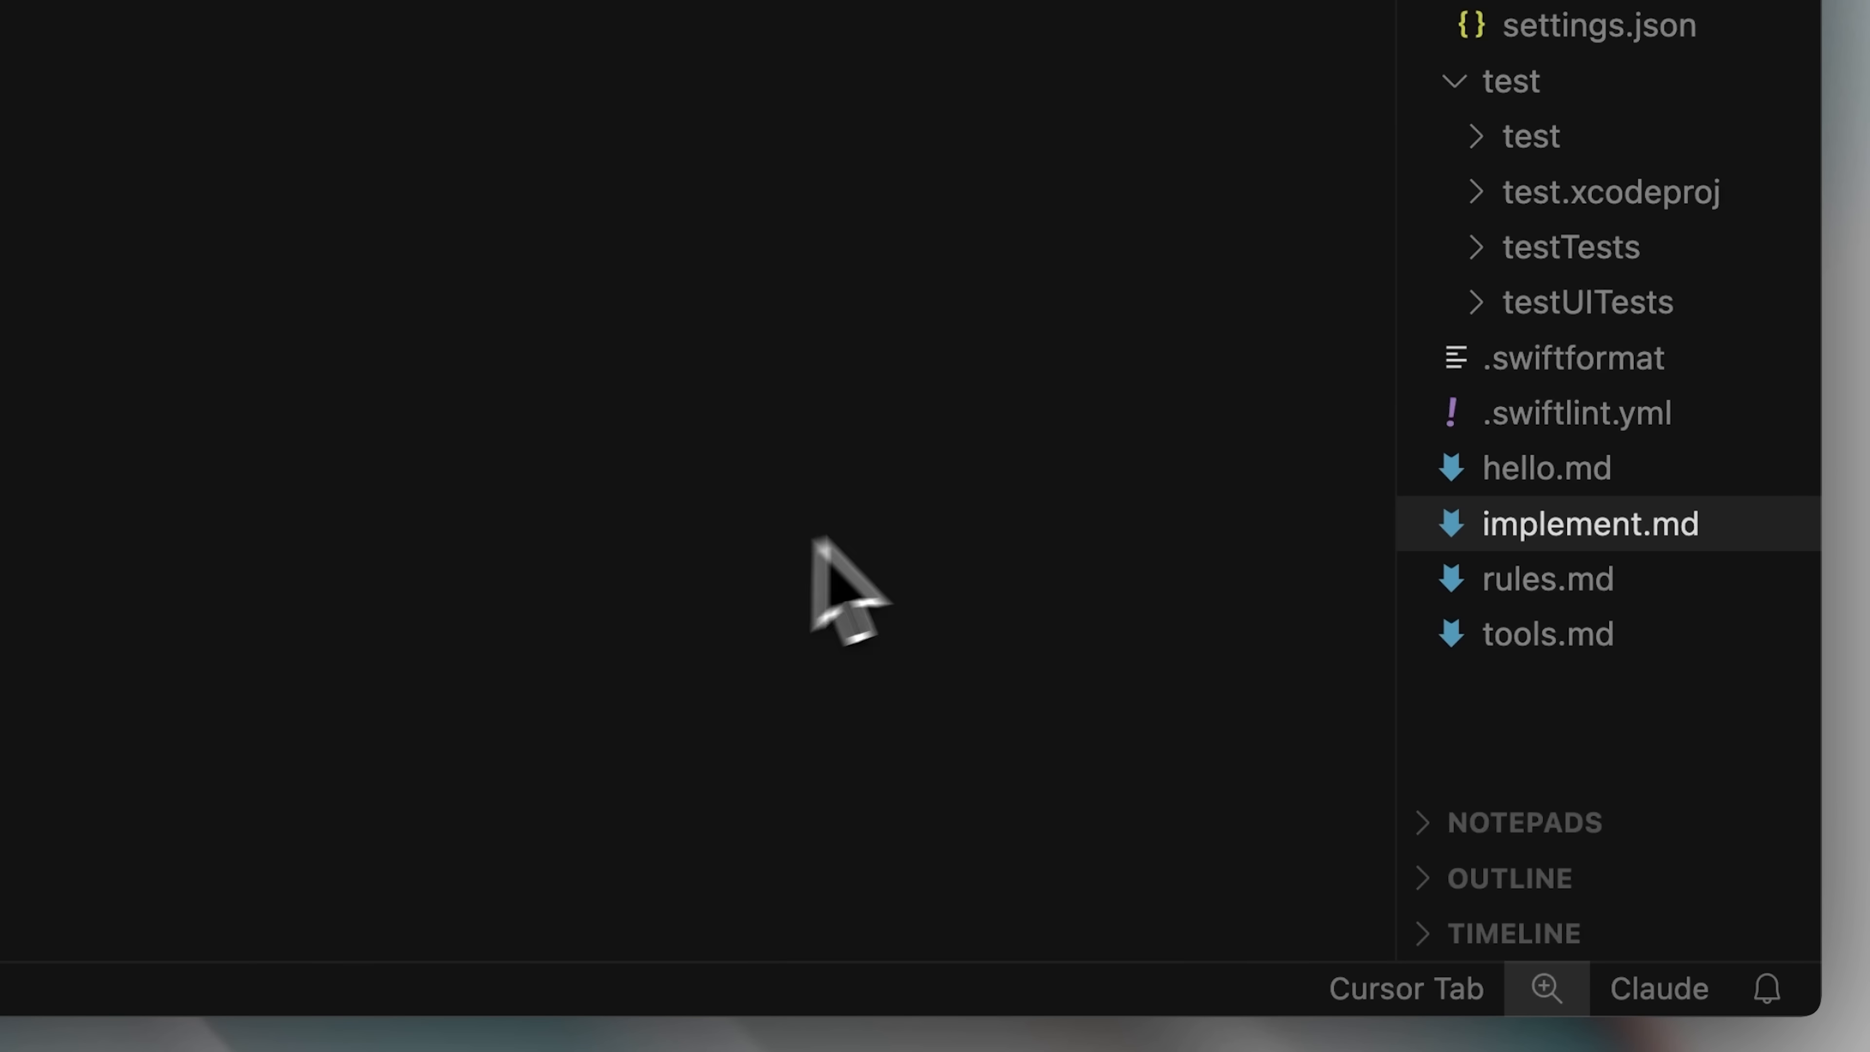
mouse_move(1300, 561)
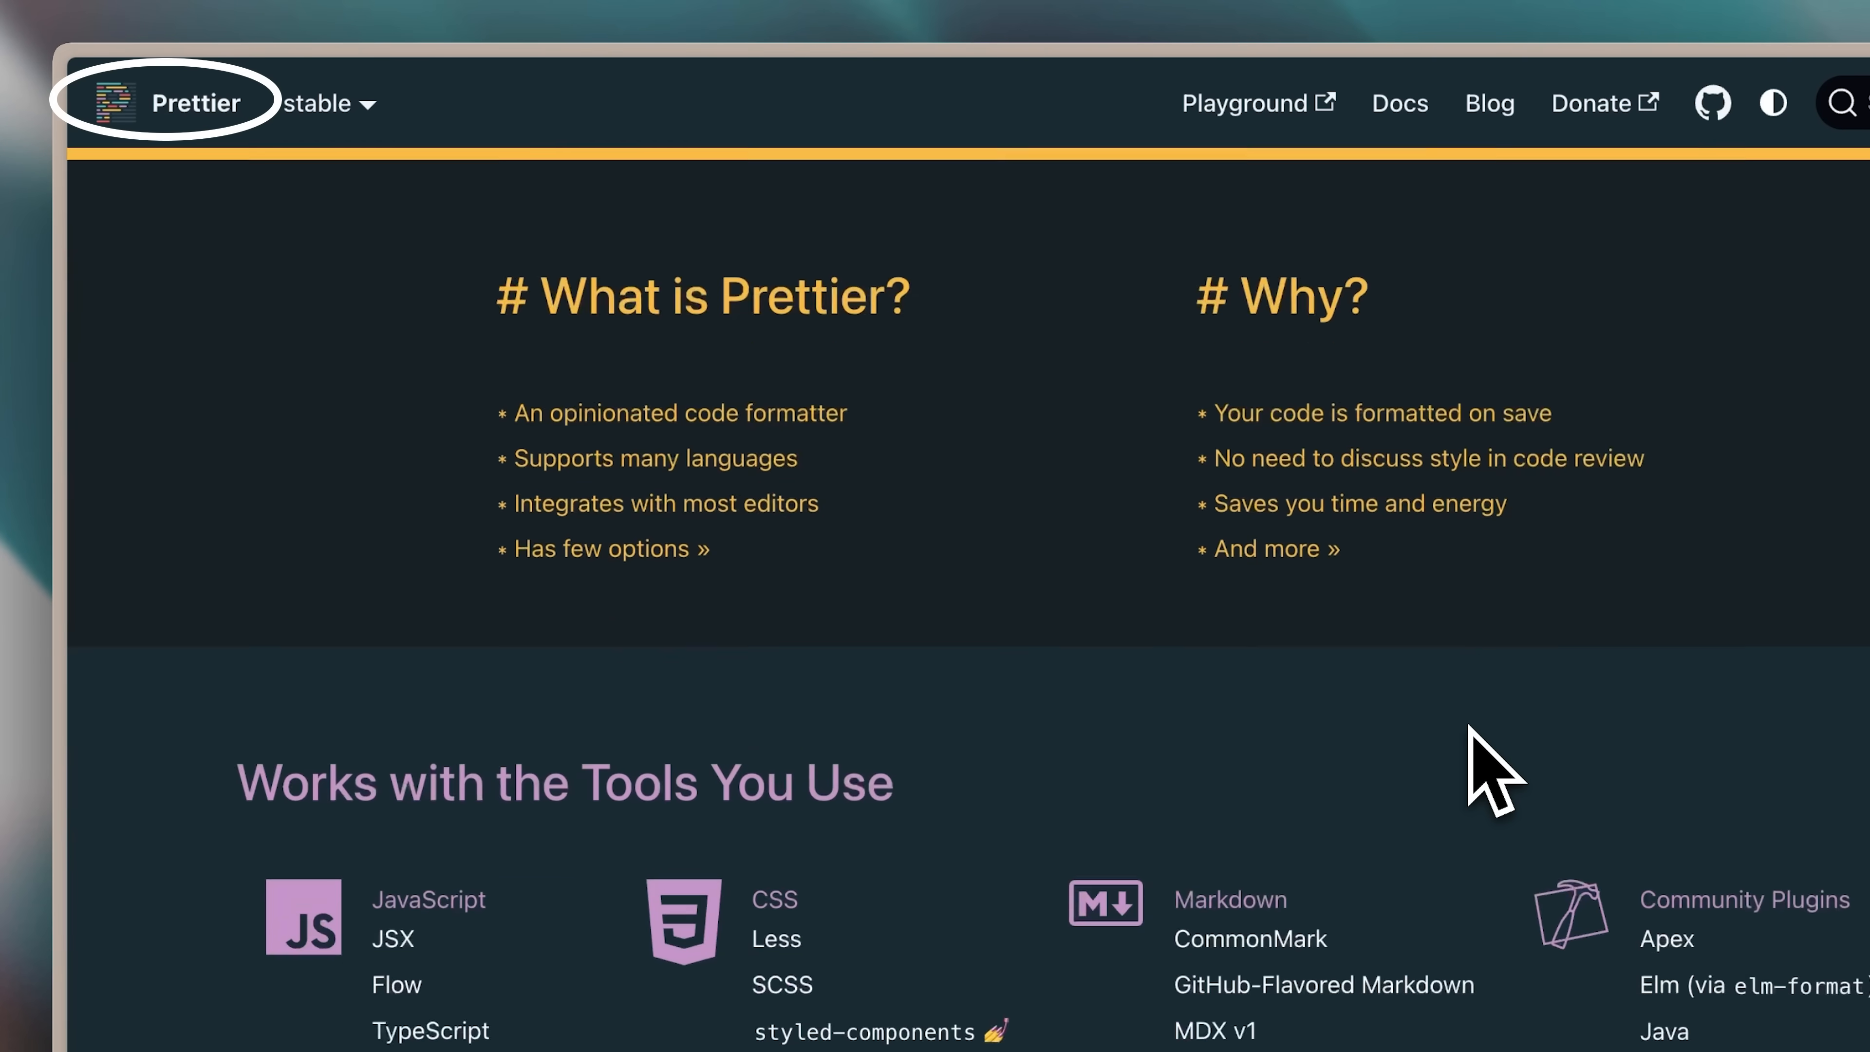
Scroll through the Prettier homepage describing the opinionated code formatter
scroll(down, 3)
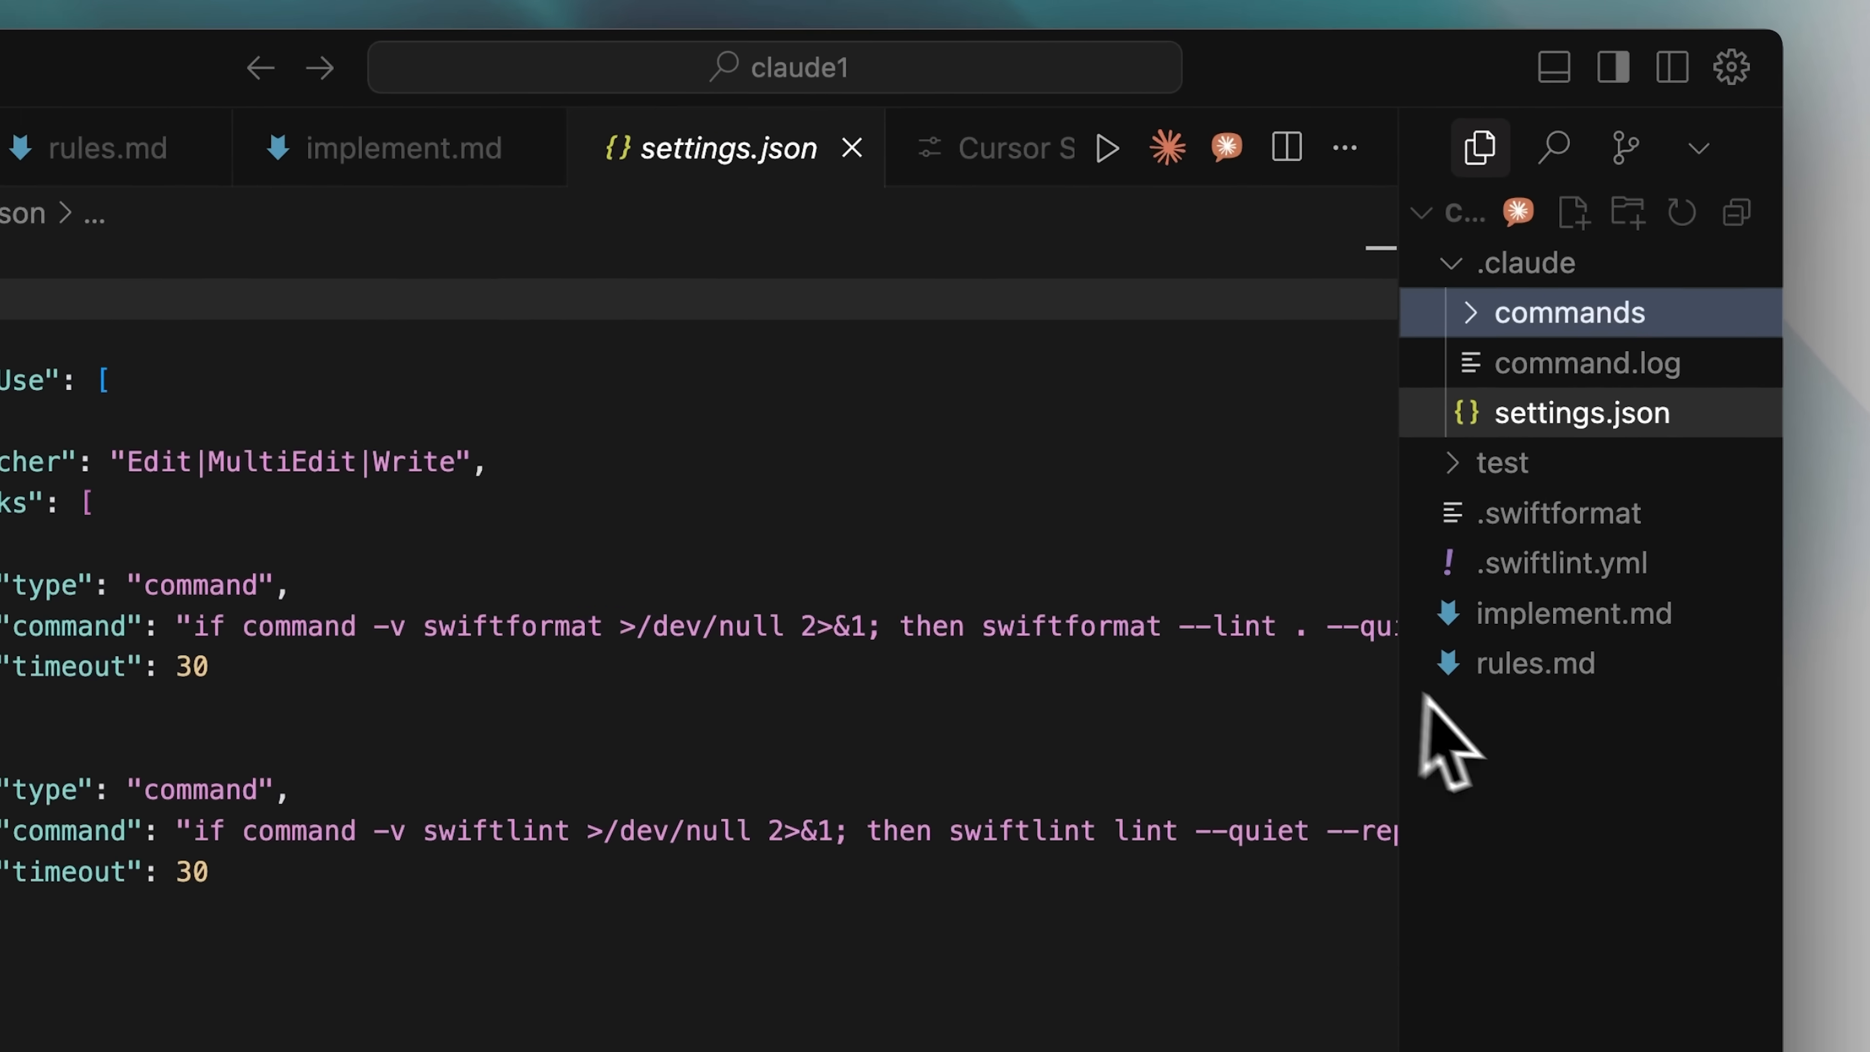
View .claude/settings.json with PostToolUse hooks running SwiftFormat and SwiftLint
click(1597, 704)
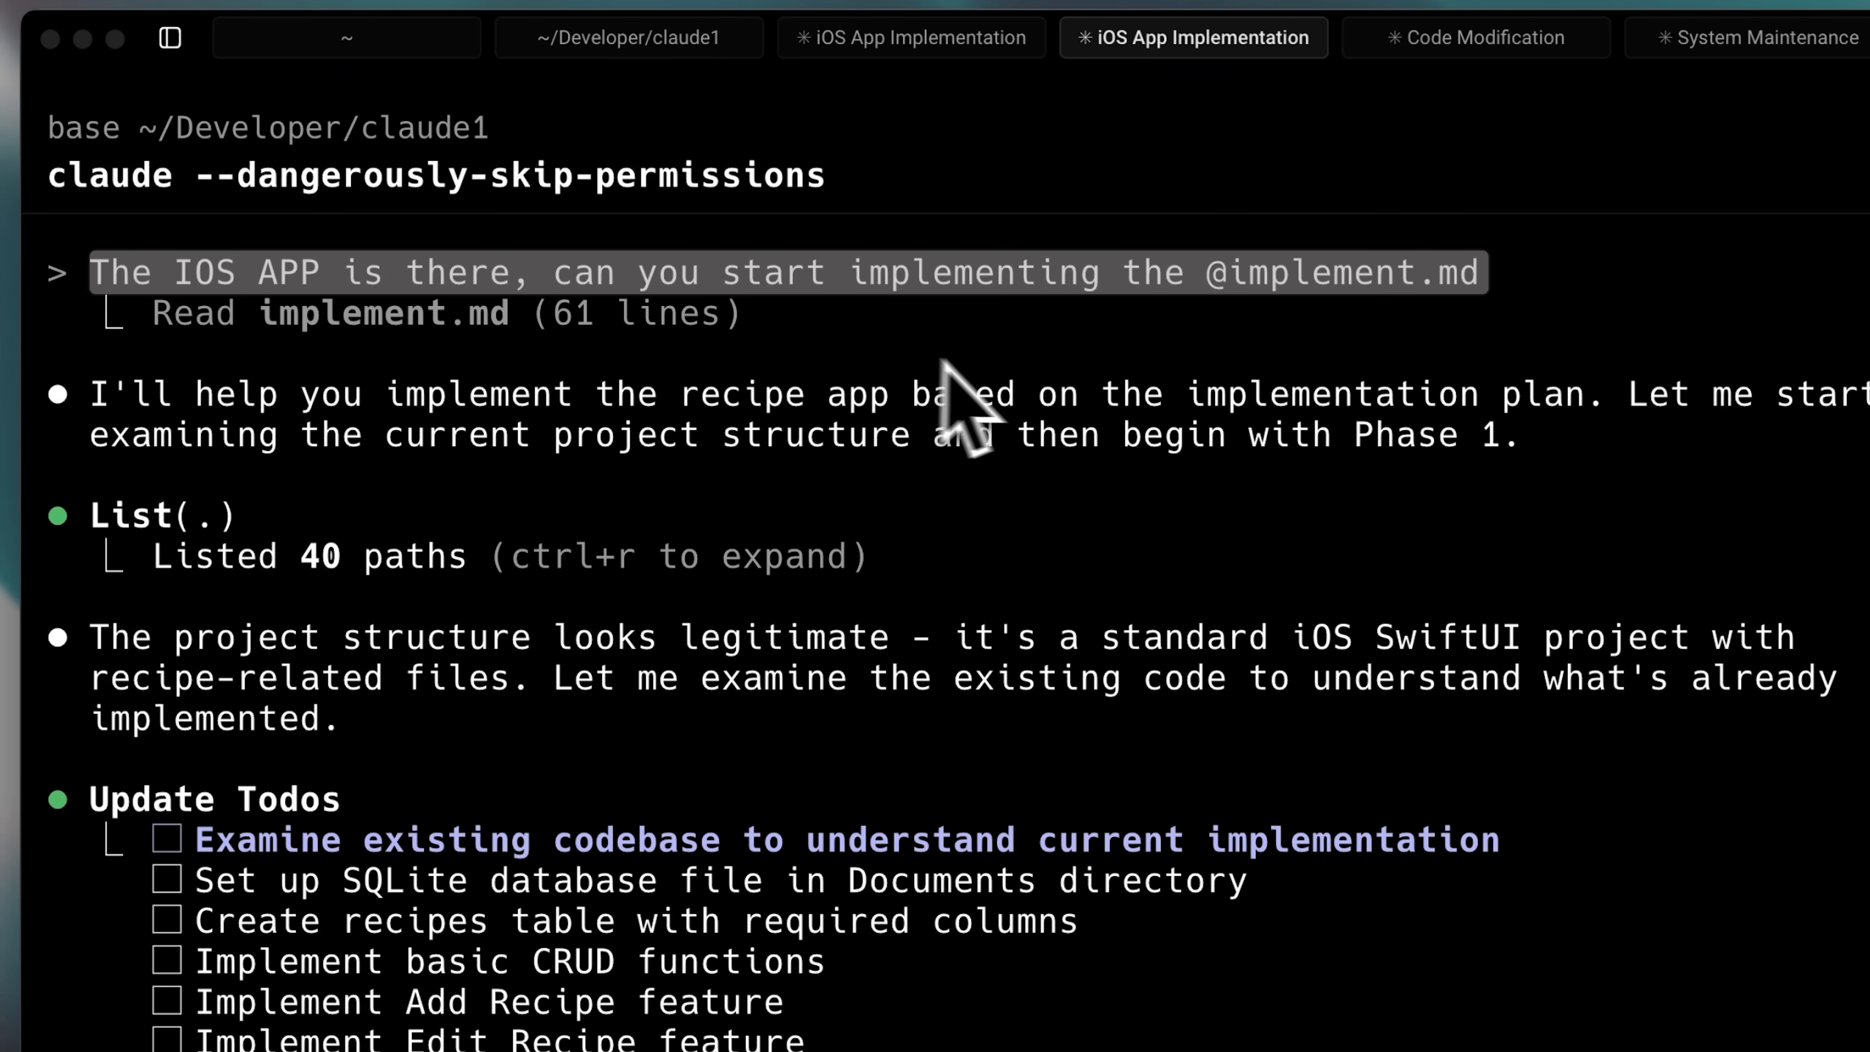
mouse_move(1181, 393)
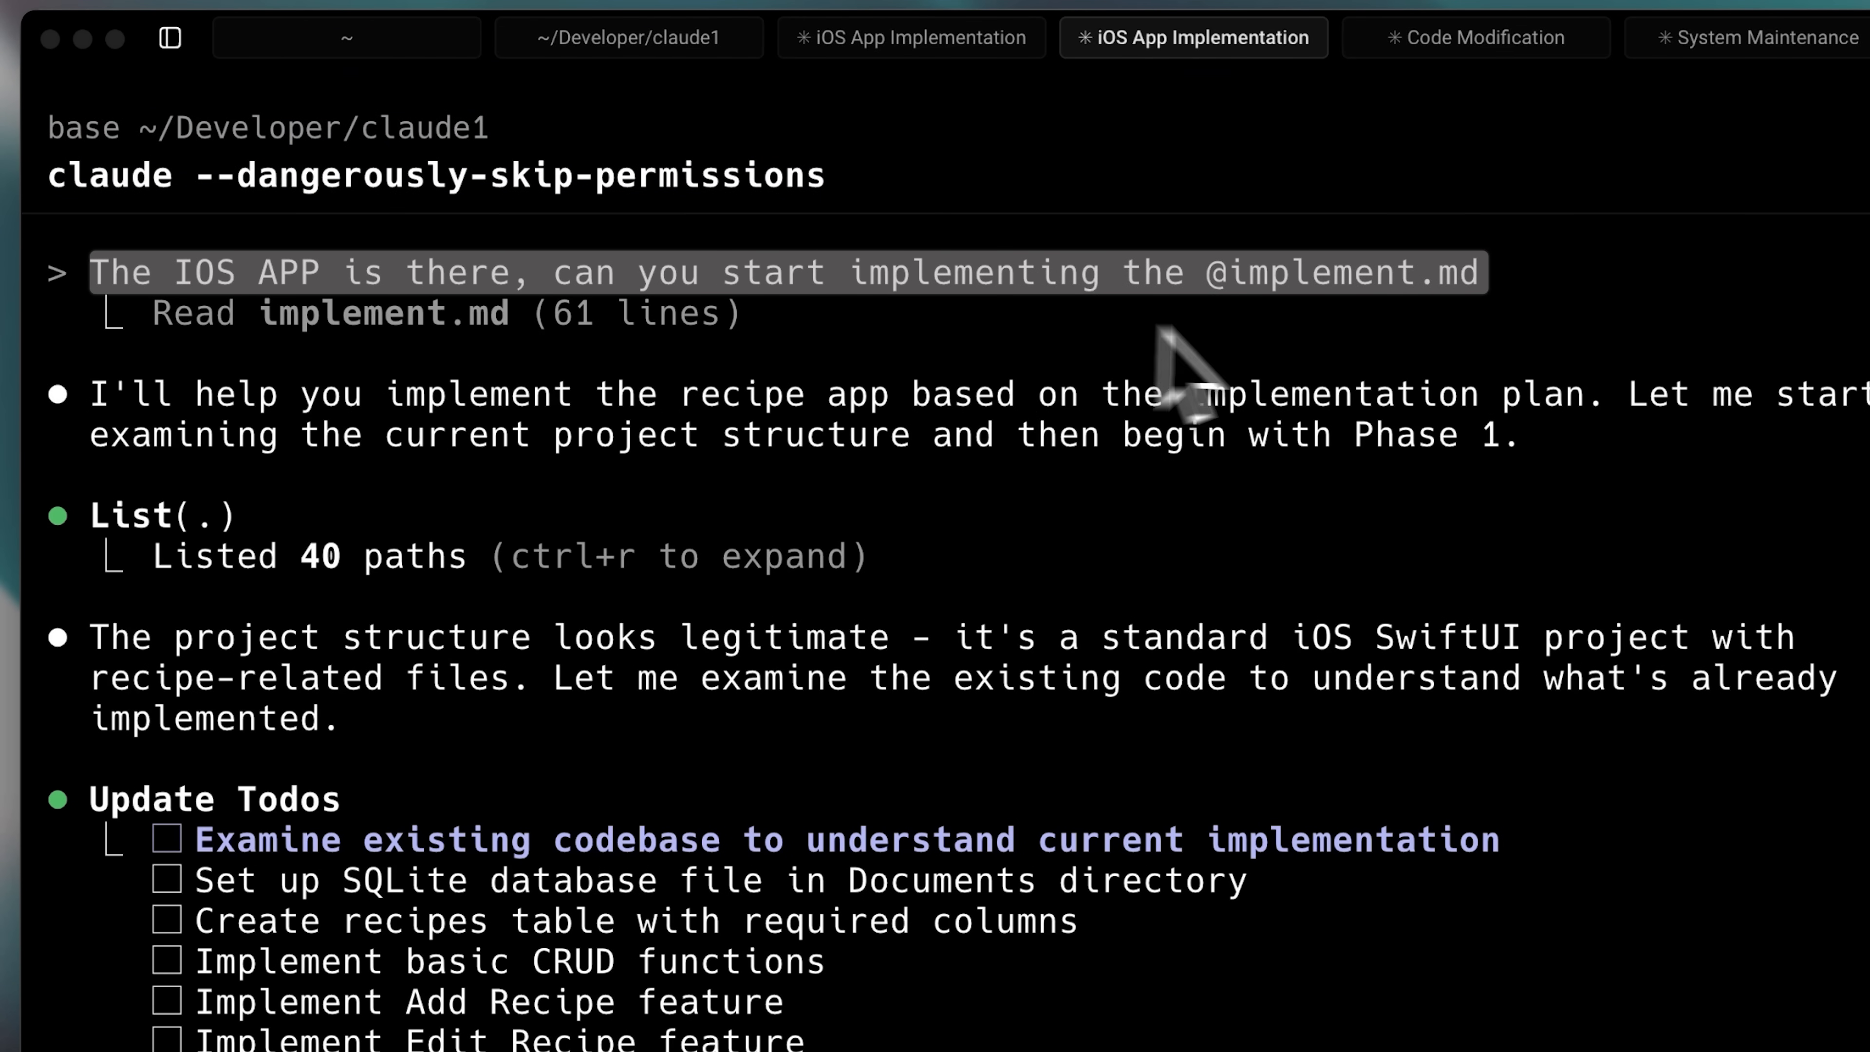
mouse_move(1318, 382)
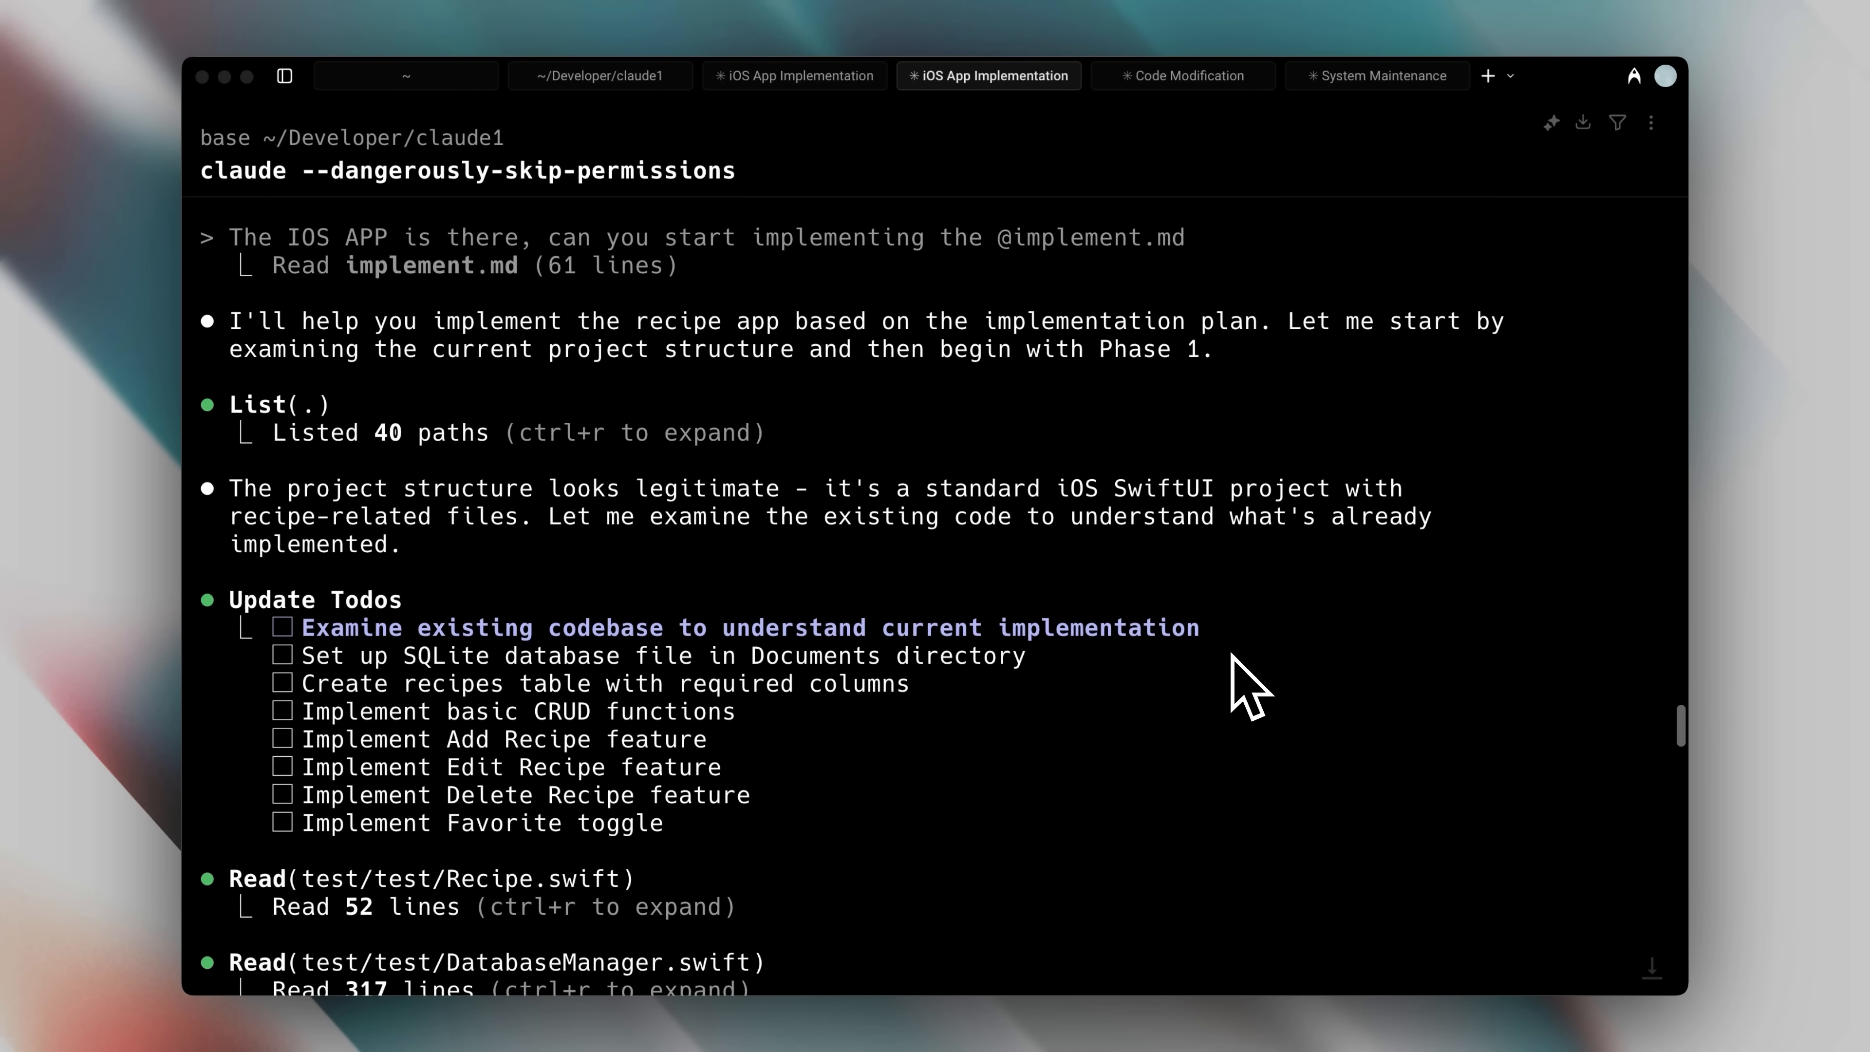
Review Claude Code's implement.md todo list for the recipe app tasks
scroll(down, 3)
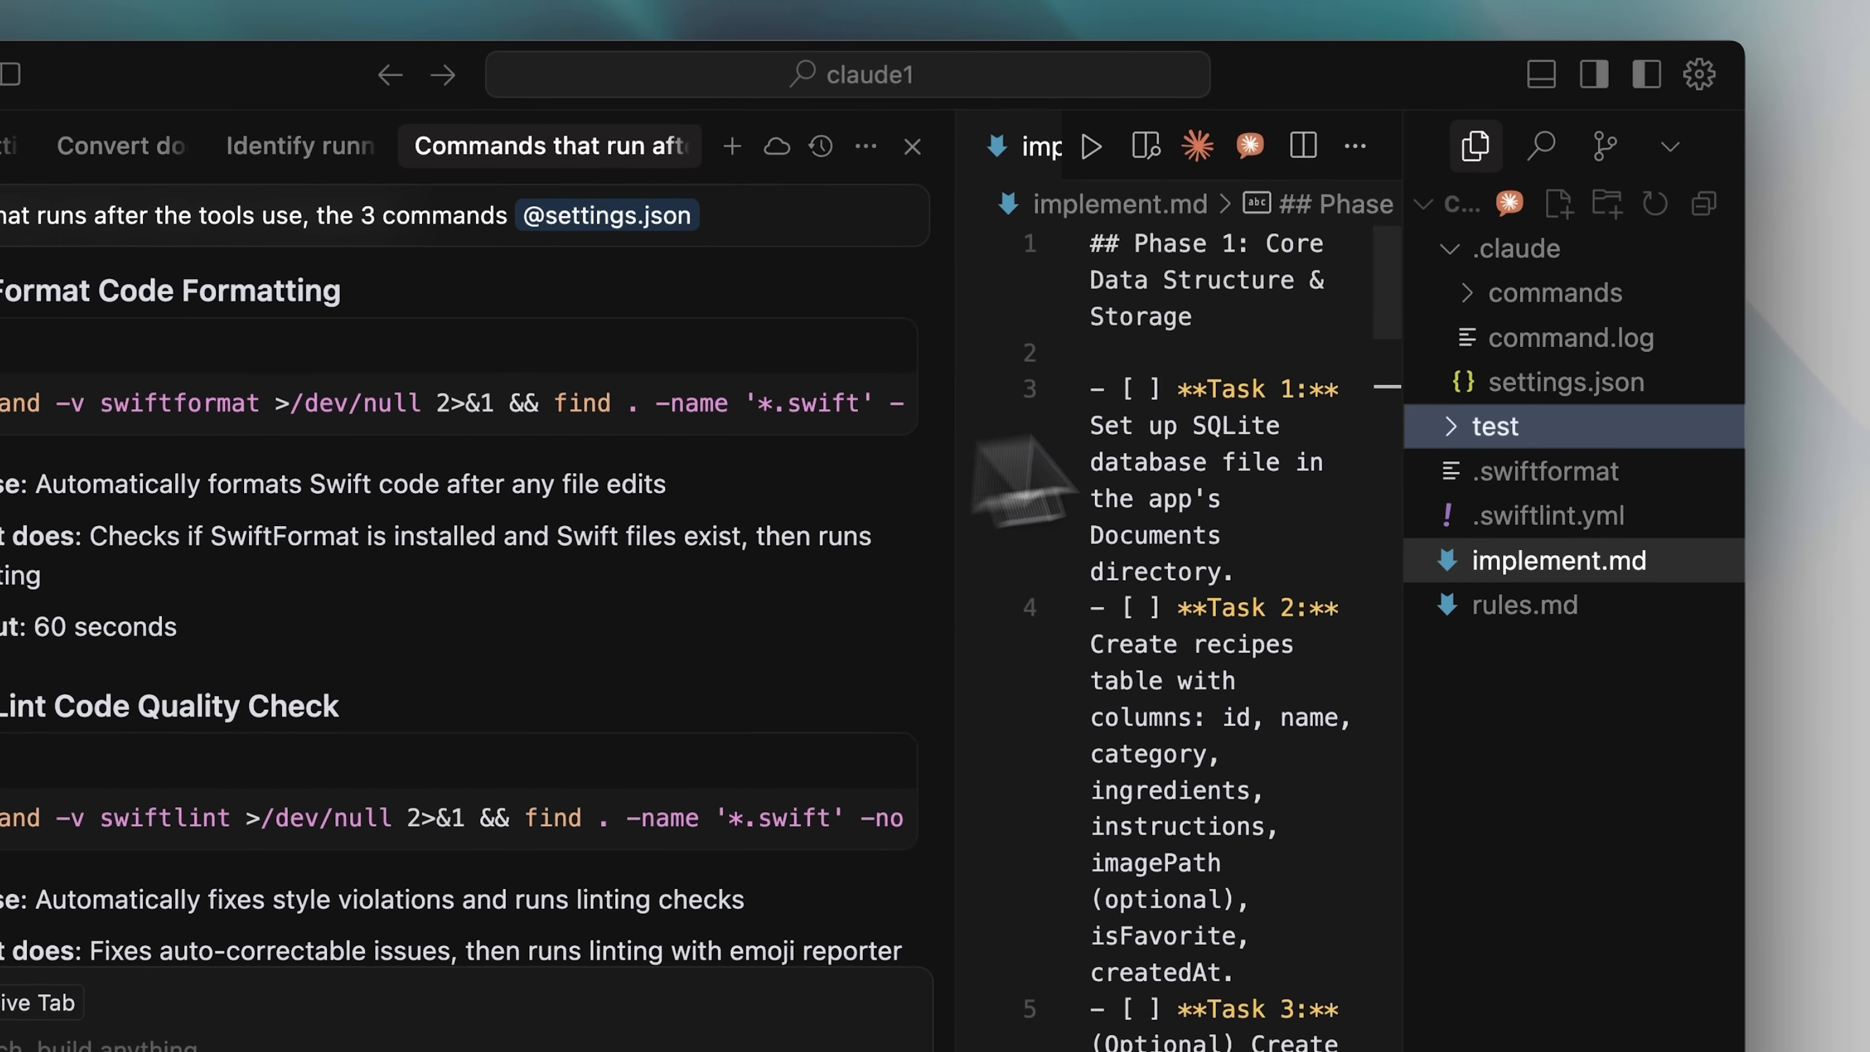
click(1562, 382)
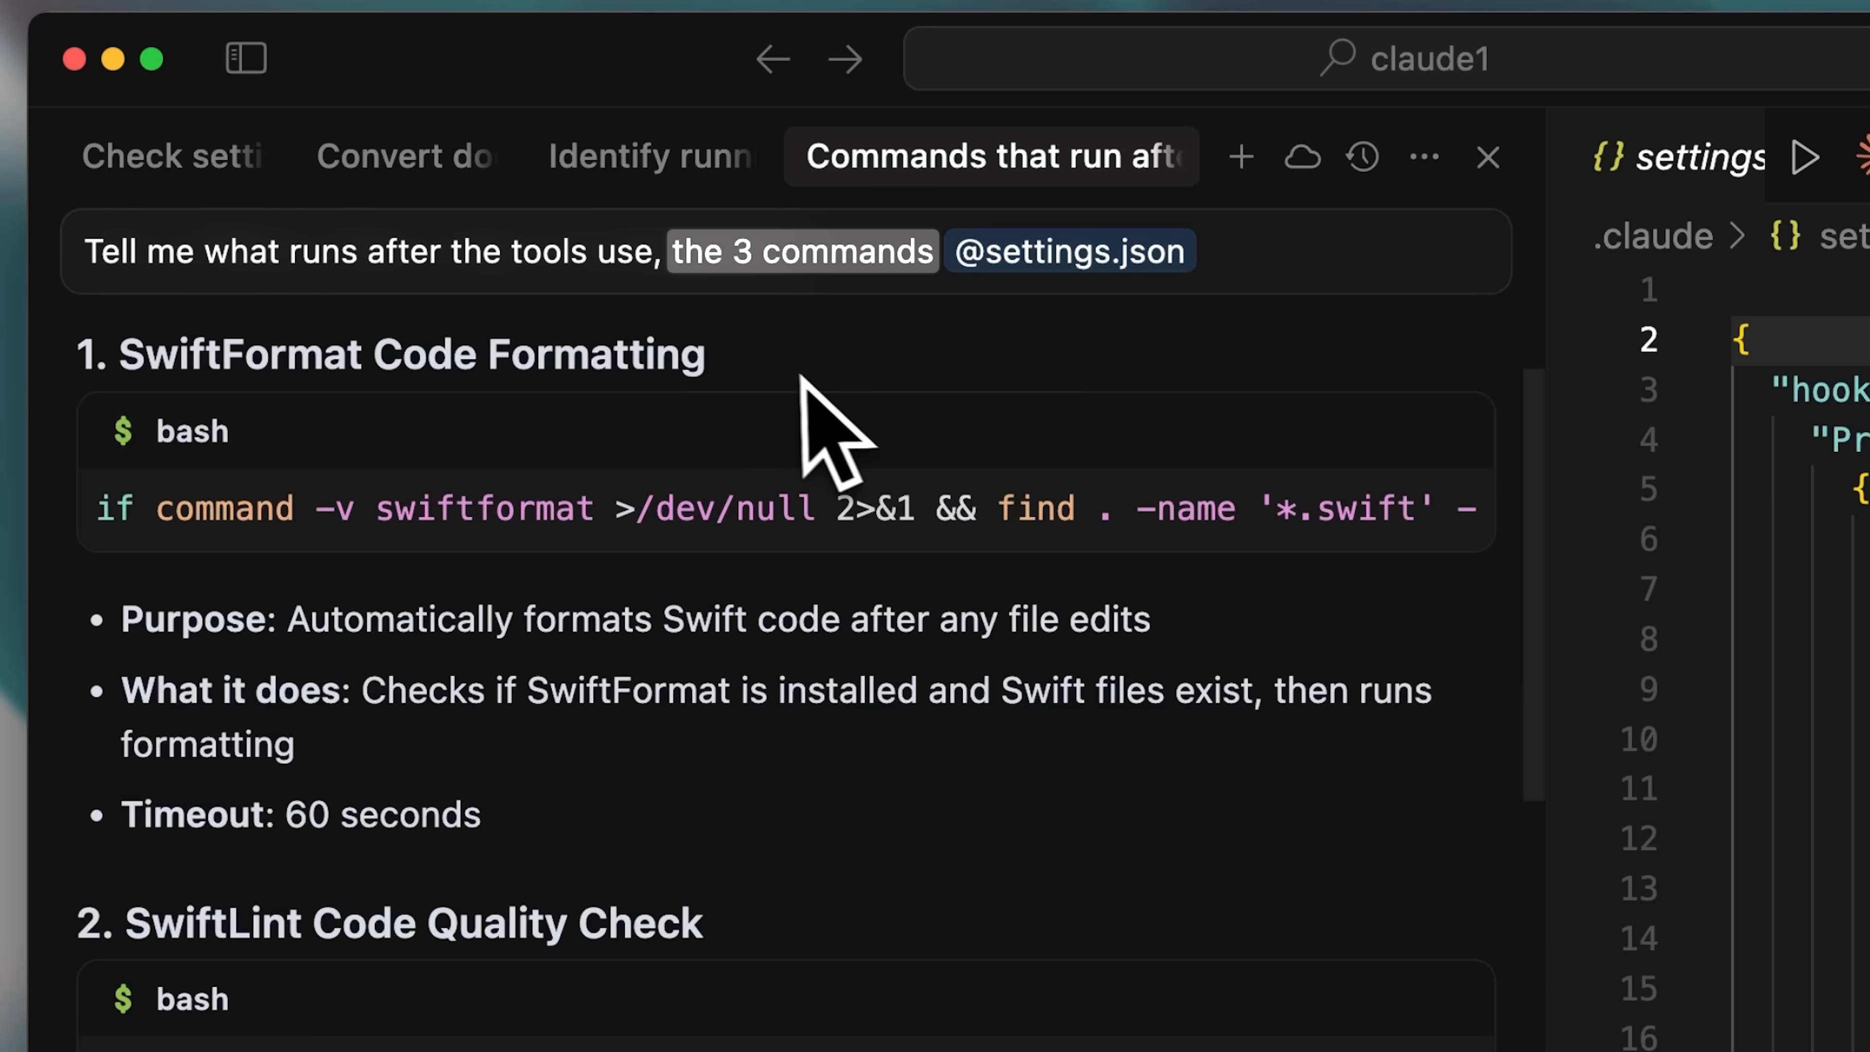
scroll(down, 3)
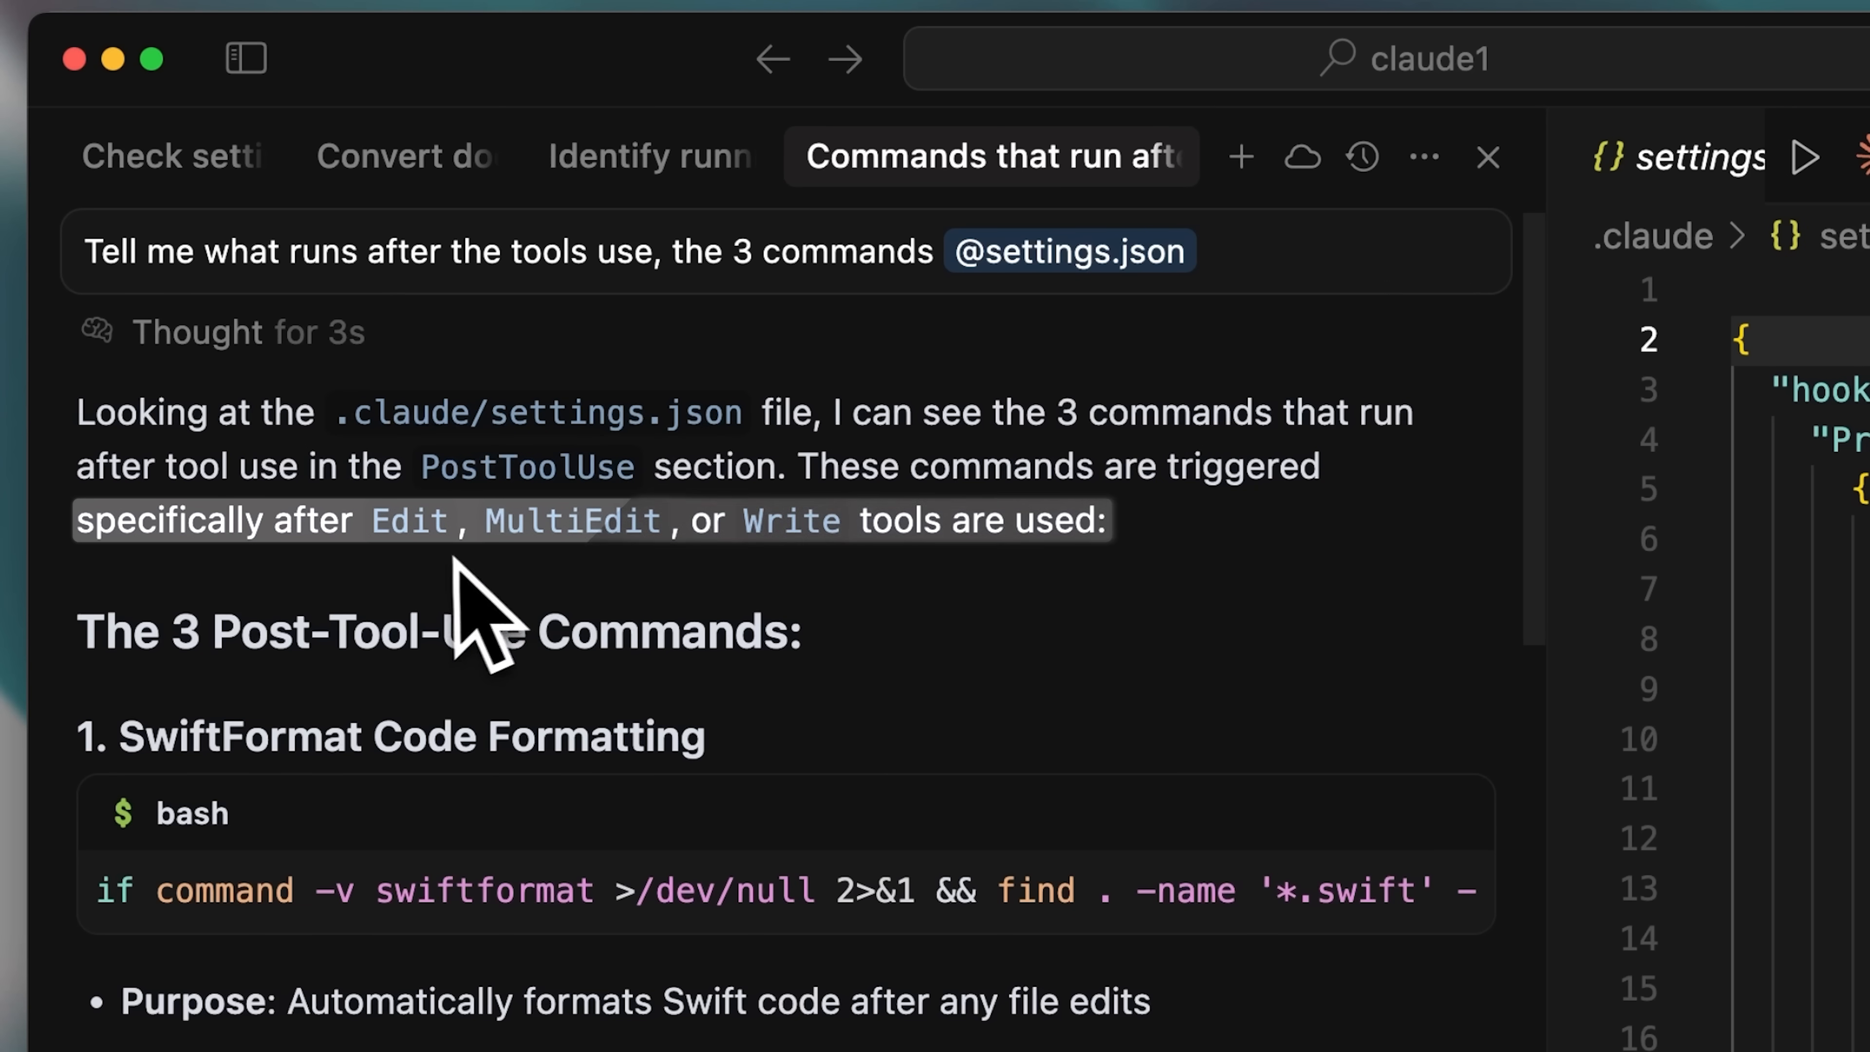
mouse_move(536, 644)
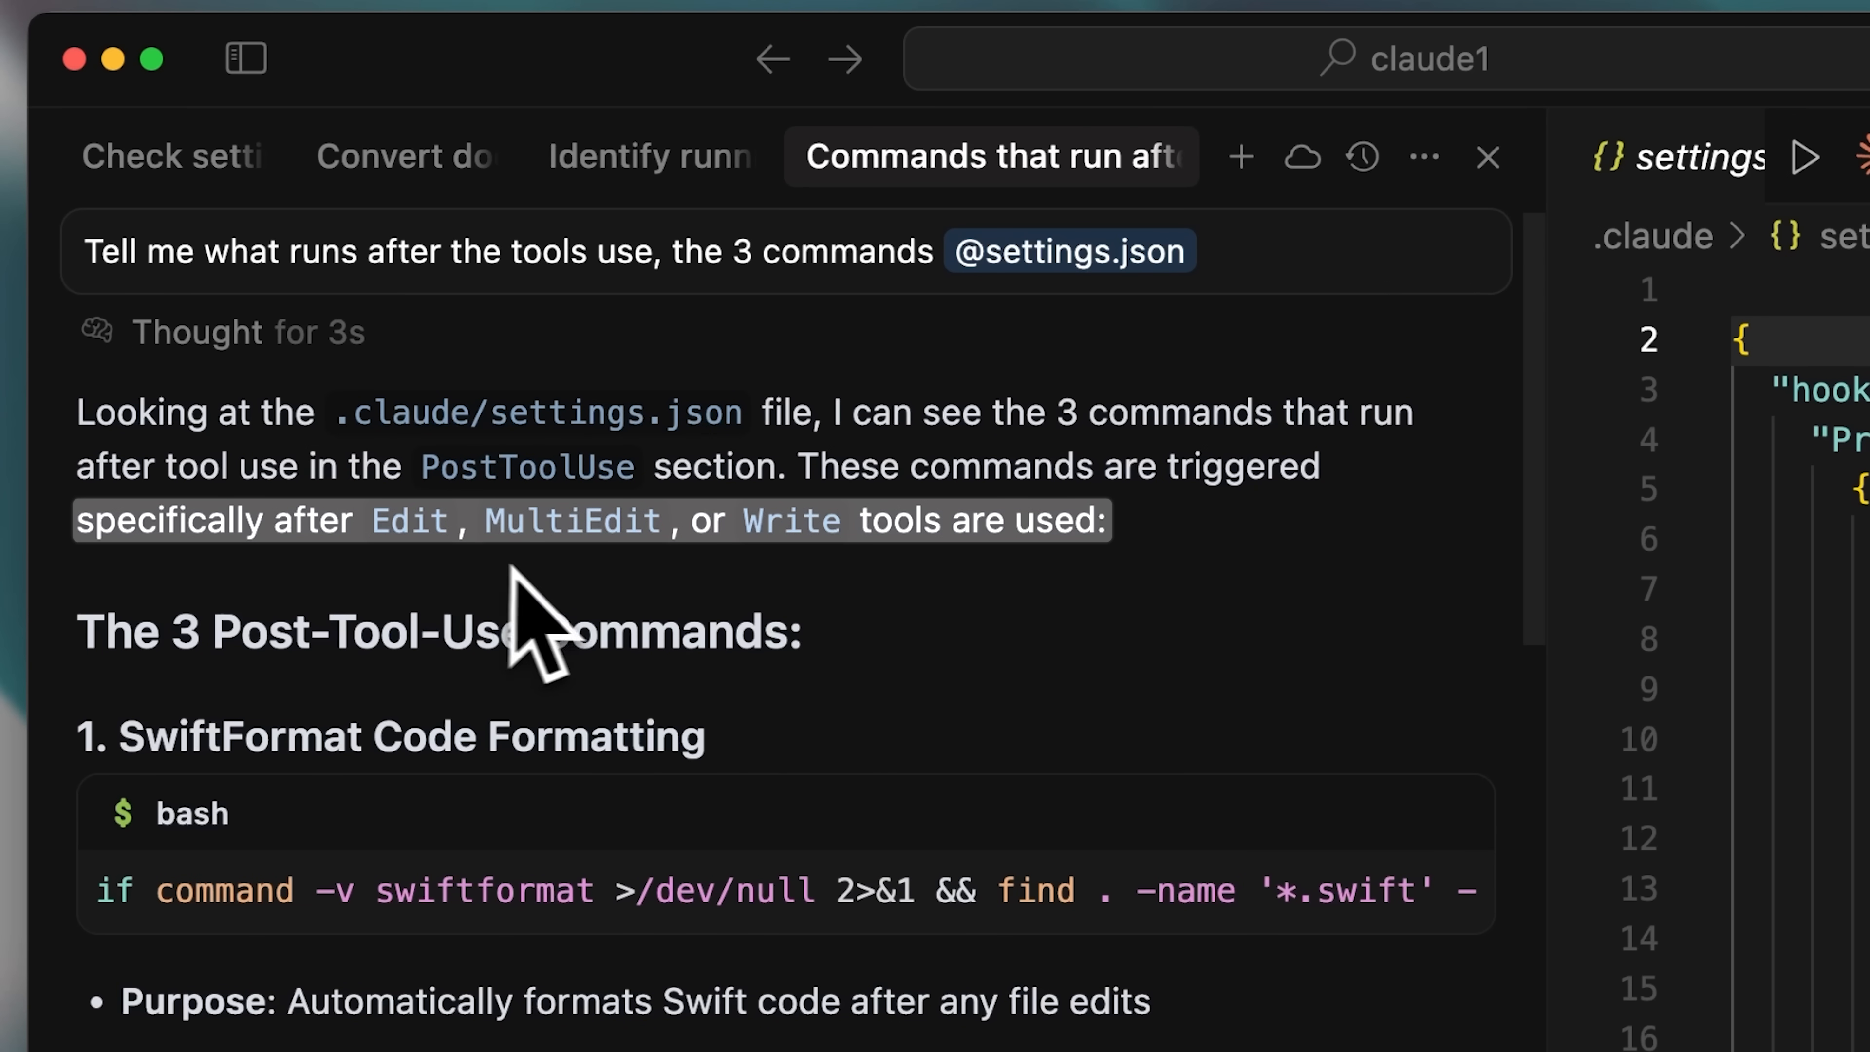
mouse_move(835, 632)
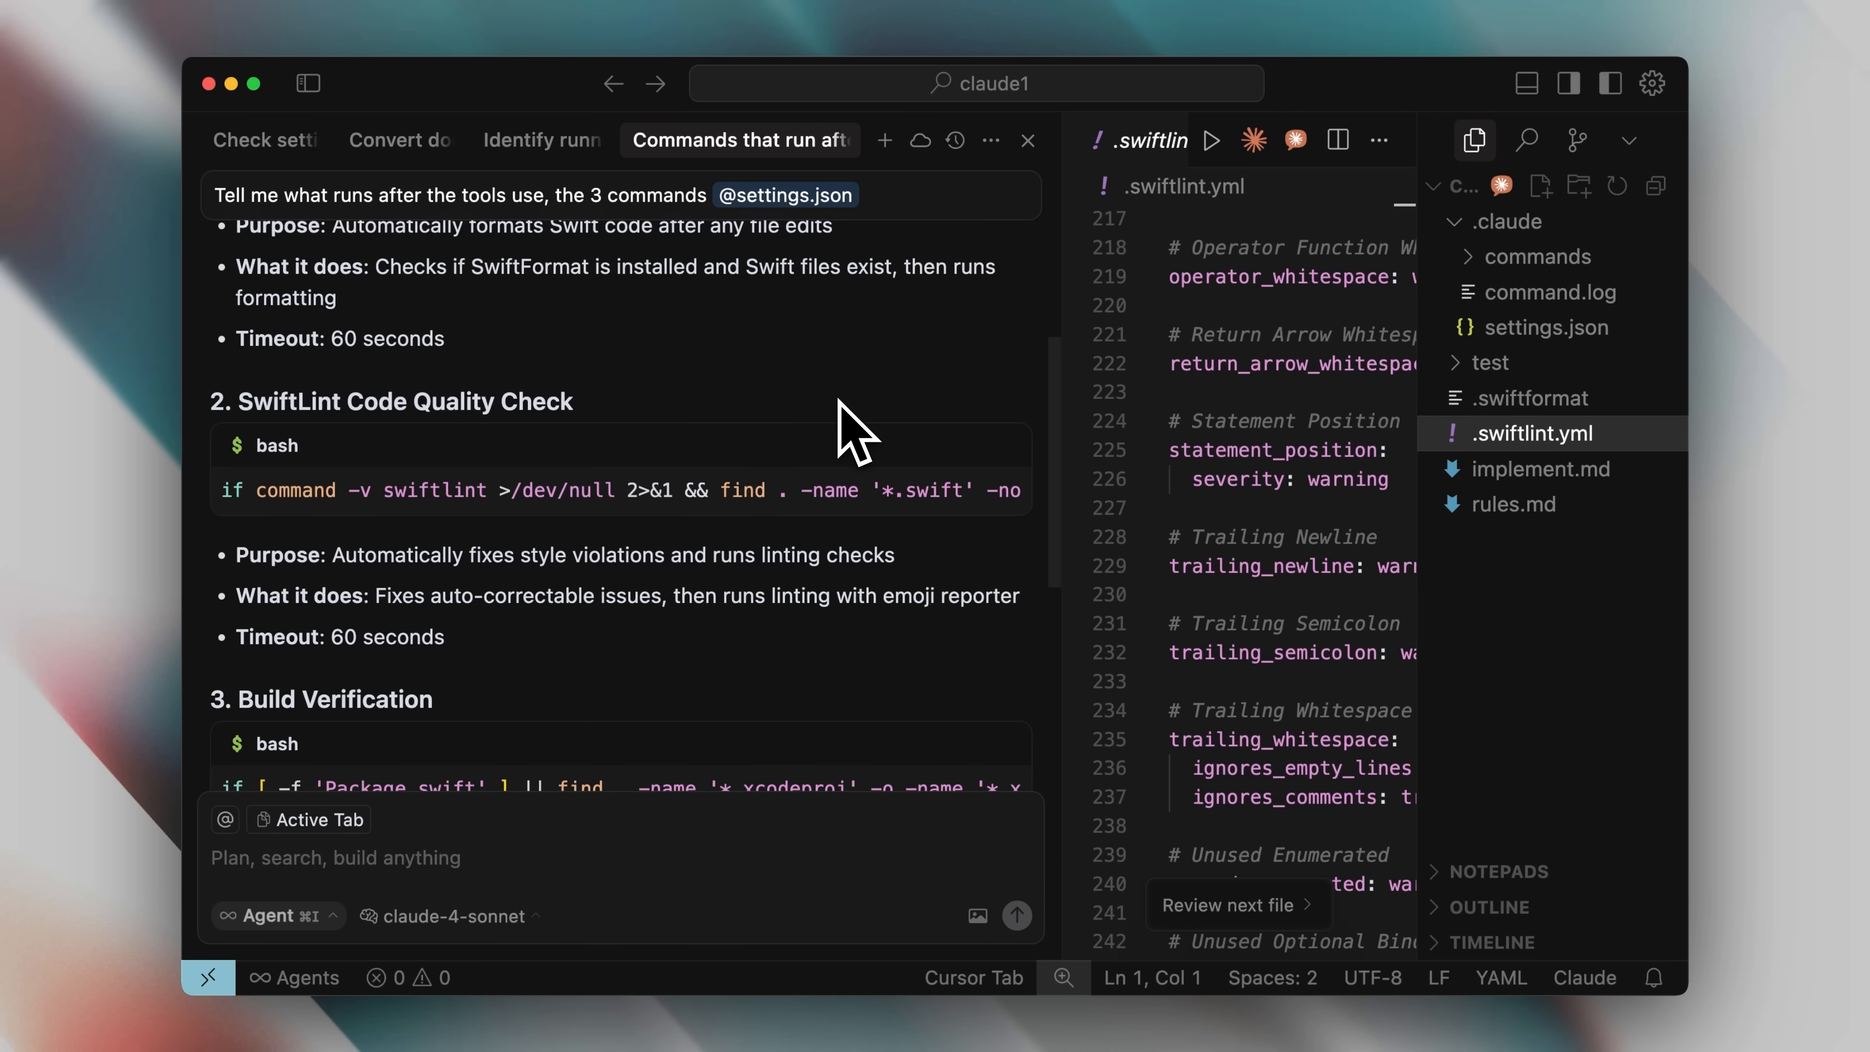
mouse_move(820, 424)
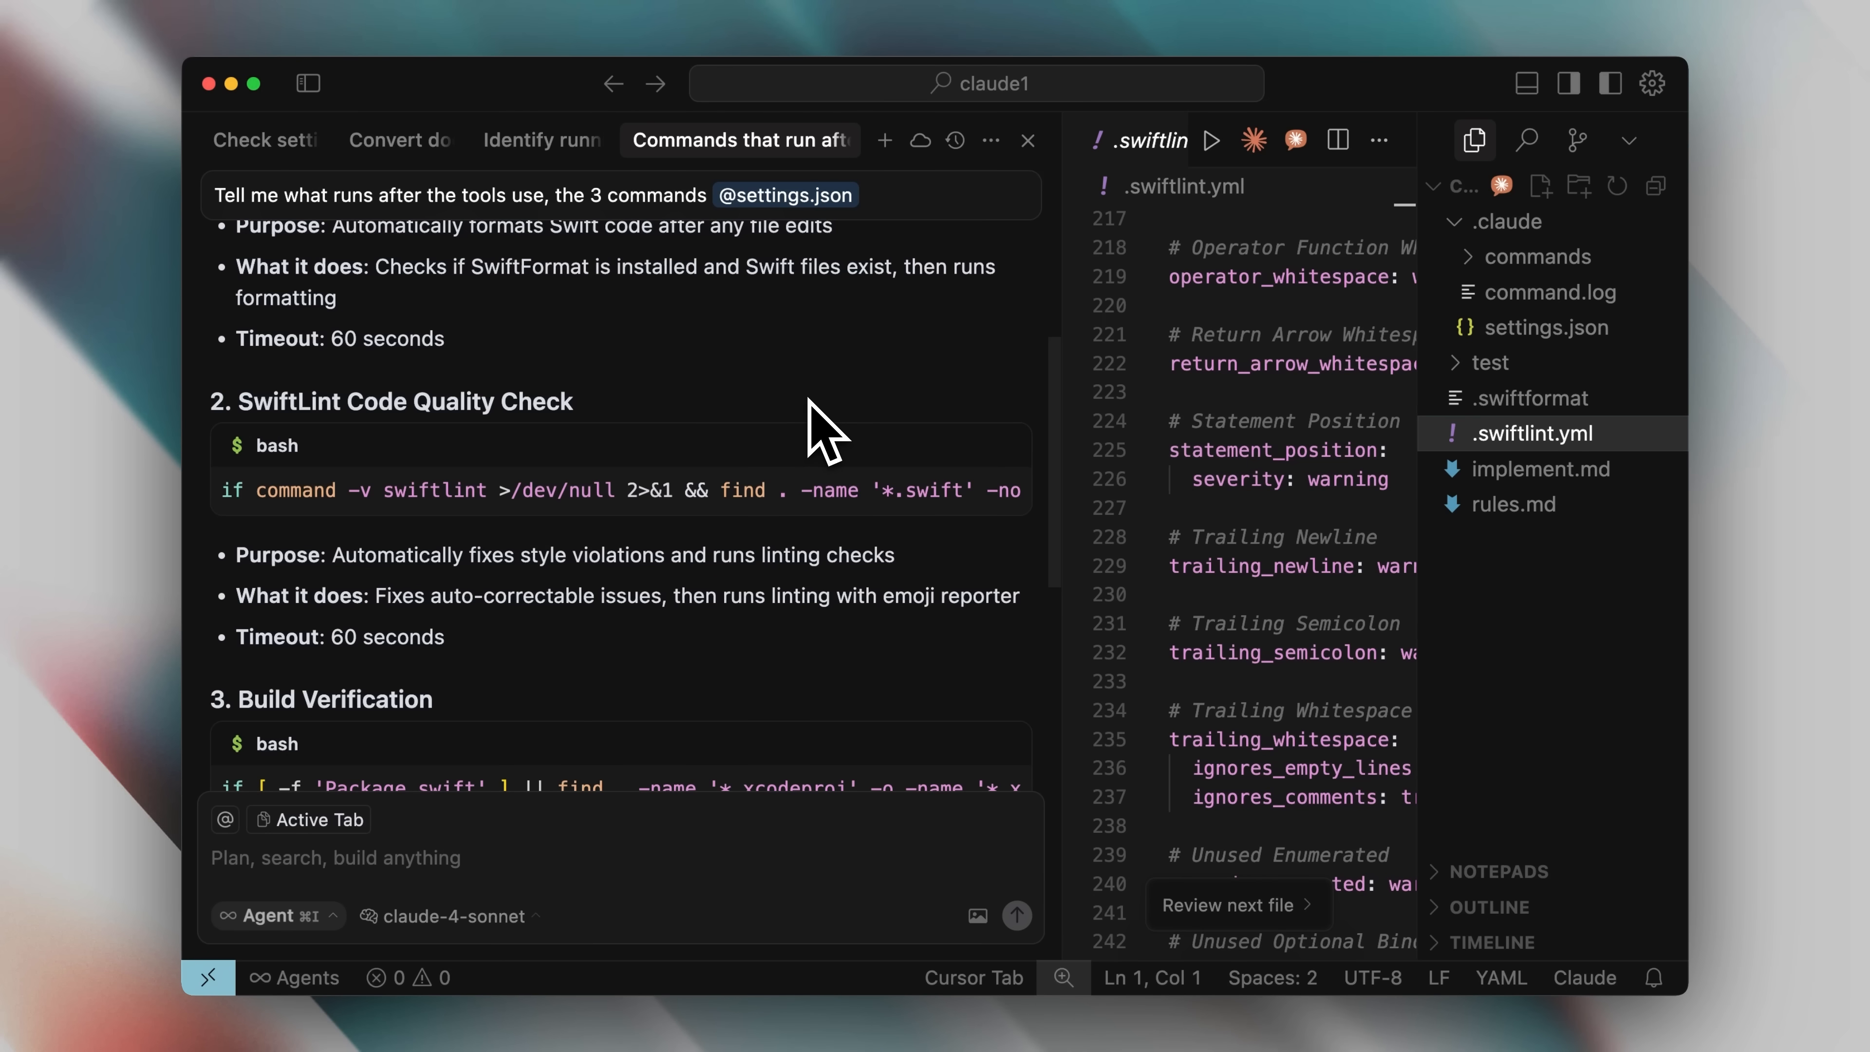
mouse_move(1461, 352)
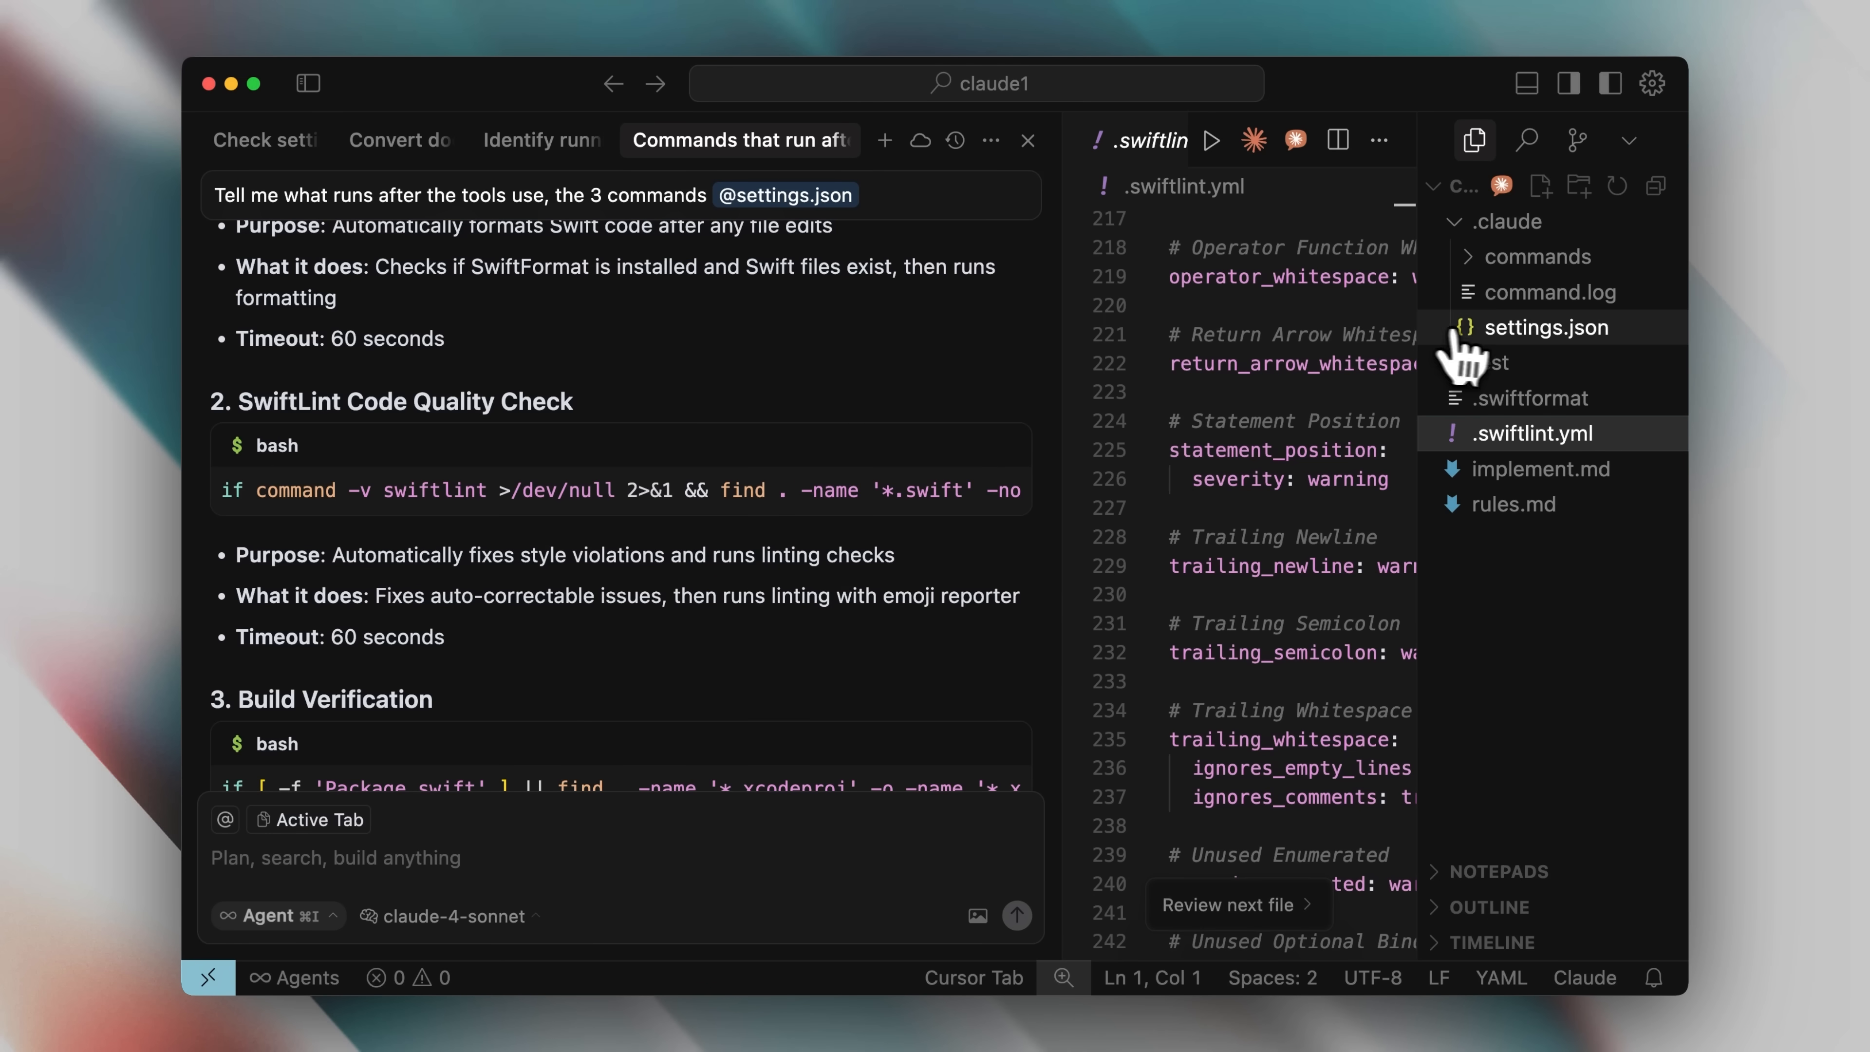
click(1550, 327)
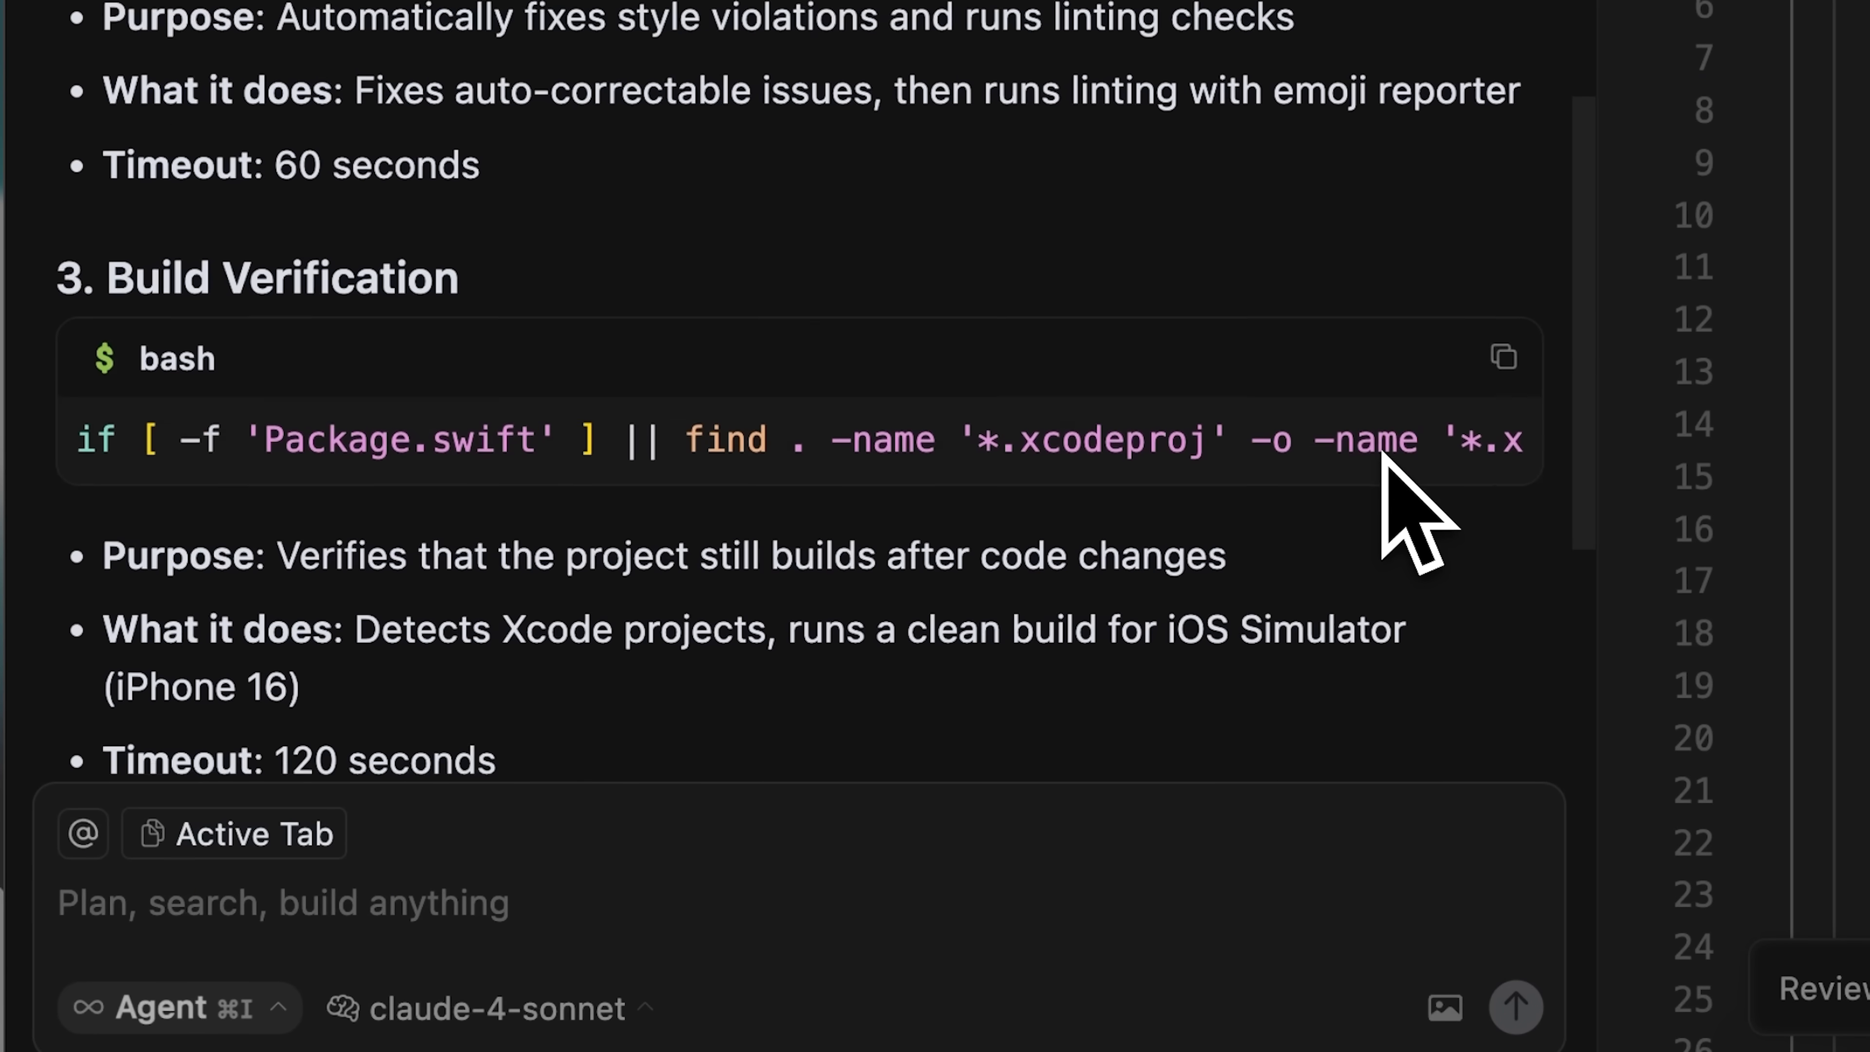
scroll(down, 3)
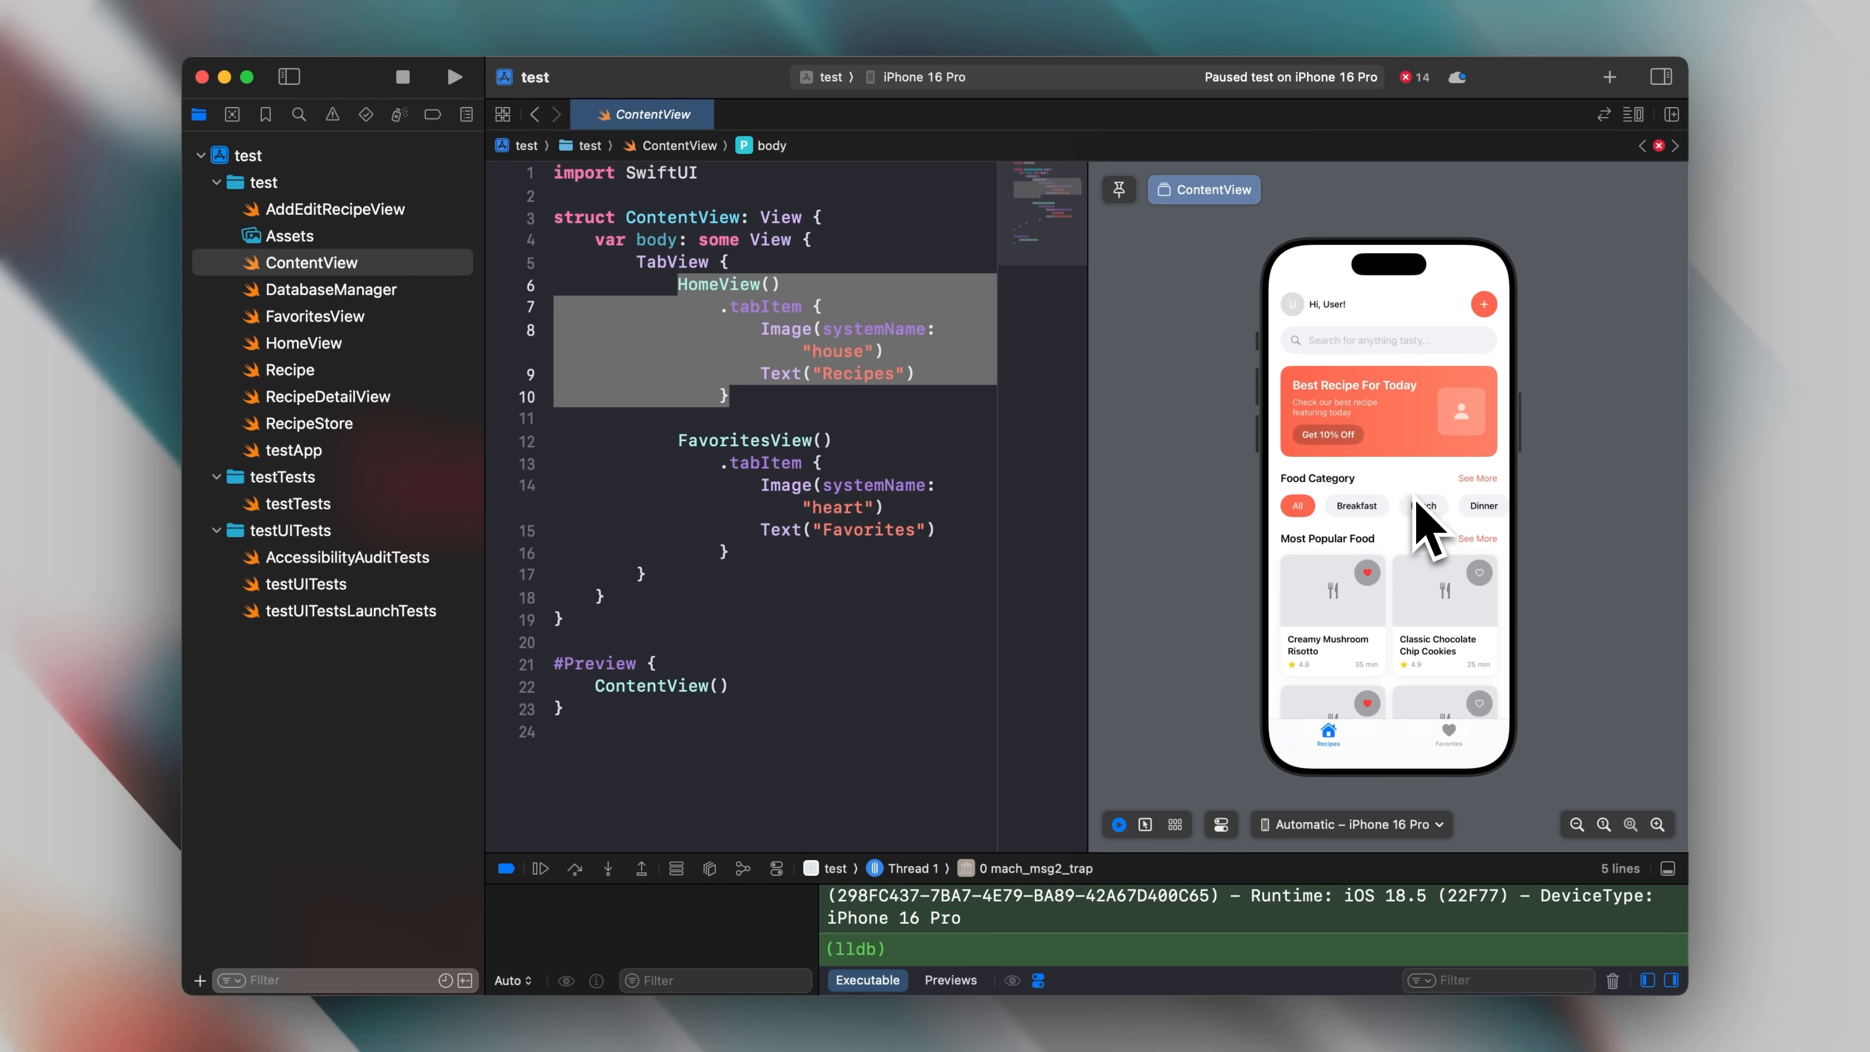
mouse_move(1383, 602)
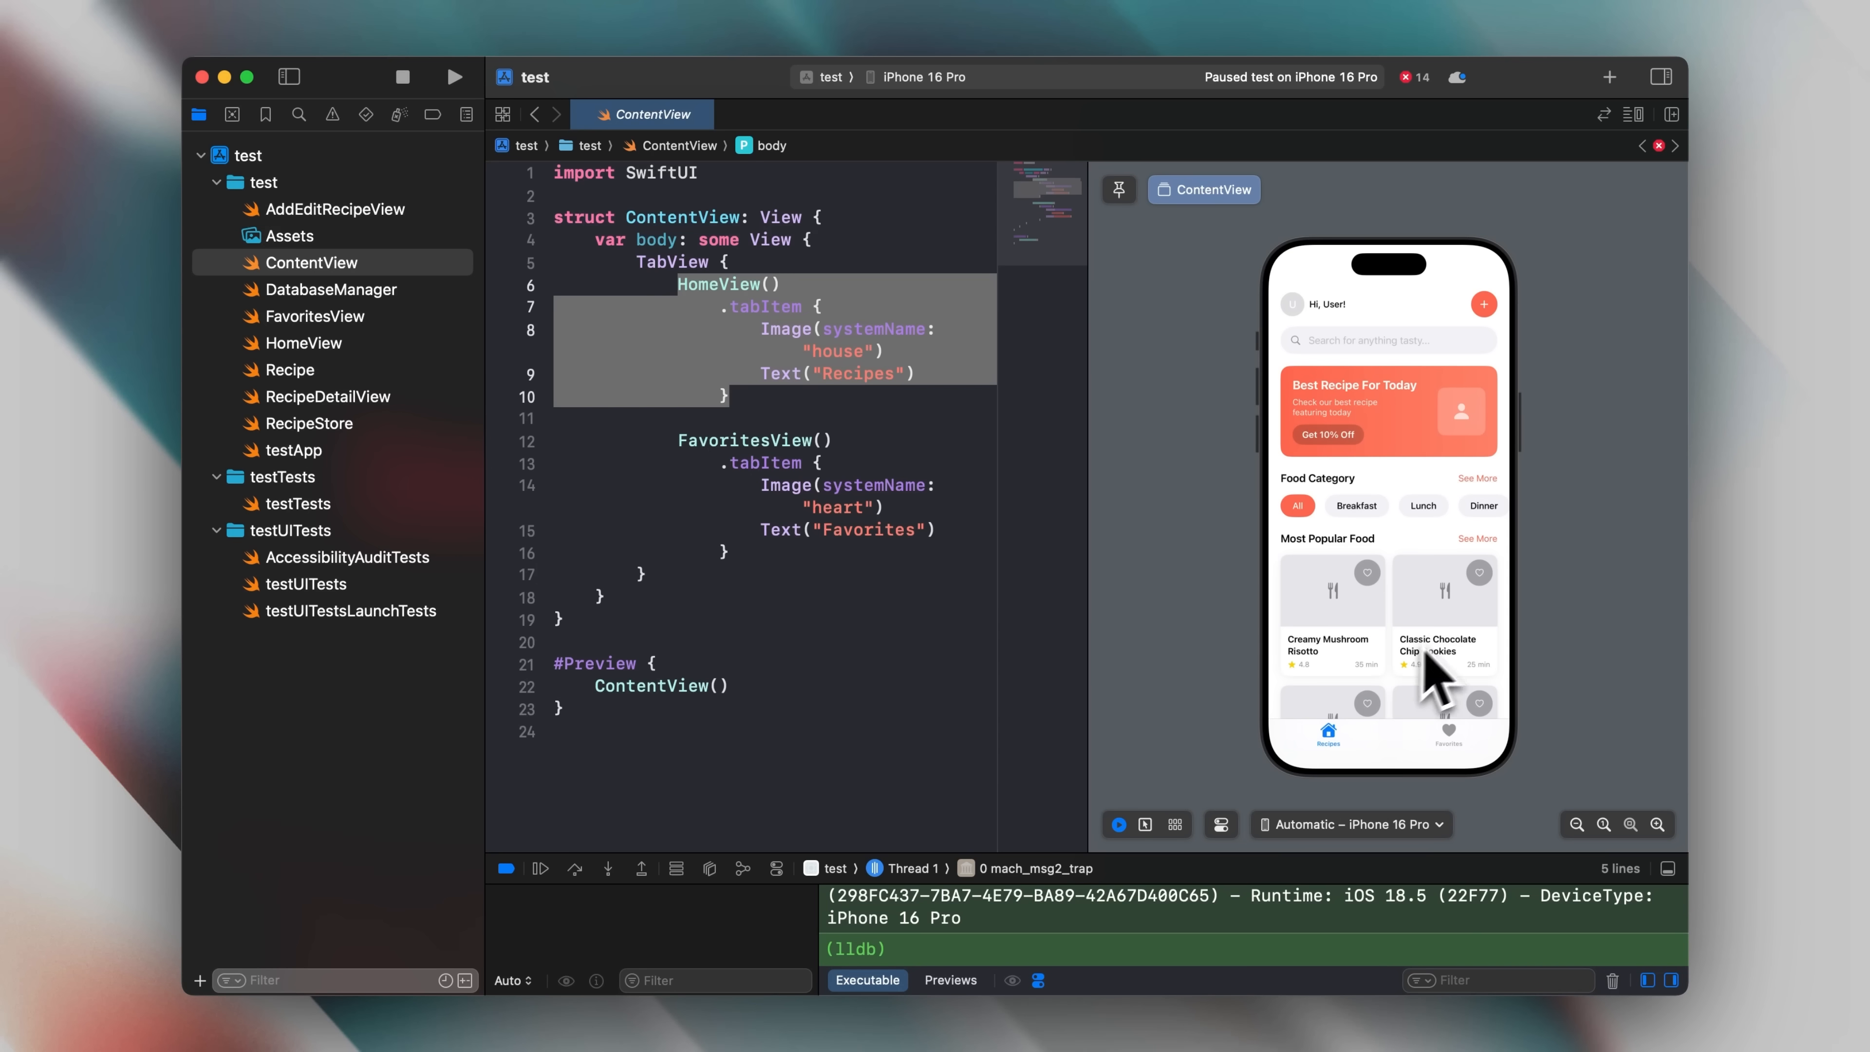
mouse_move(1592, 685)
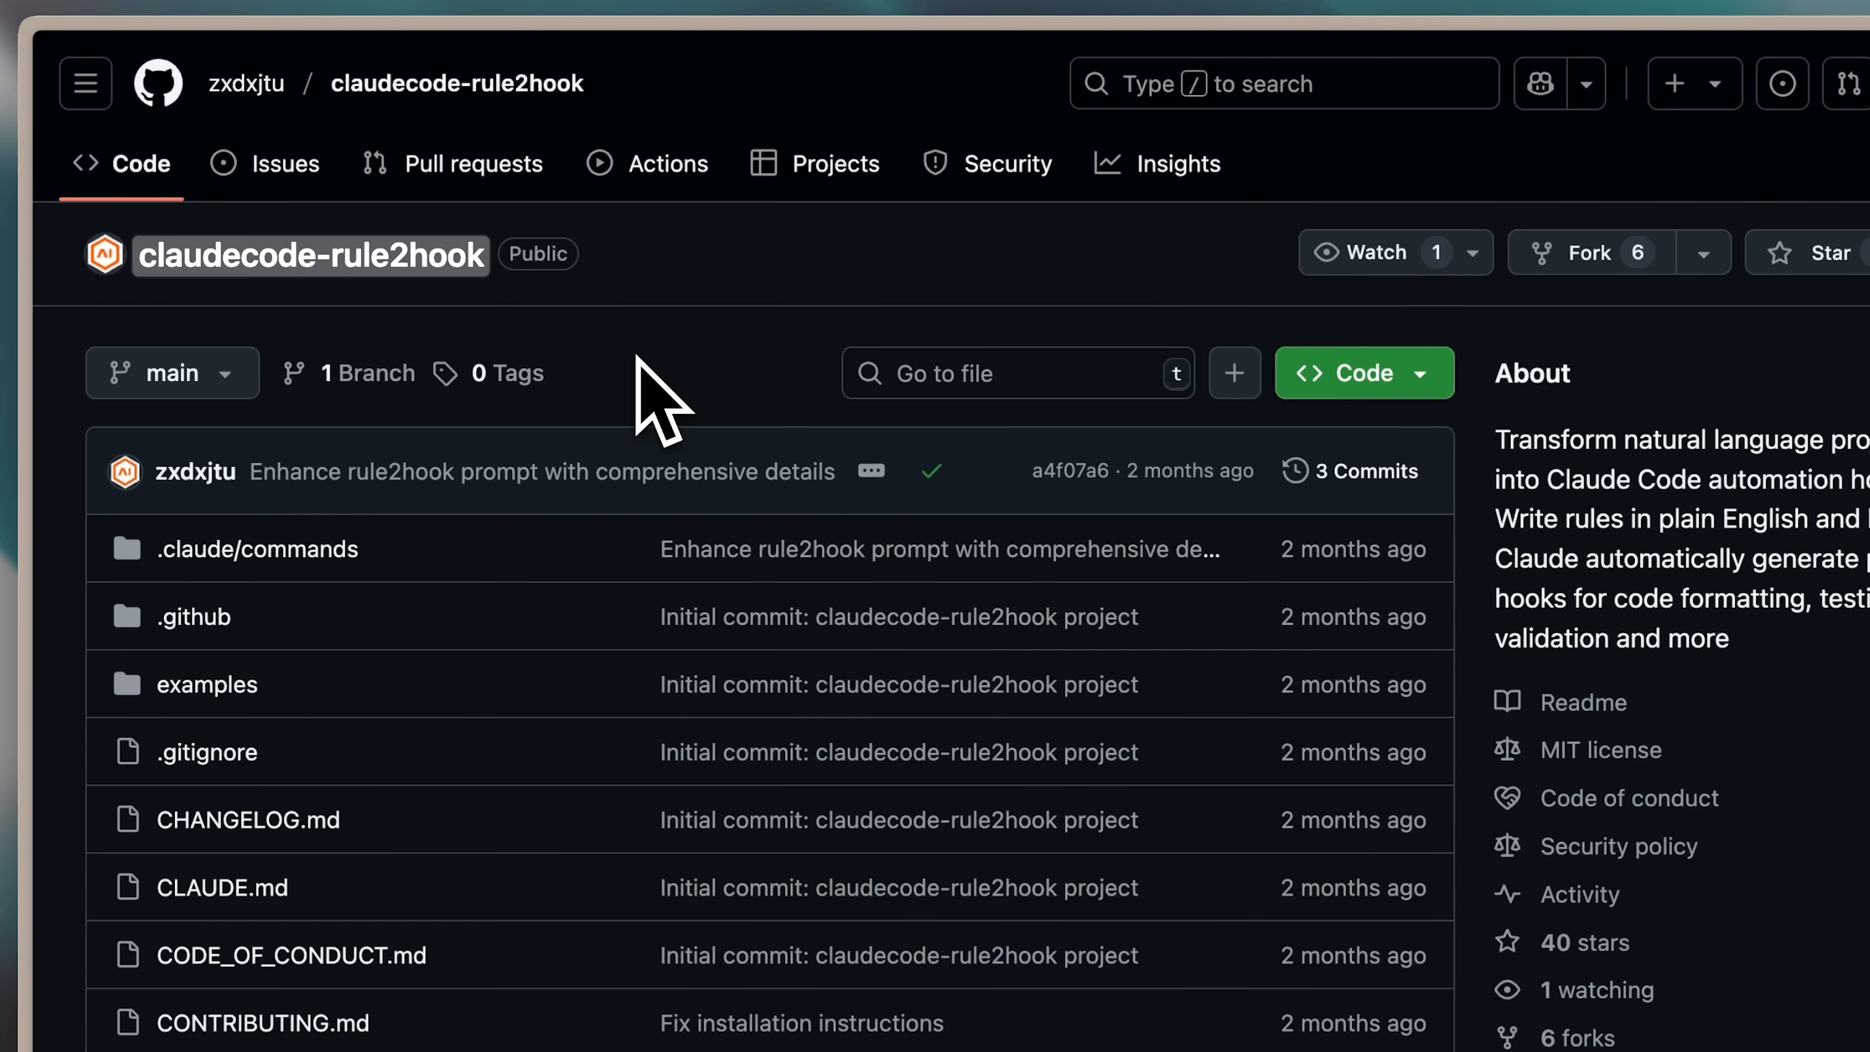
mouse_move(323, 370)
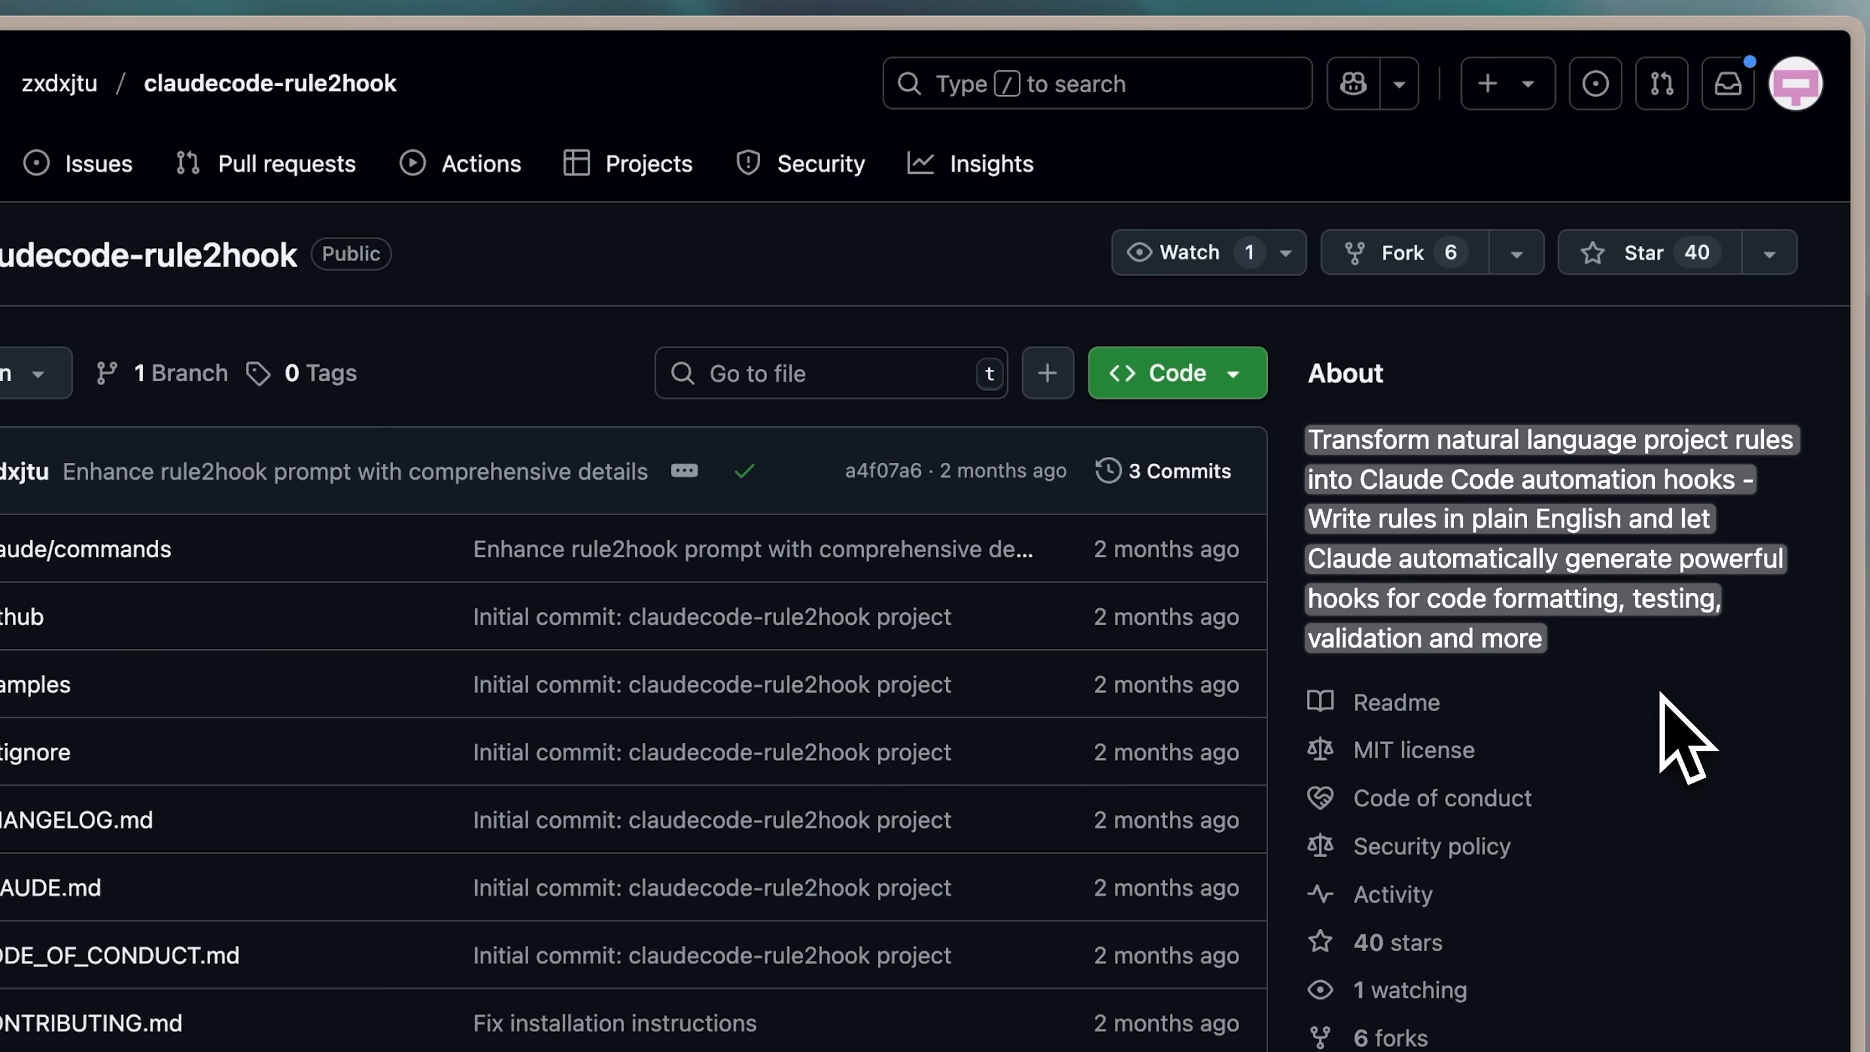
View the claudecode-rule2hook README's How It Works and Examples sections
click(1394, 701)
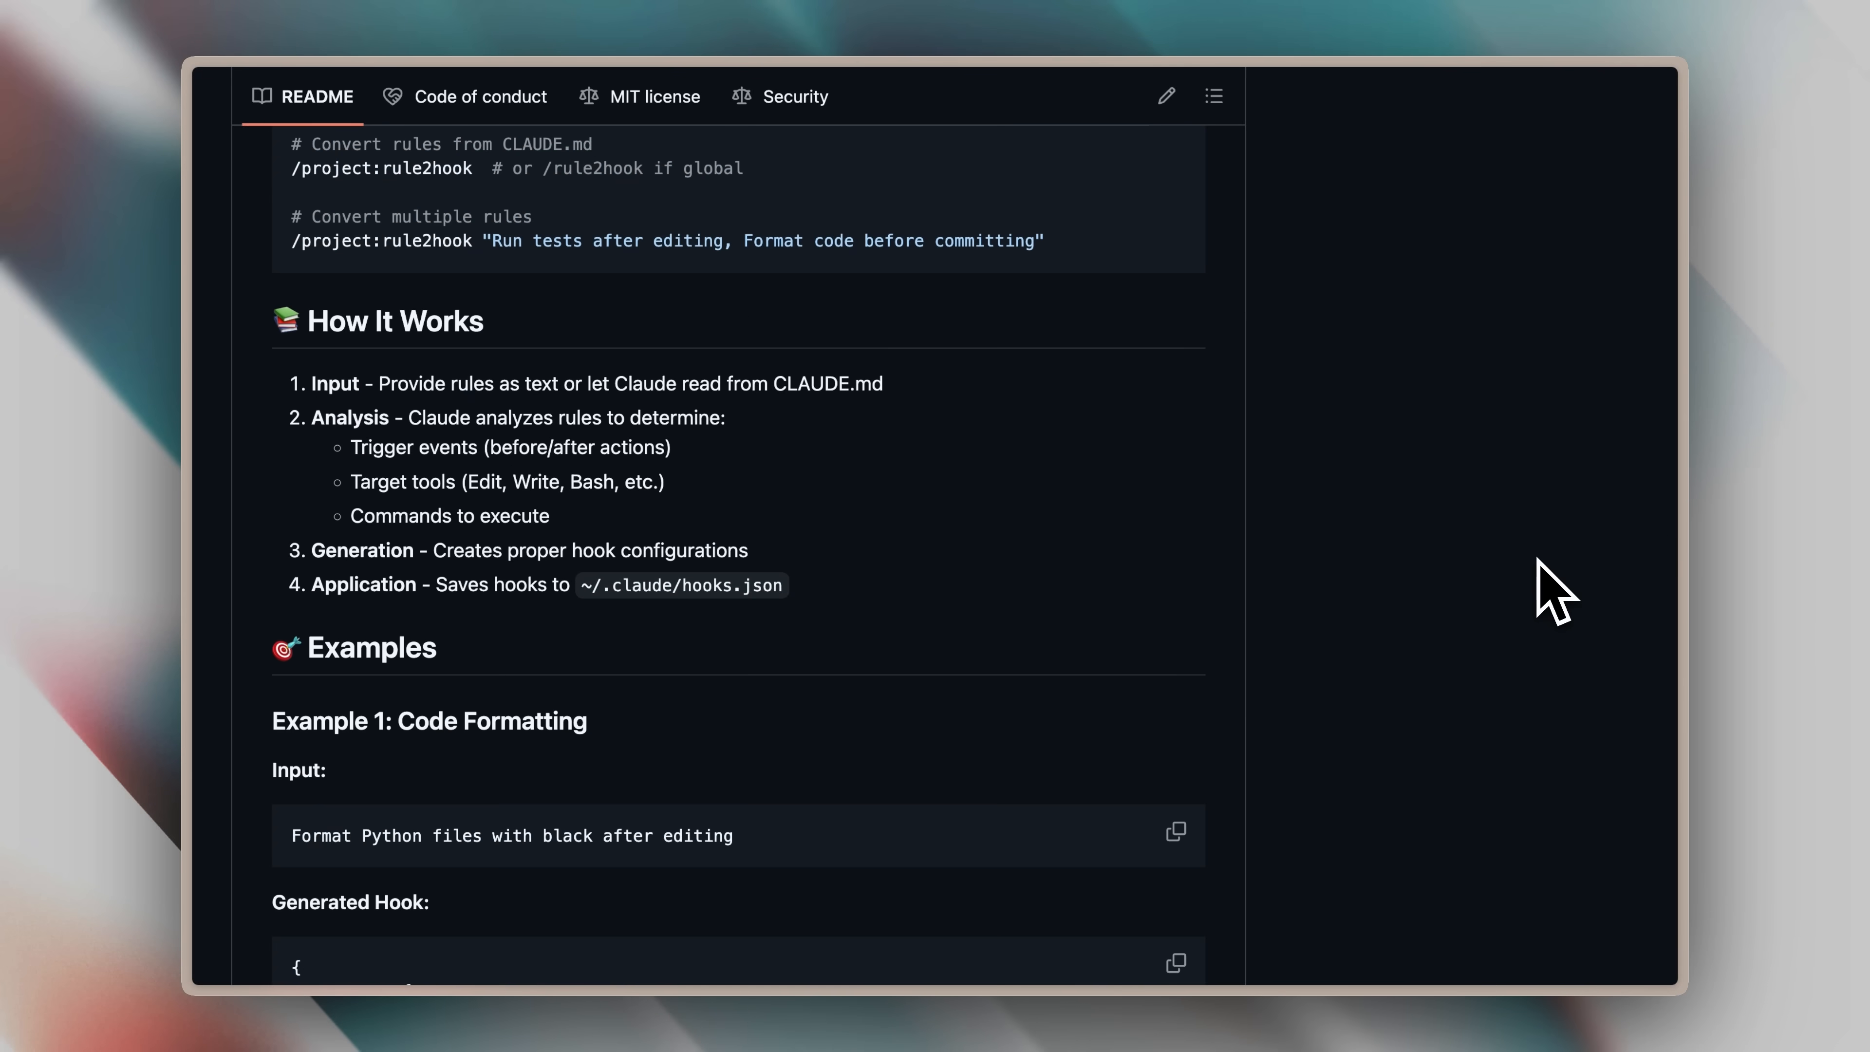
mouse_move(993, 456)
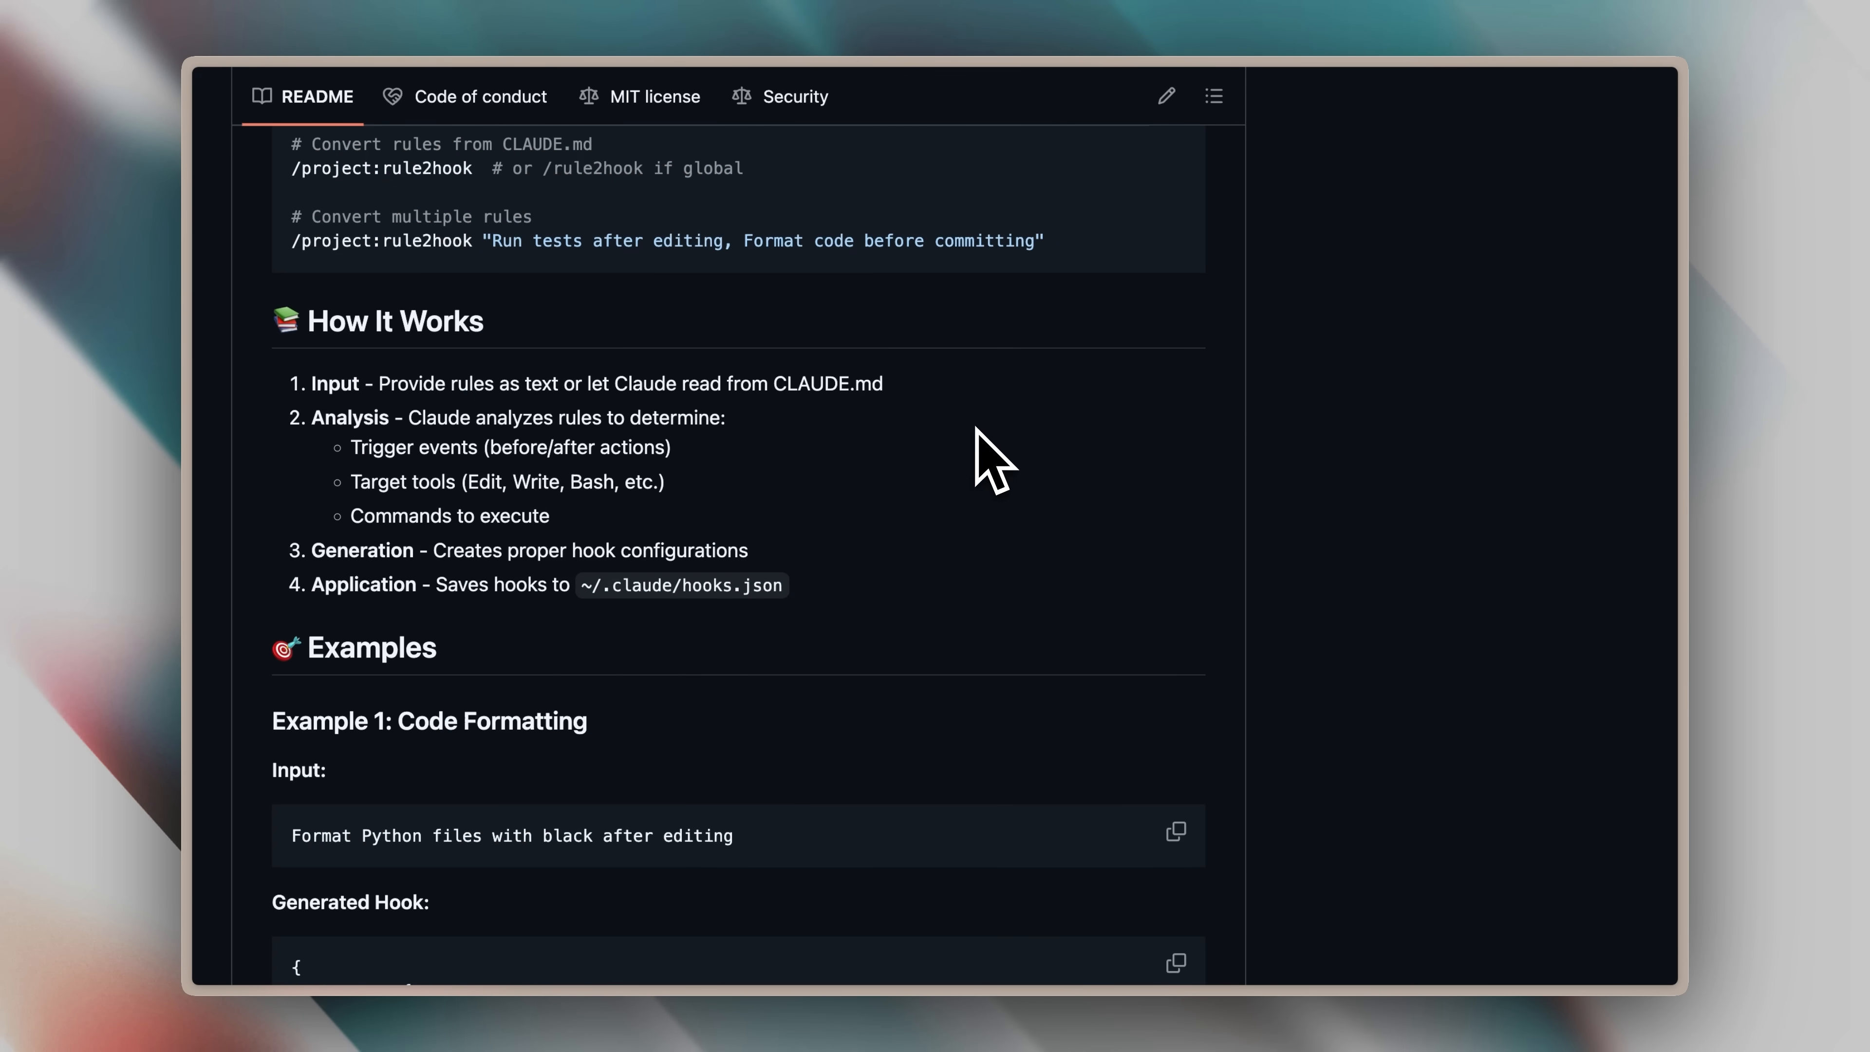
mouse_move(995, 424)
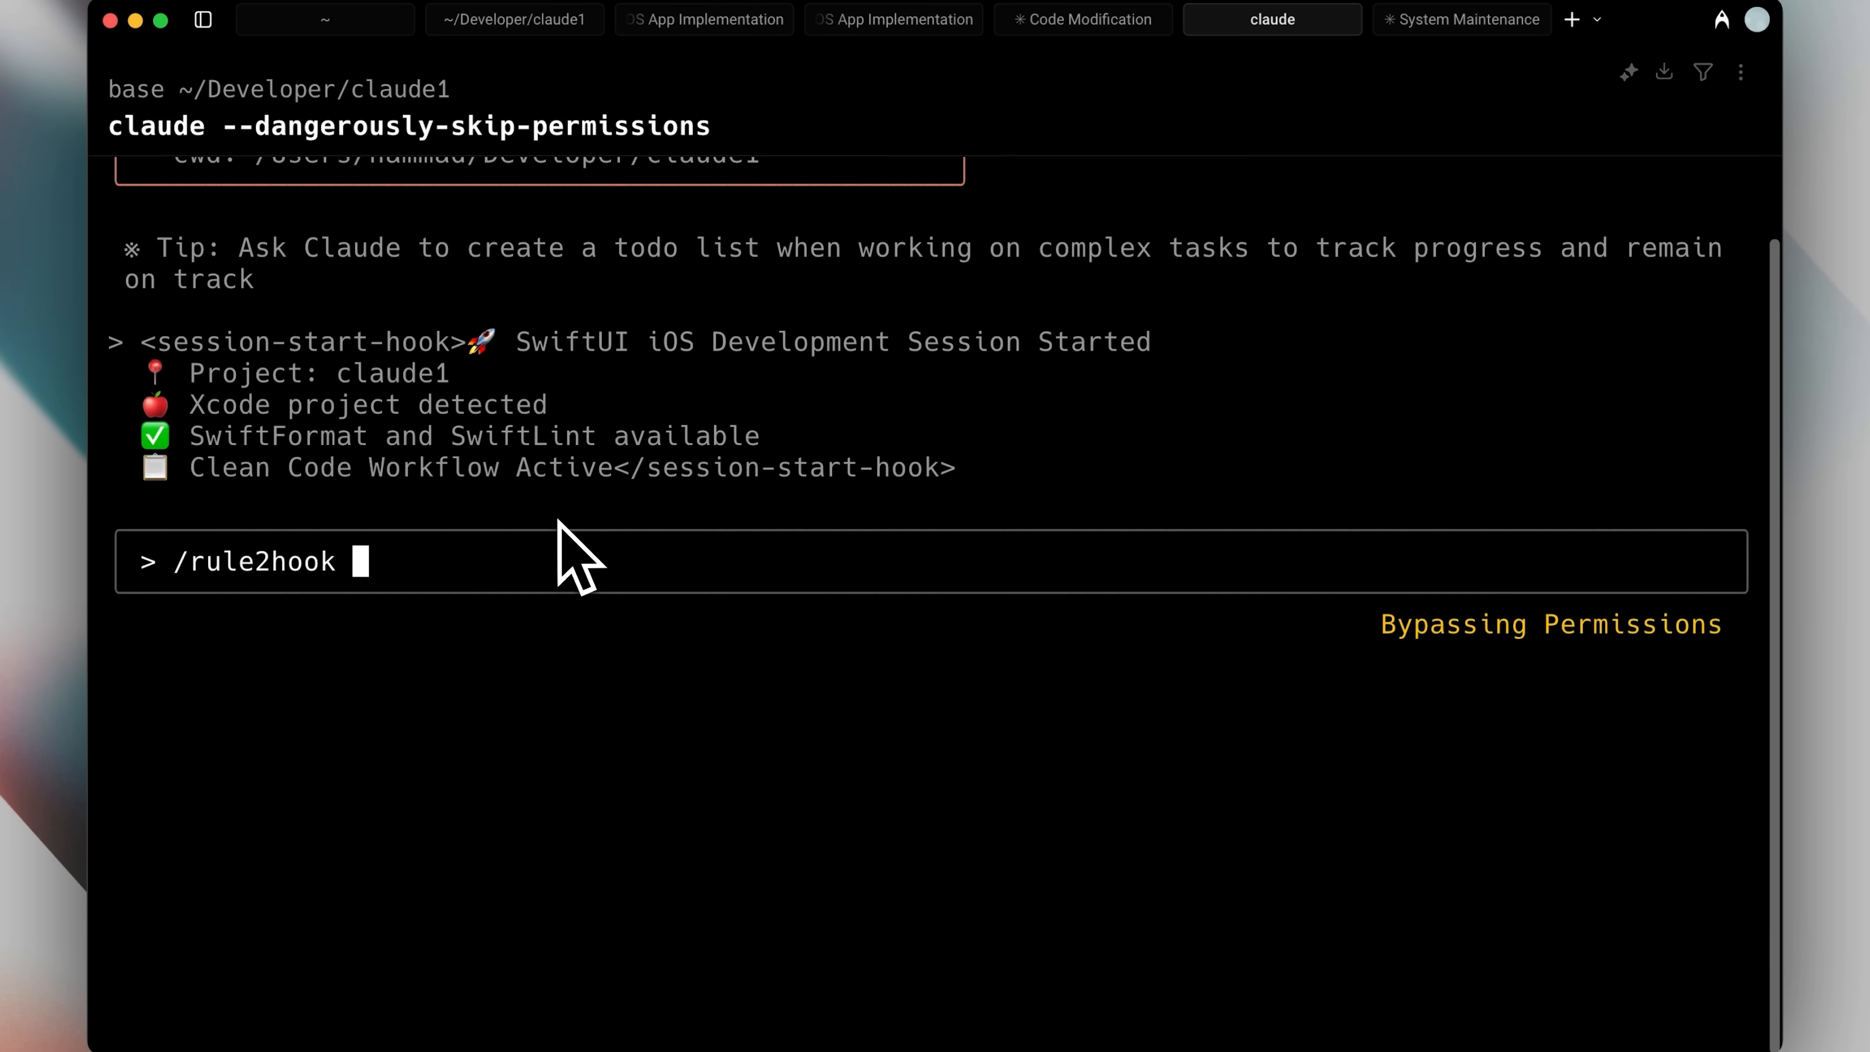
Enter the rule 'Format Python files with black after editing' for /rule2hook
text(Format Python files with black after editing)
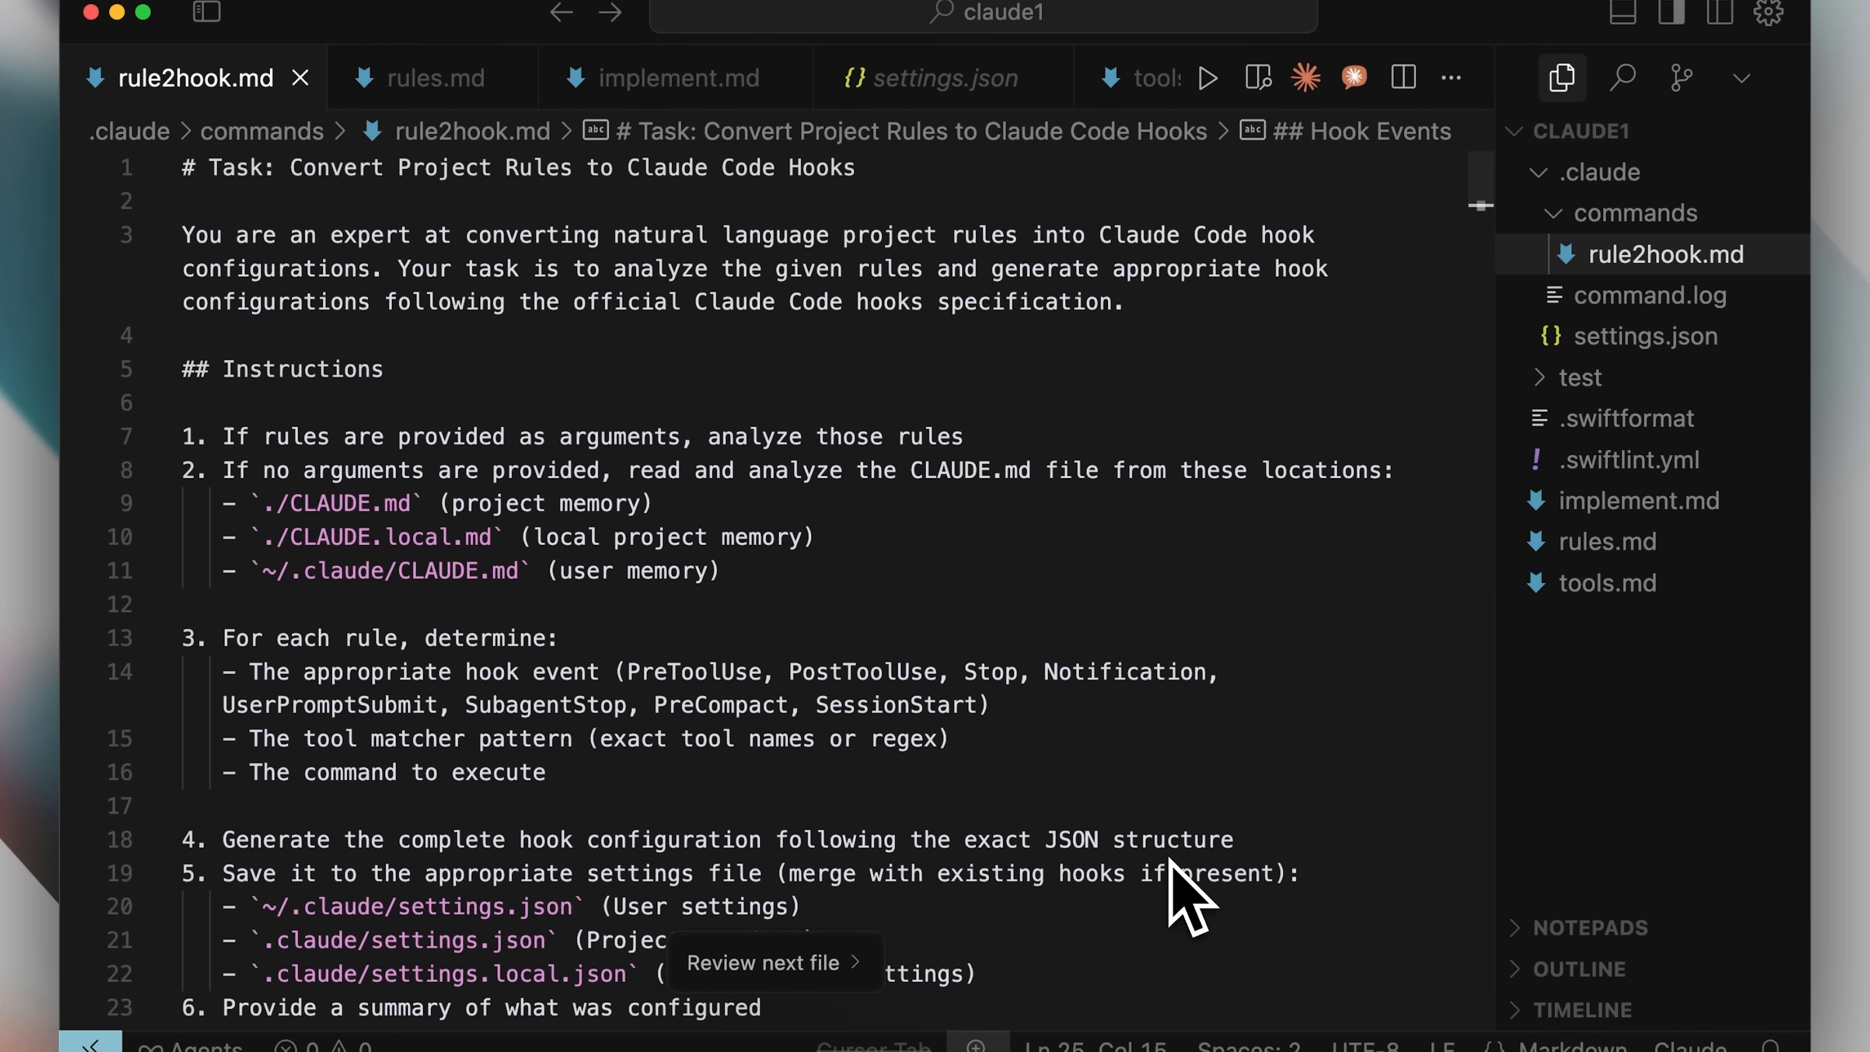
mouse_move(1348, 781)
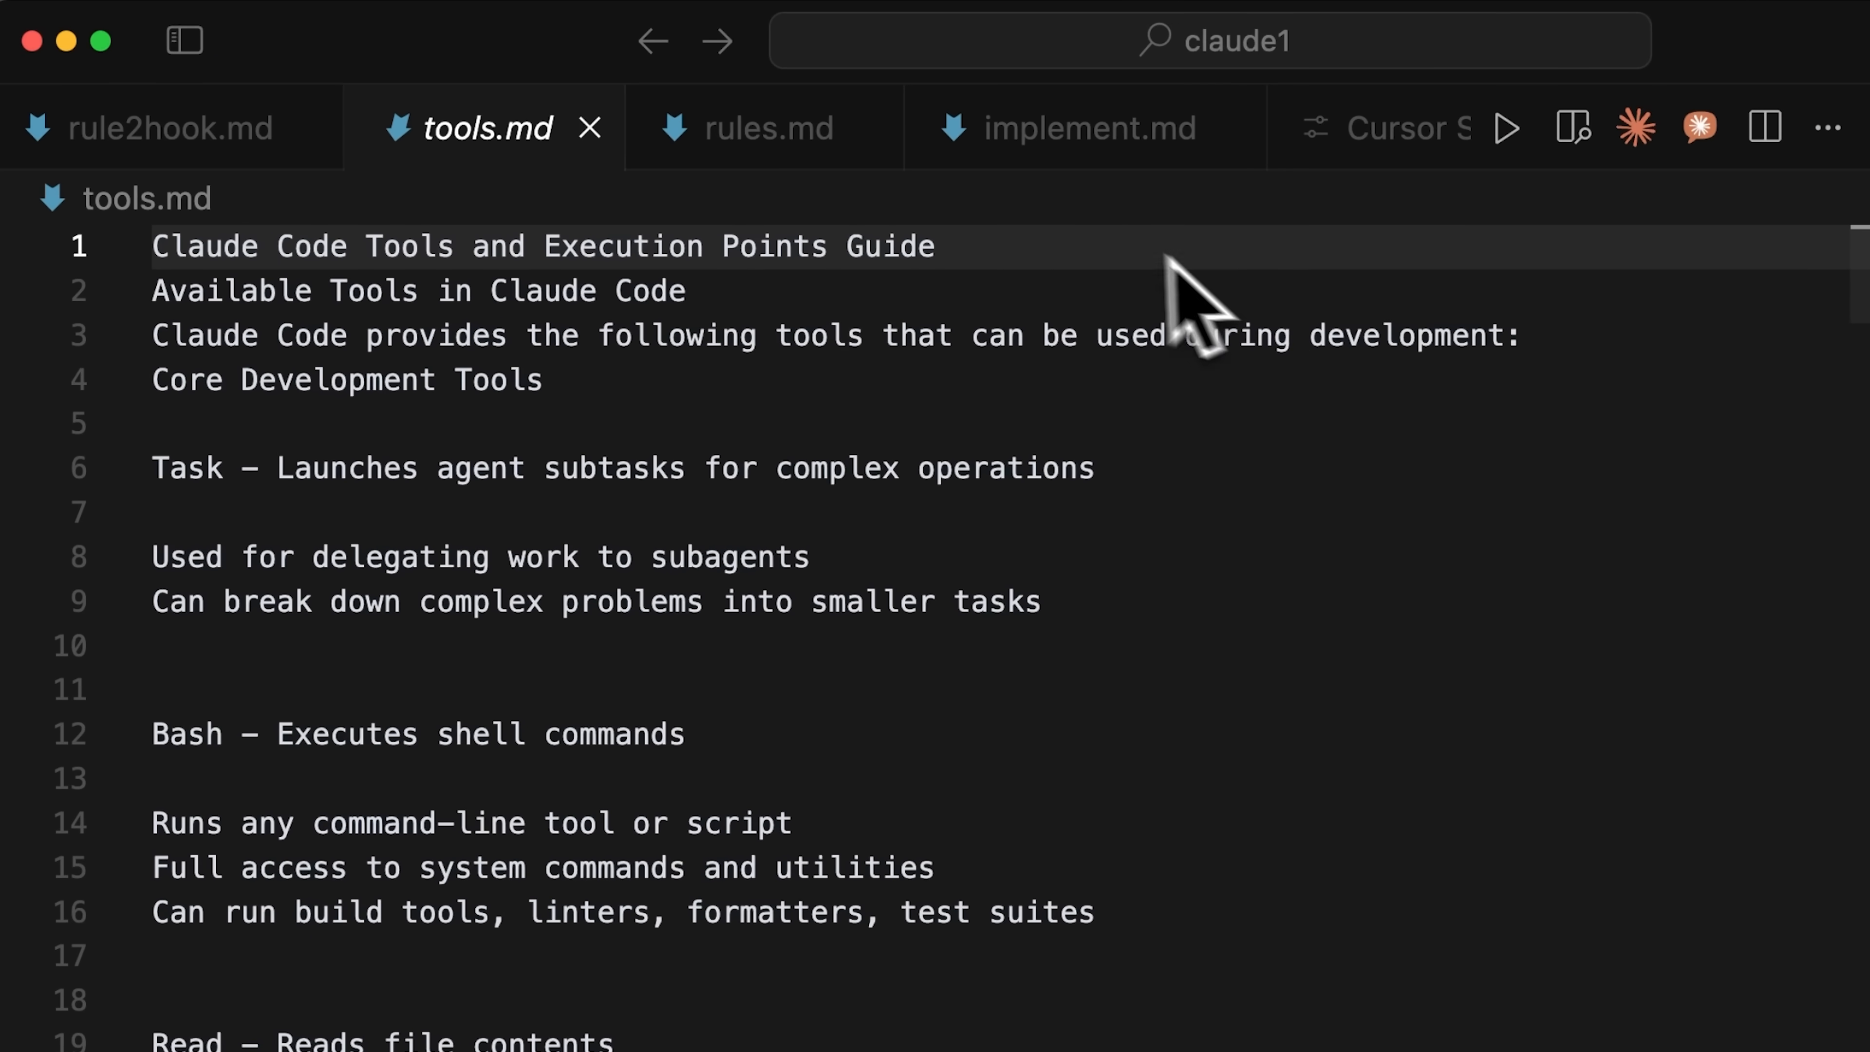
Select the tools.md Claude Code tools guide text for copying into ChatGPT
triple_click(543, 245)
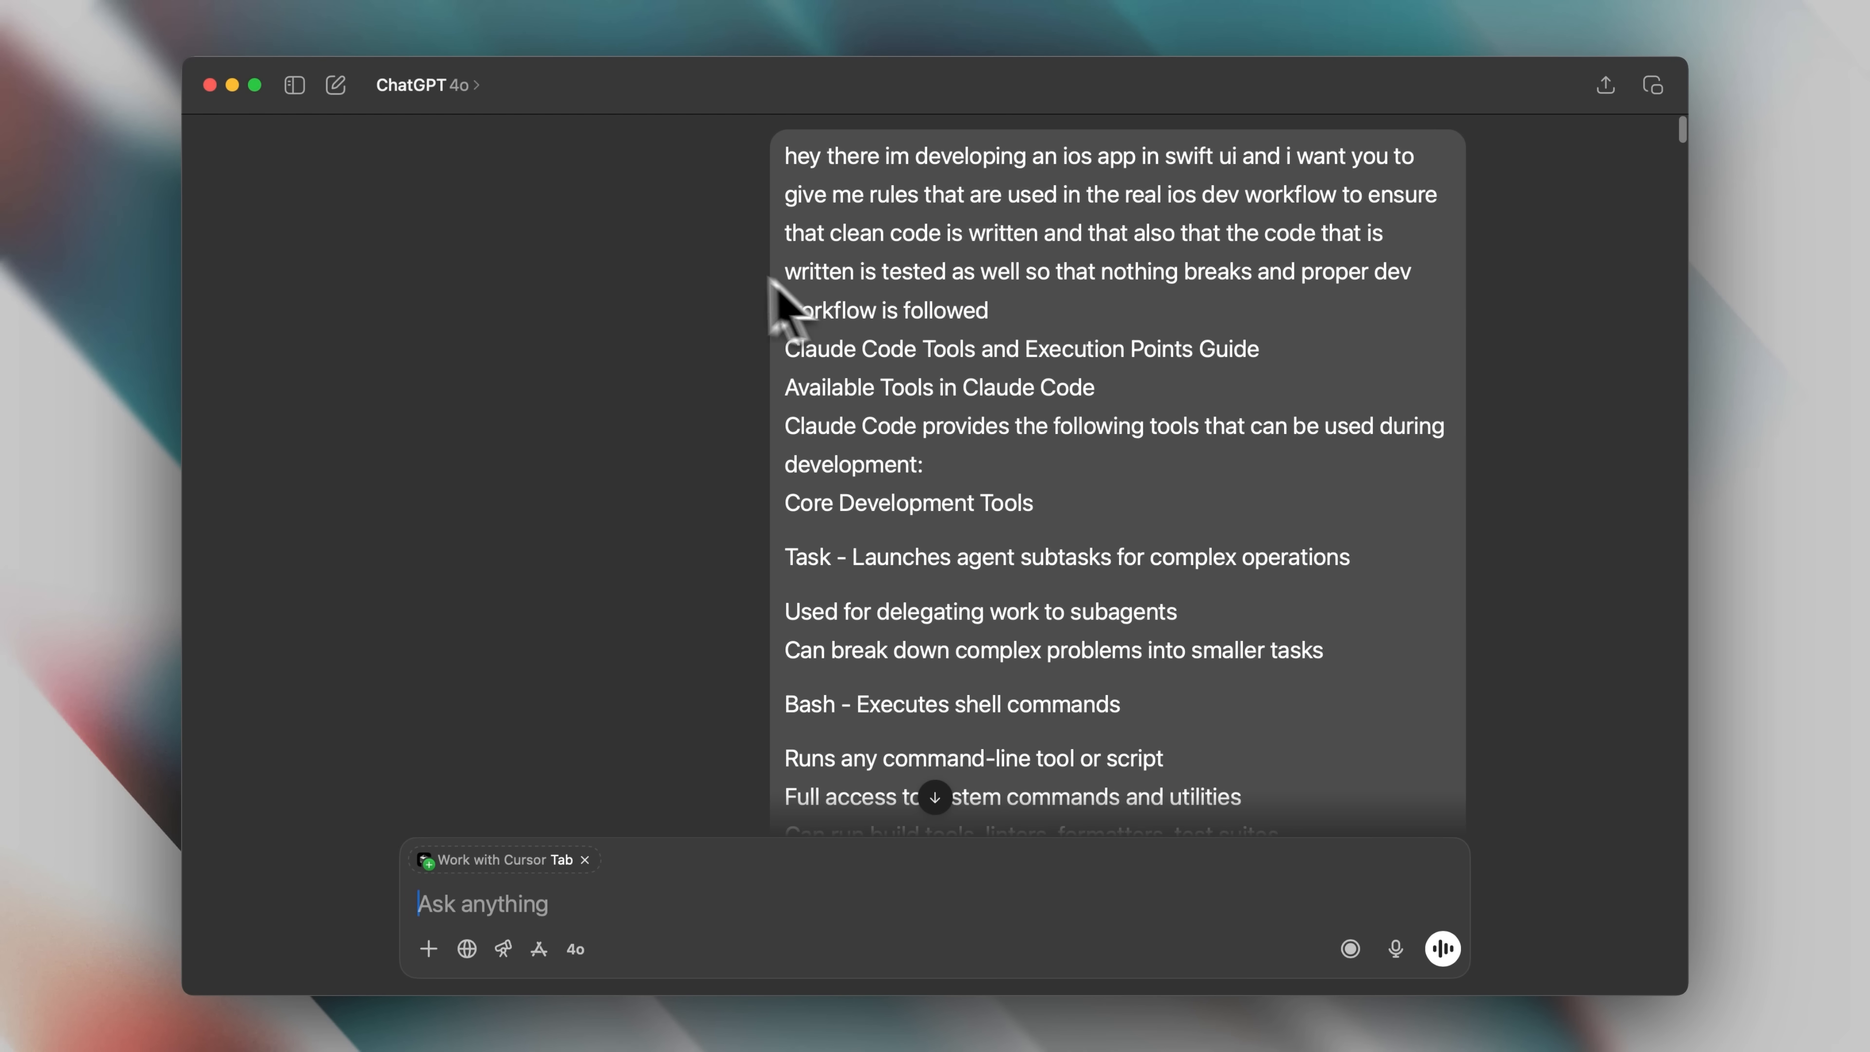
mouse_move(689, 282)
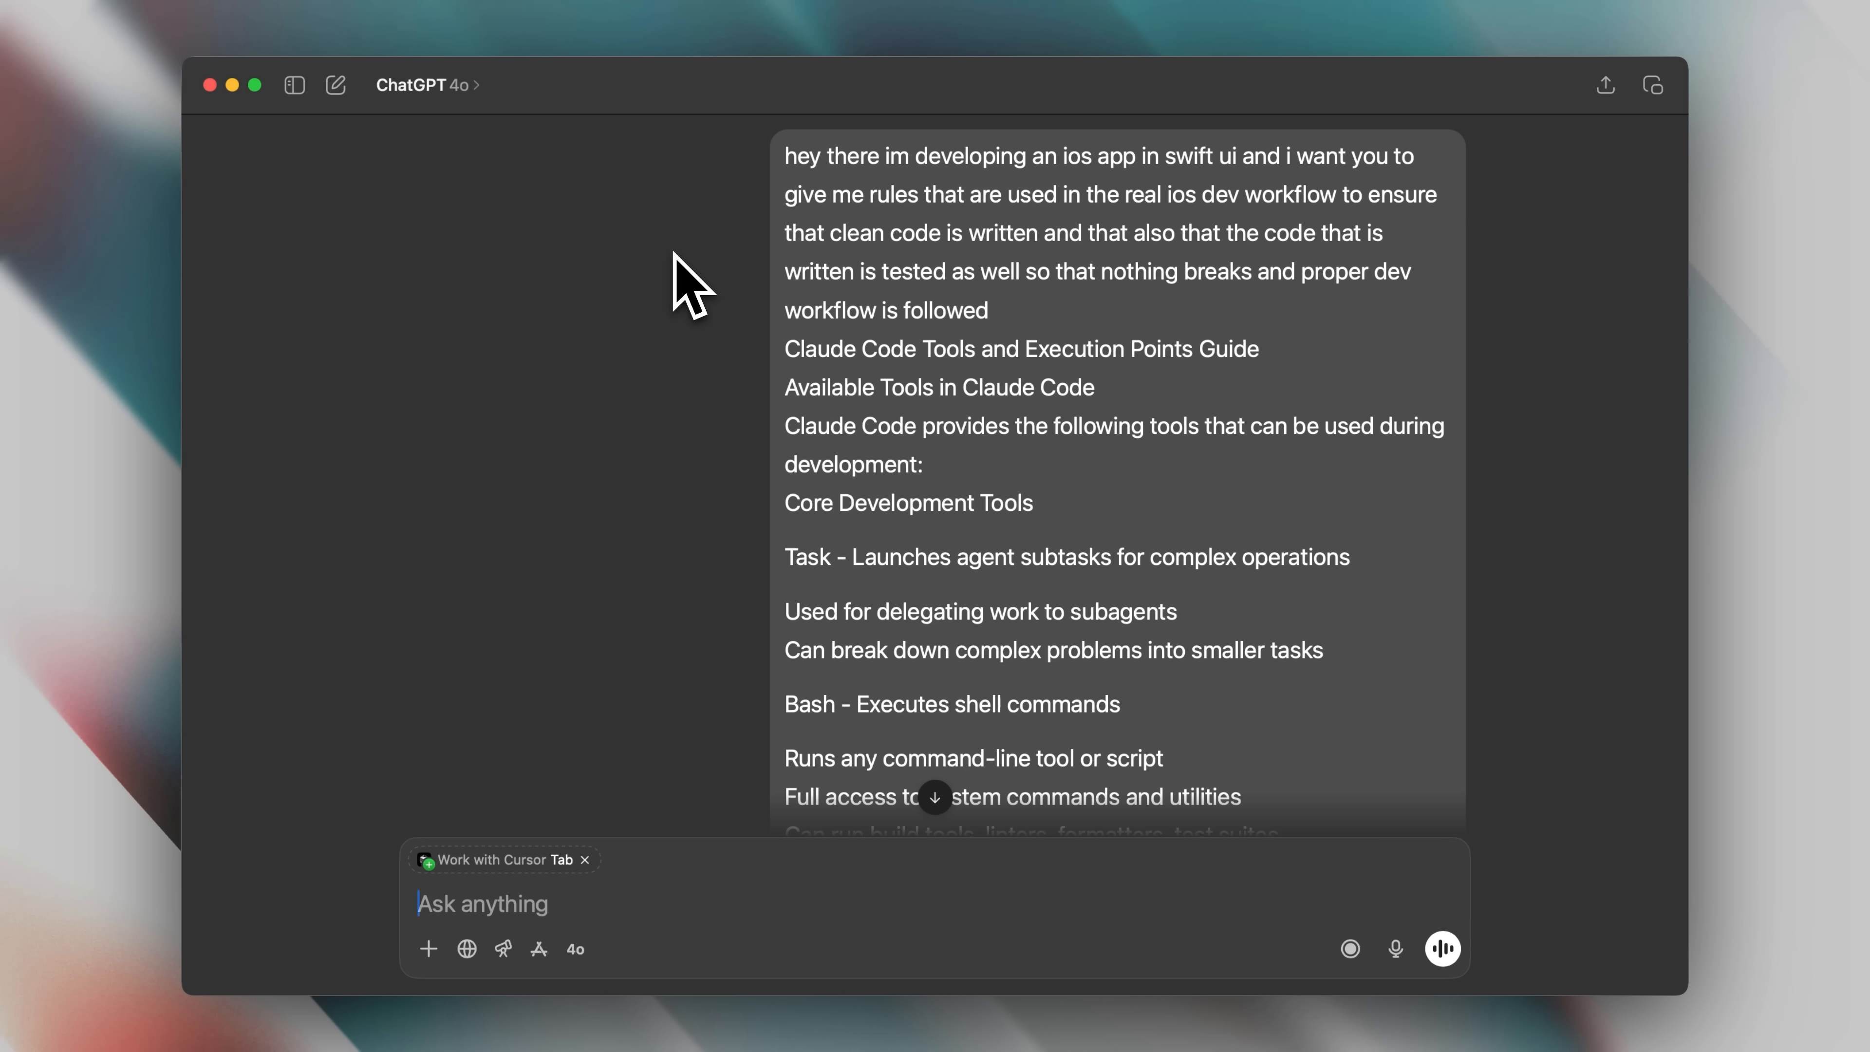
mouse_move(1487, 213)
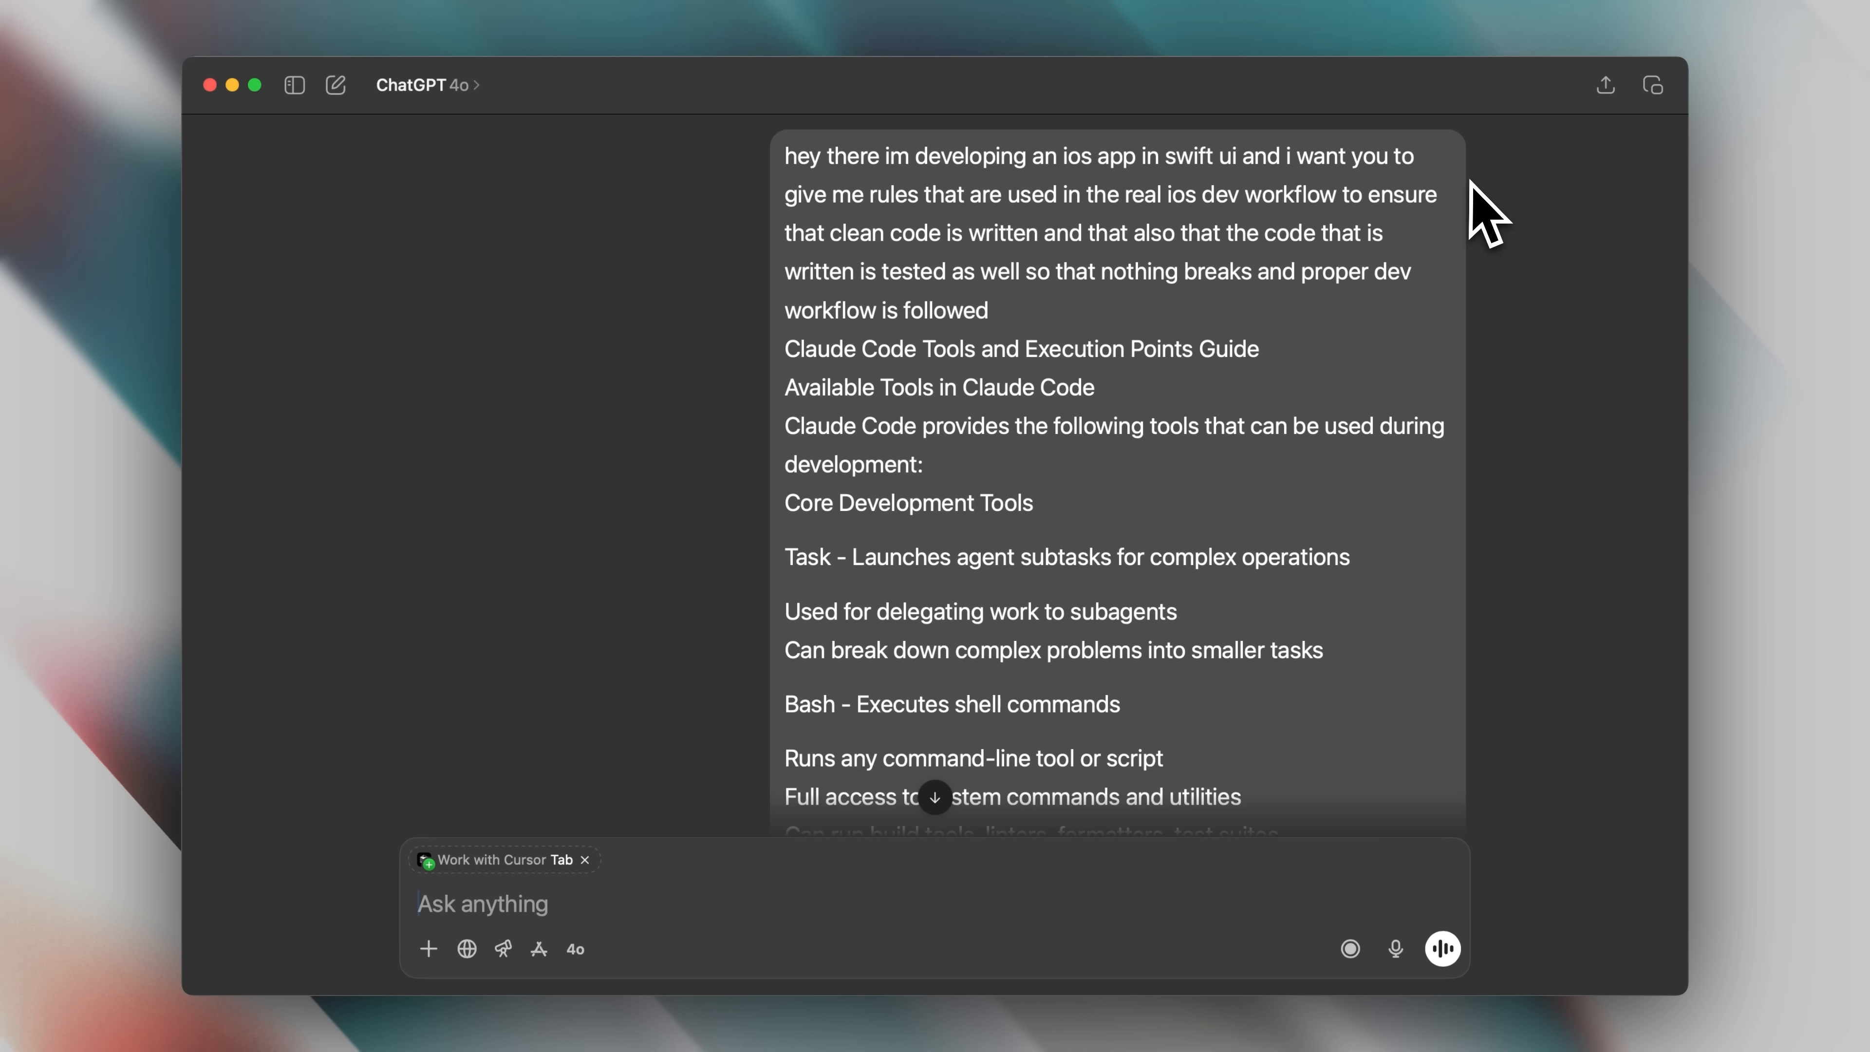
mouse_move(1491, 232)
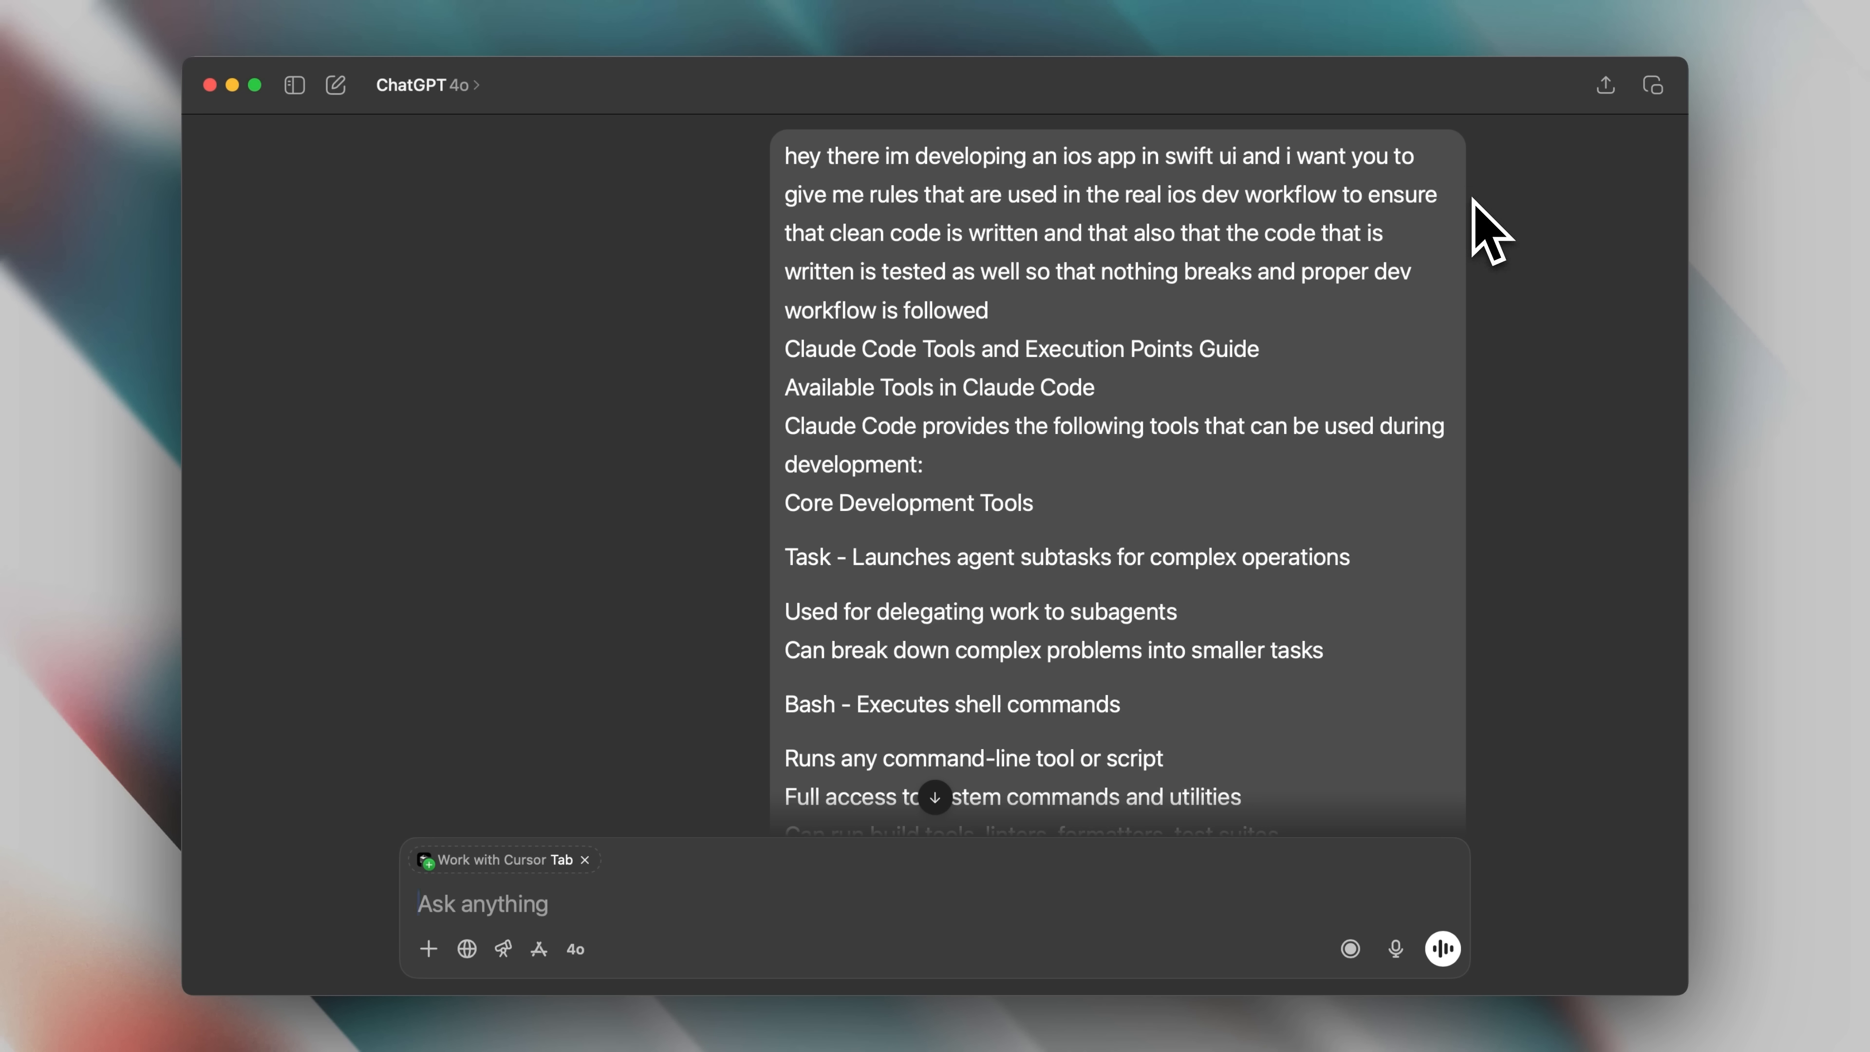
mouse_move(1493, 275)
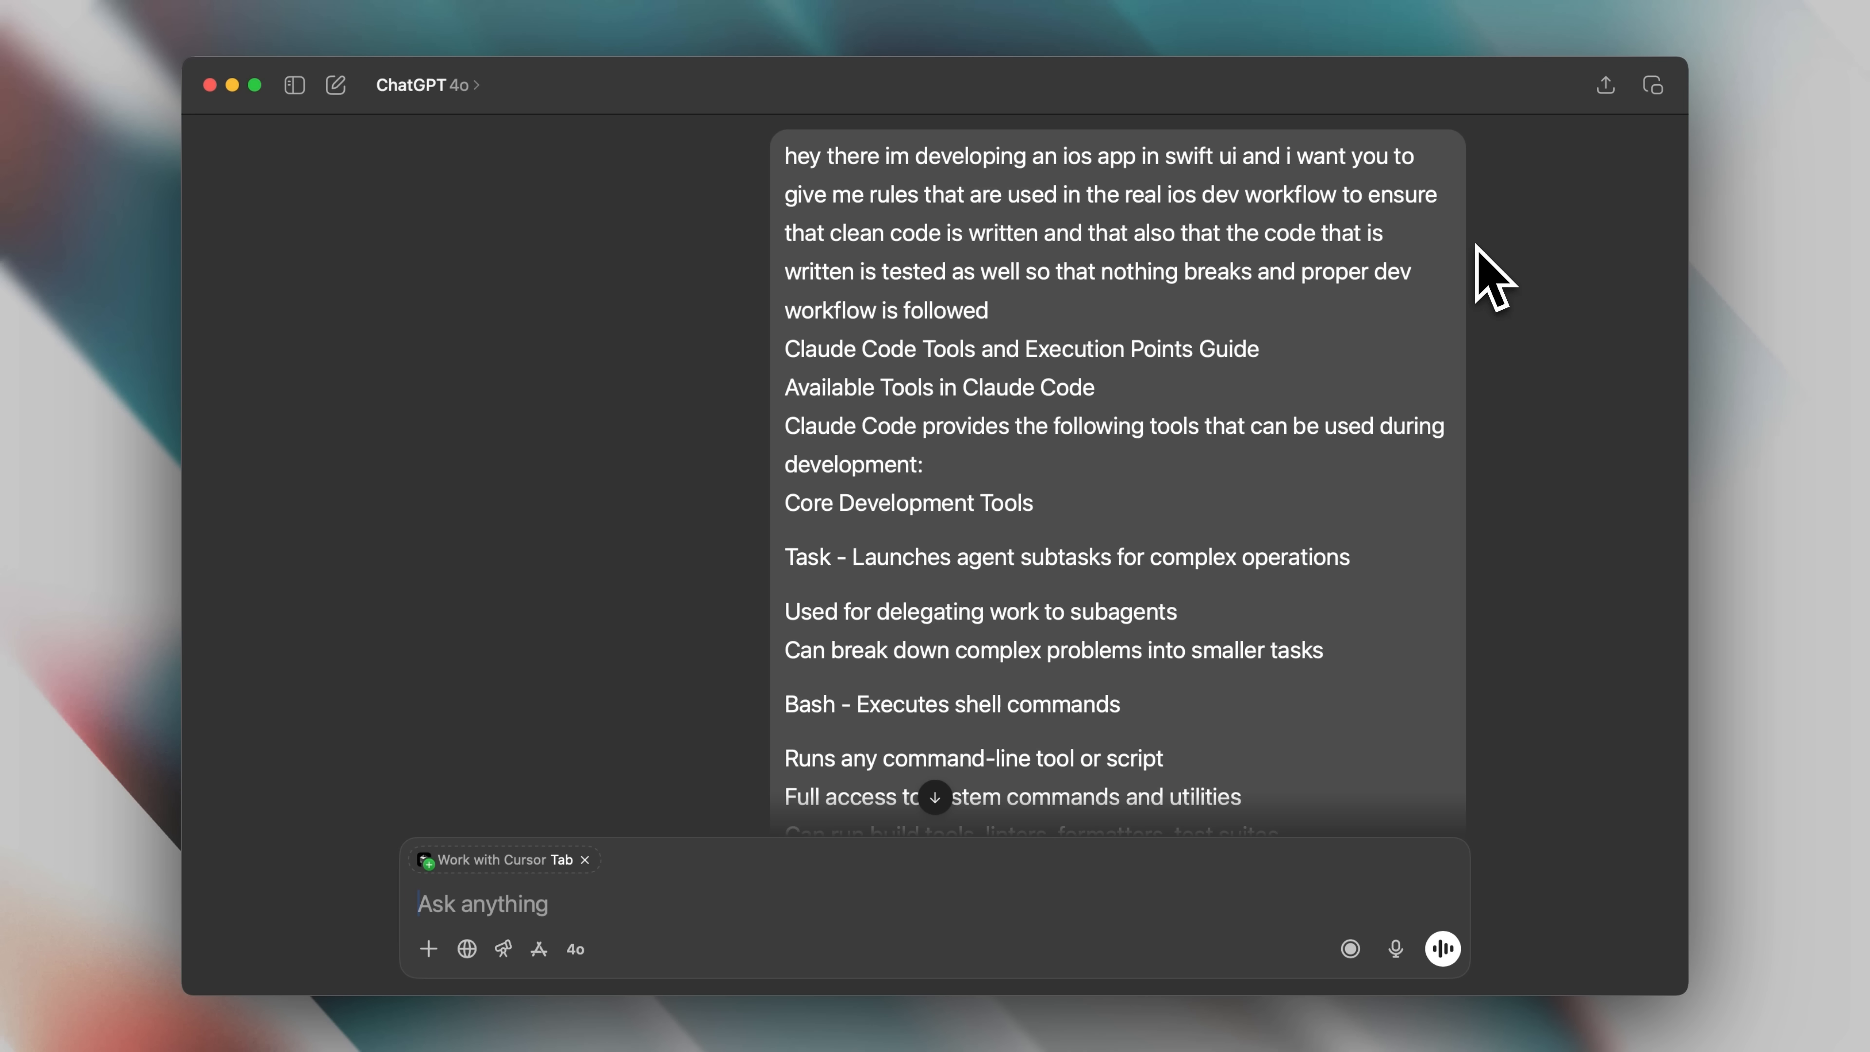
mouse_move(1475, 373)
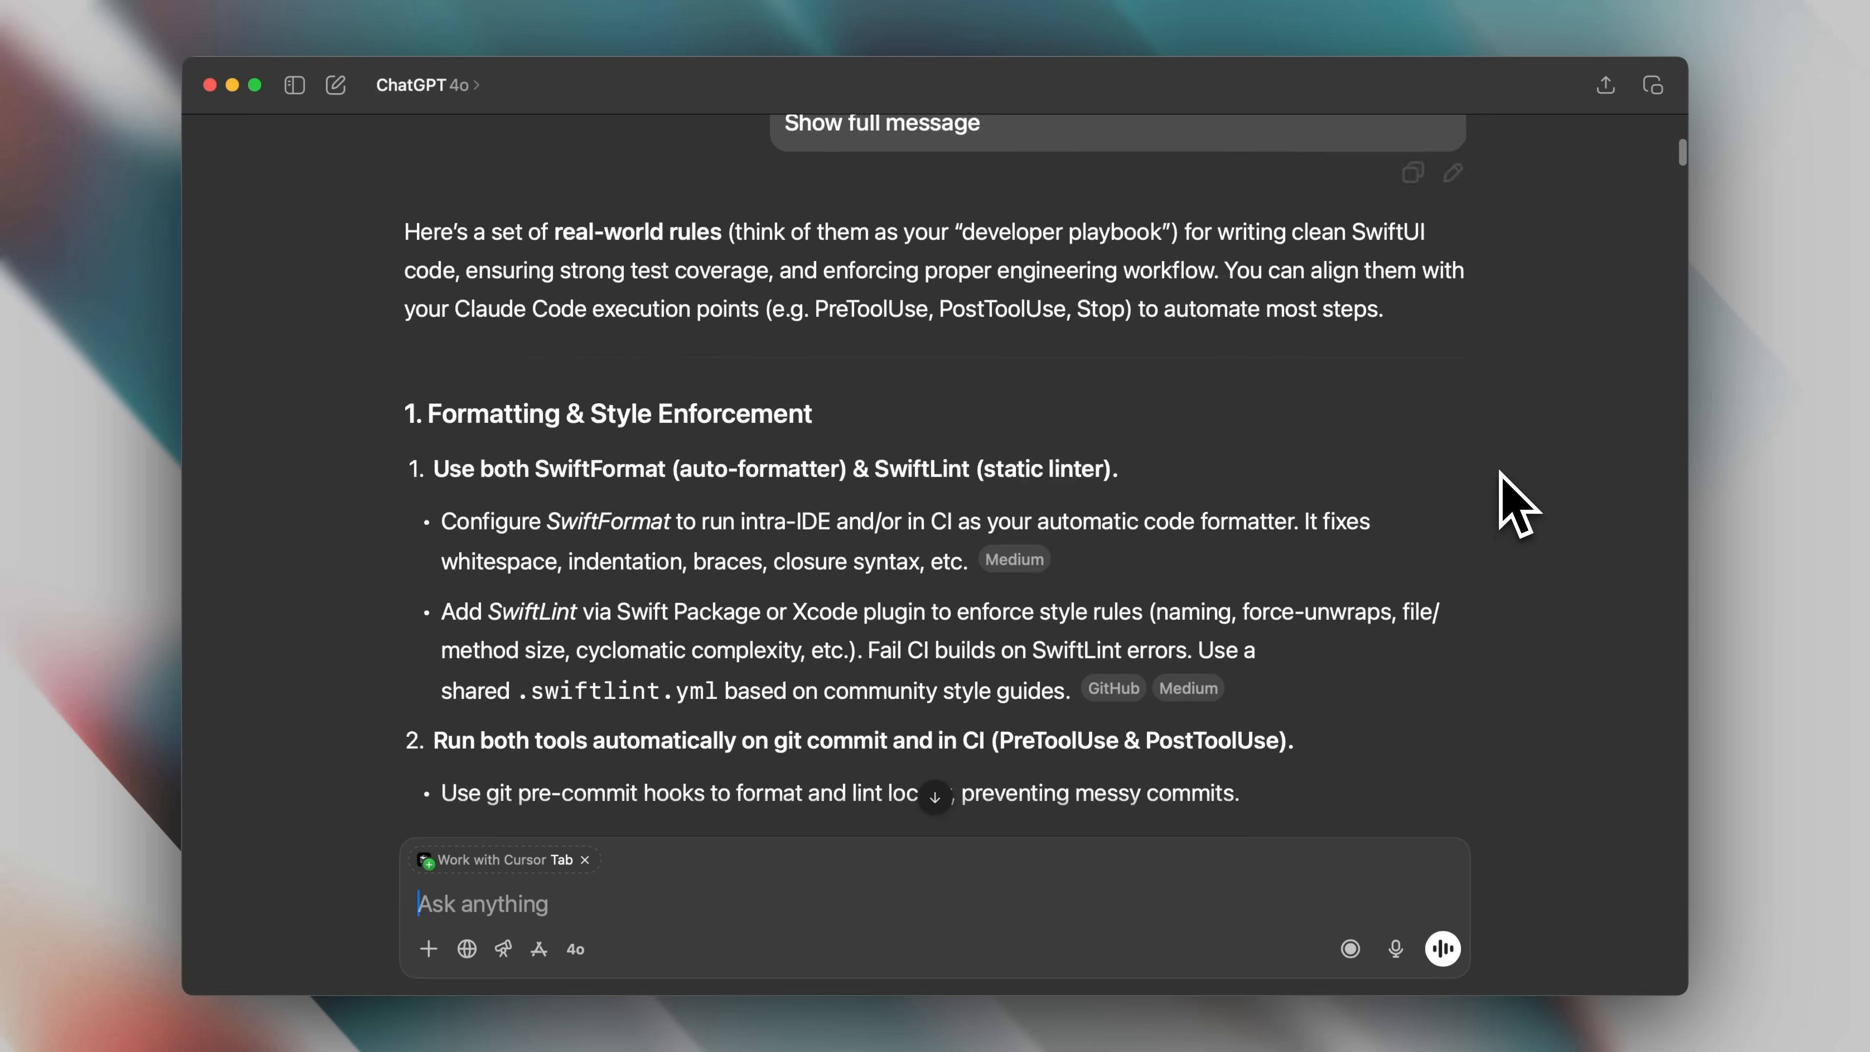
Scroll down the ChatGPT answer to read the SwiftFormat and SwiftLint style-enforcement rules
scroll(down, 3)
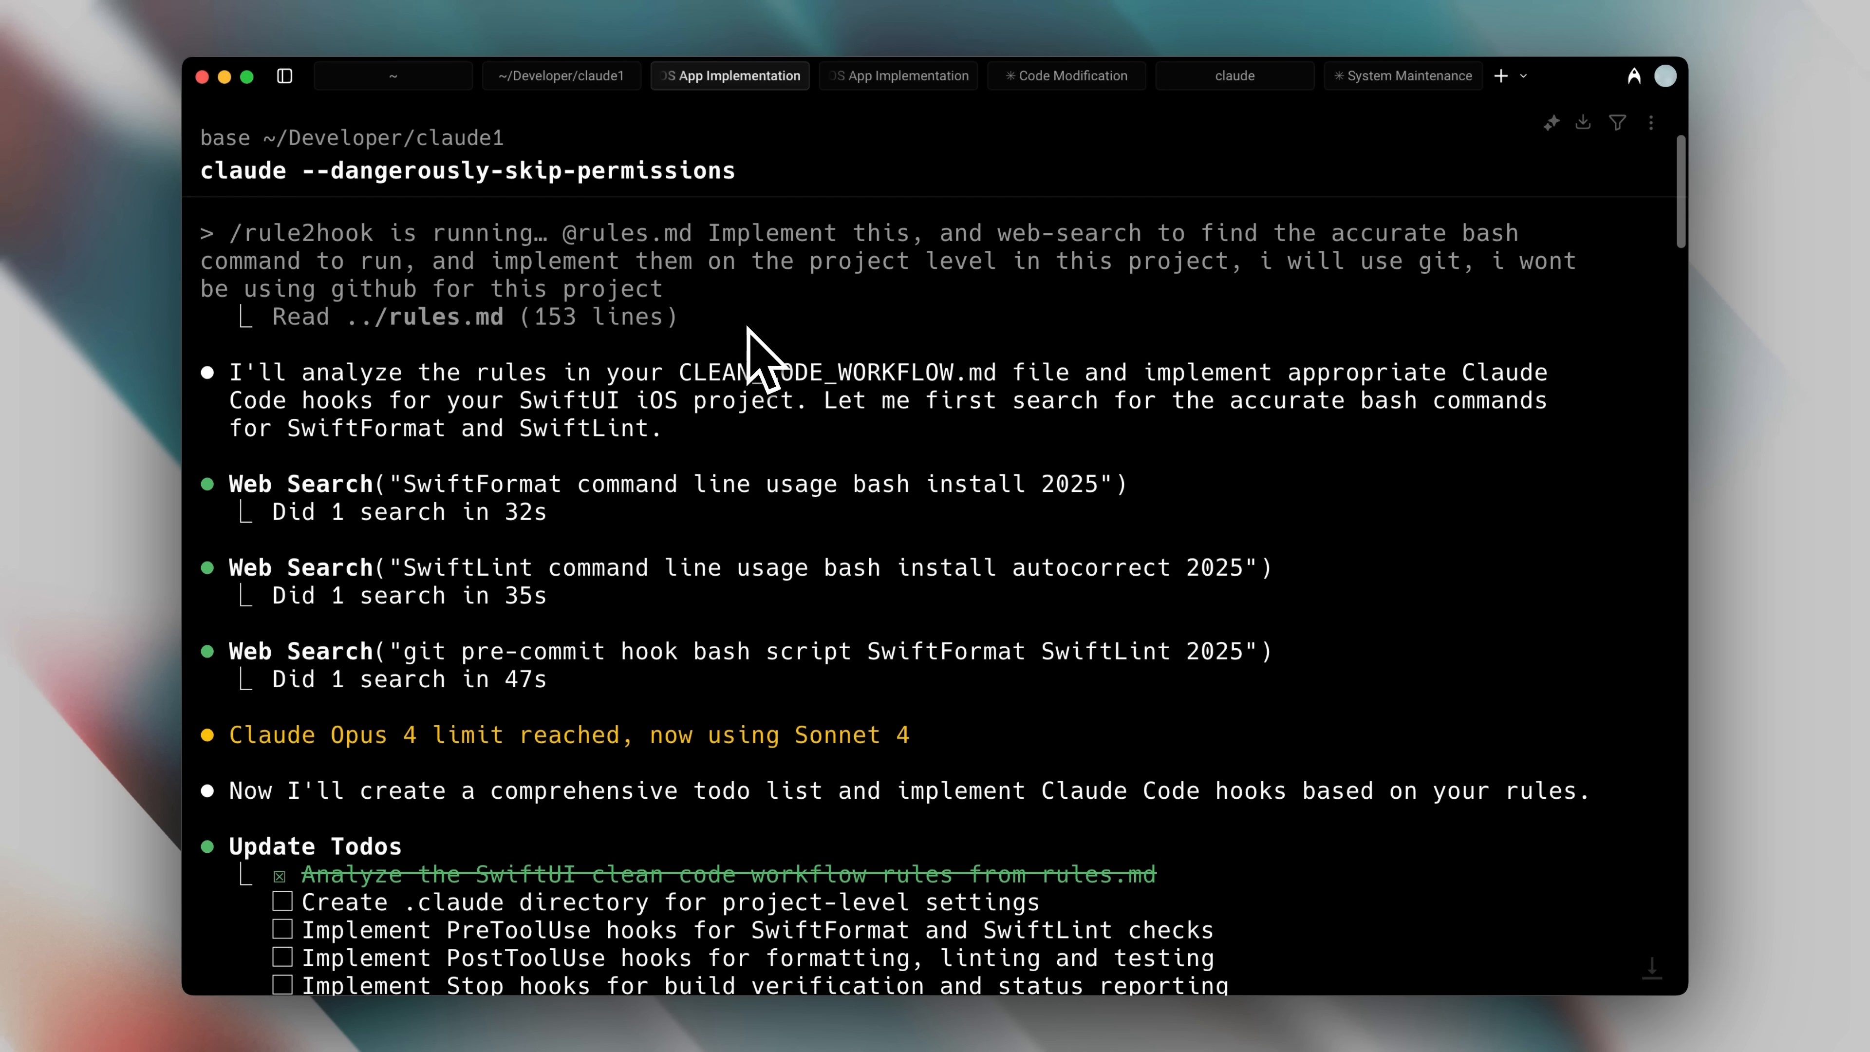
mouse_move(829, 363)
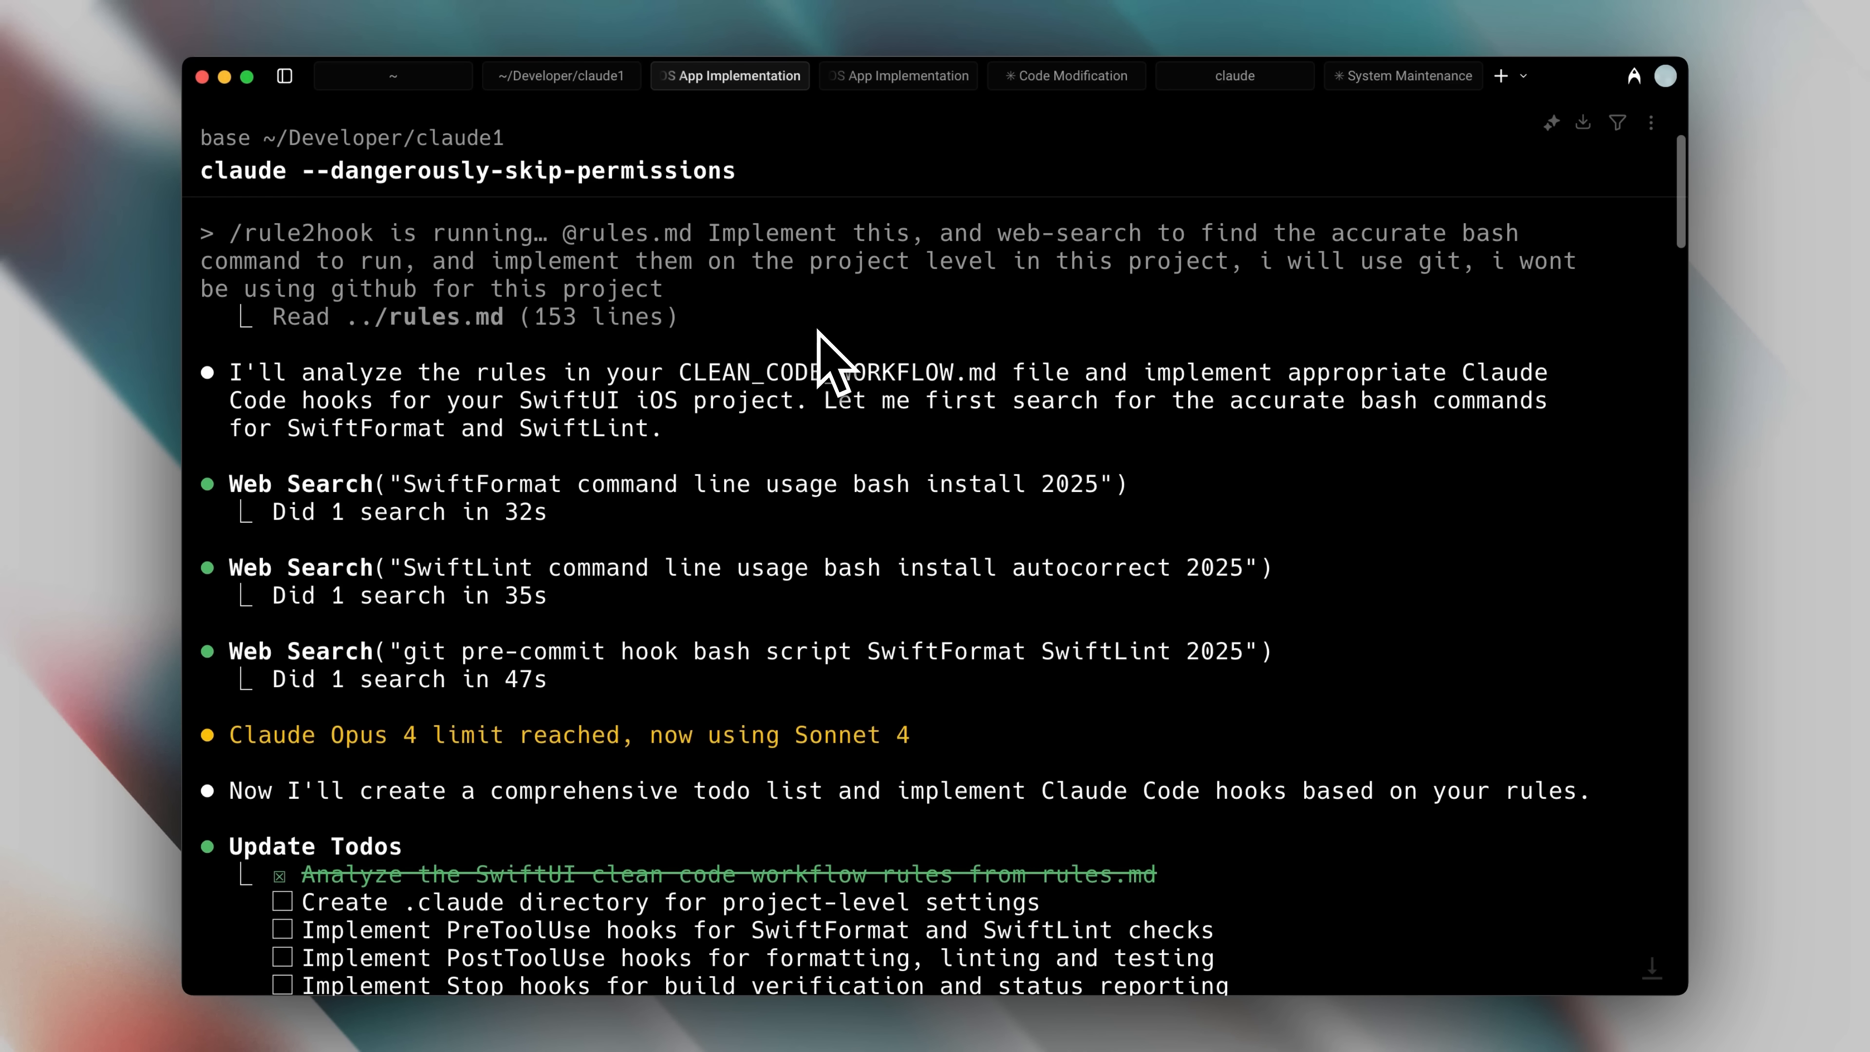
mouse_move(817, 382)
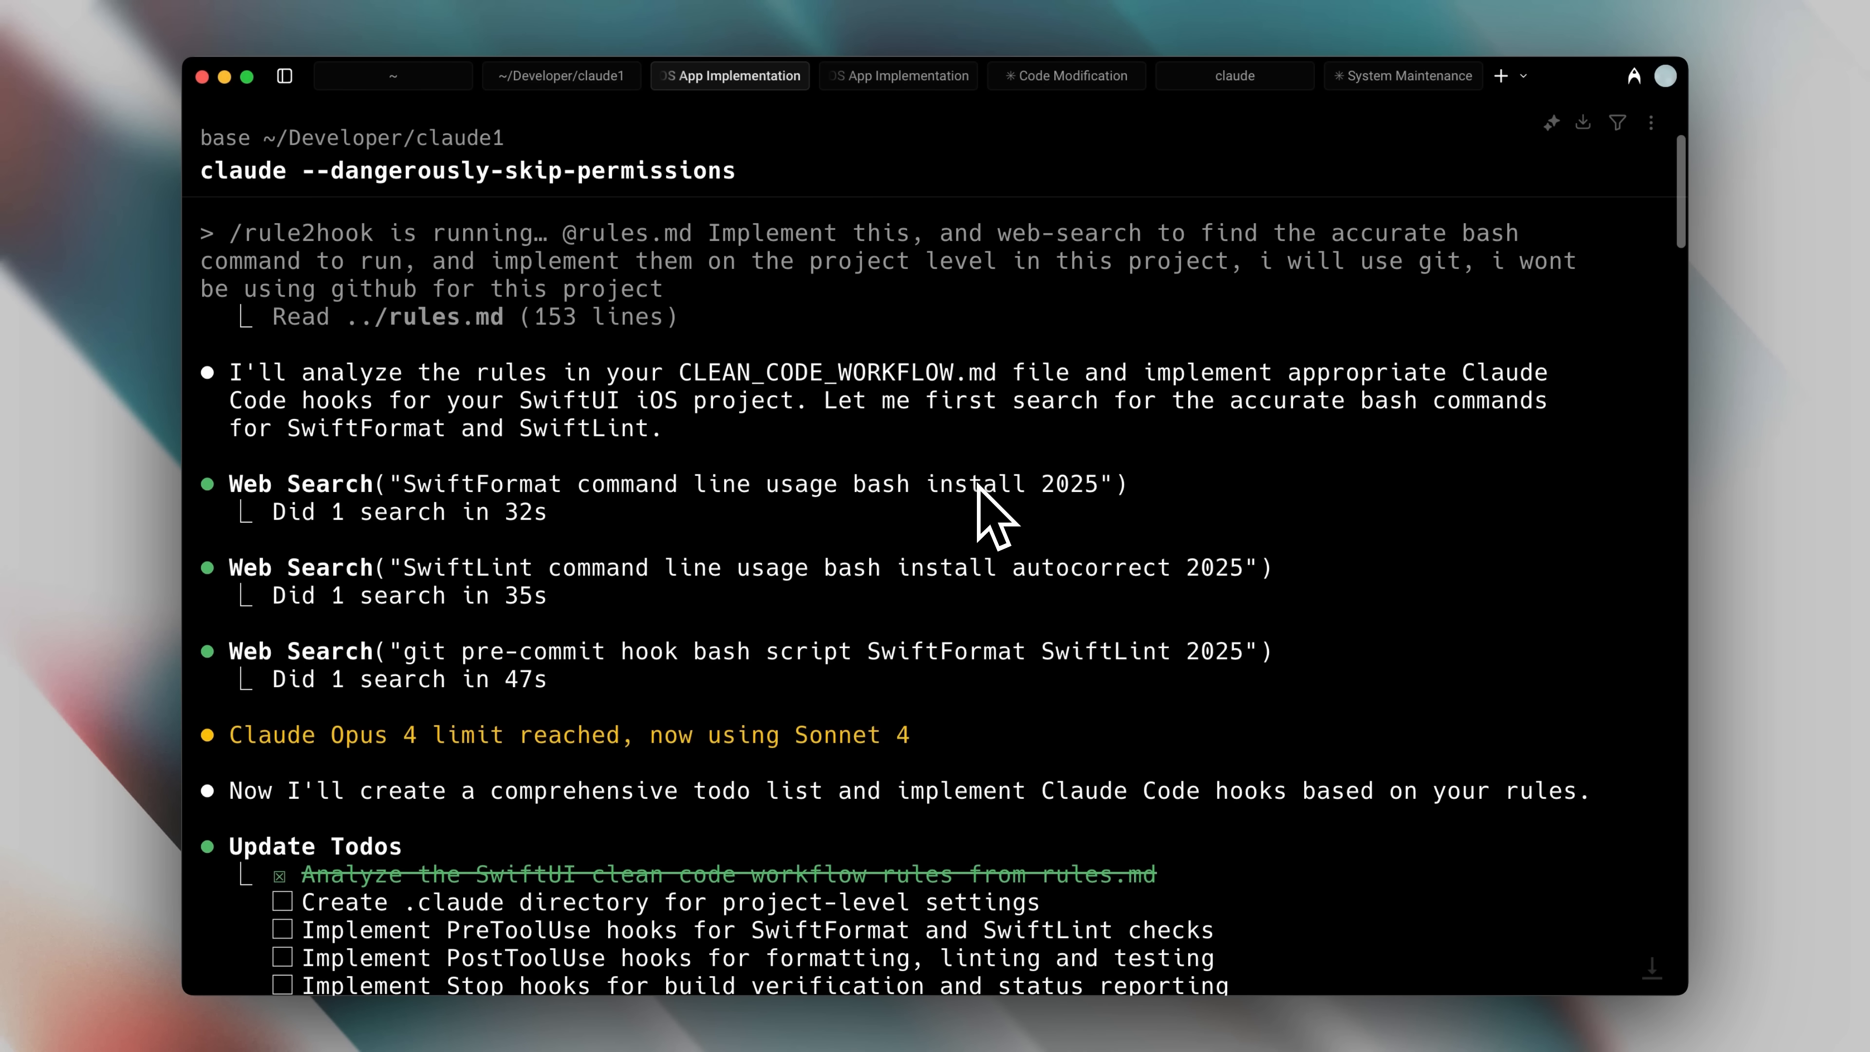
mouse_move(1020, 364)
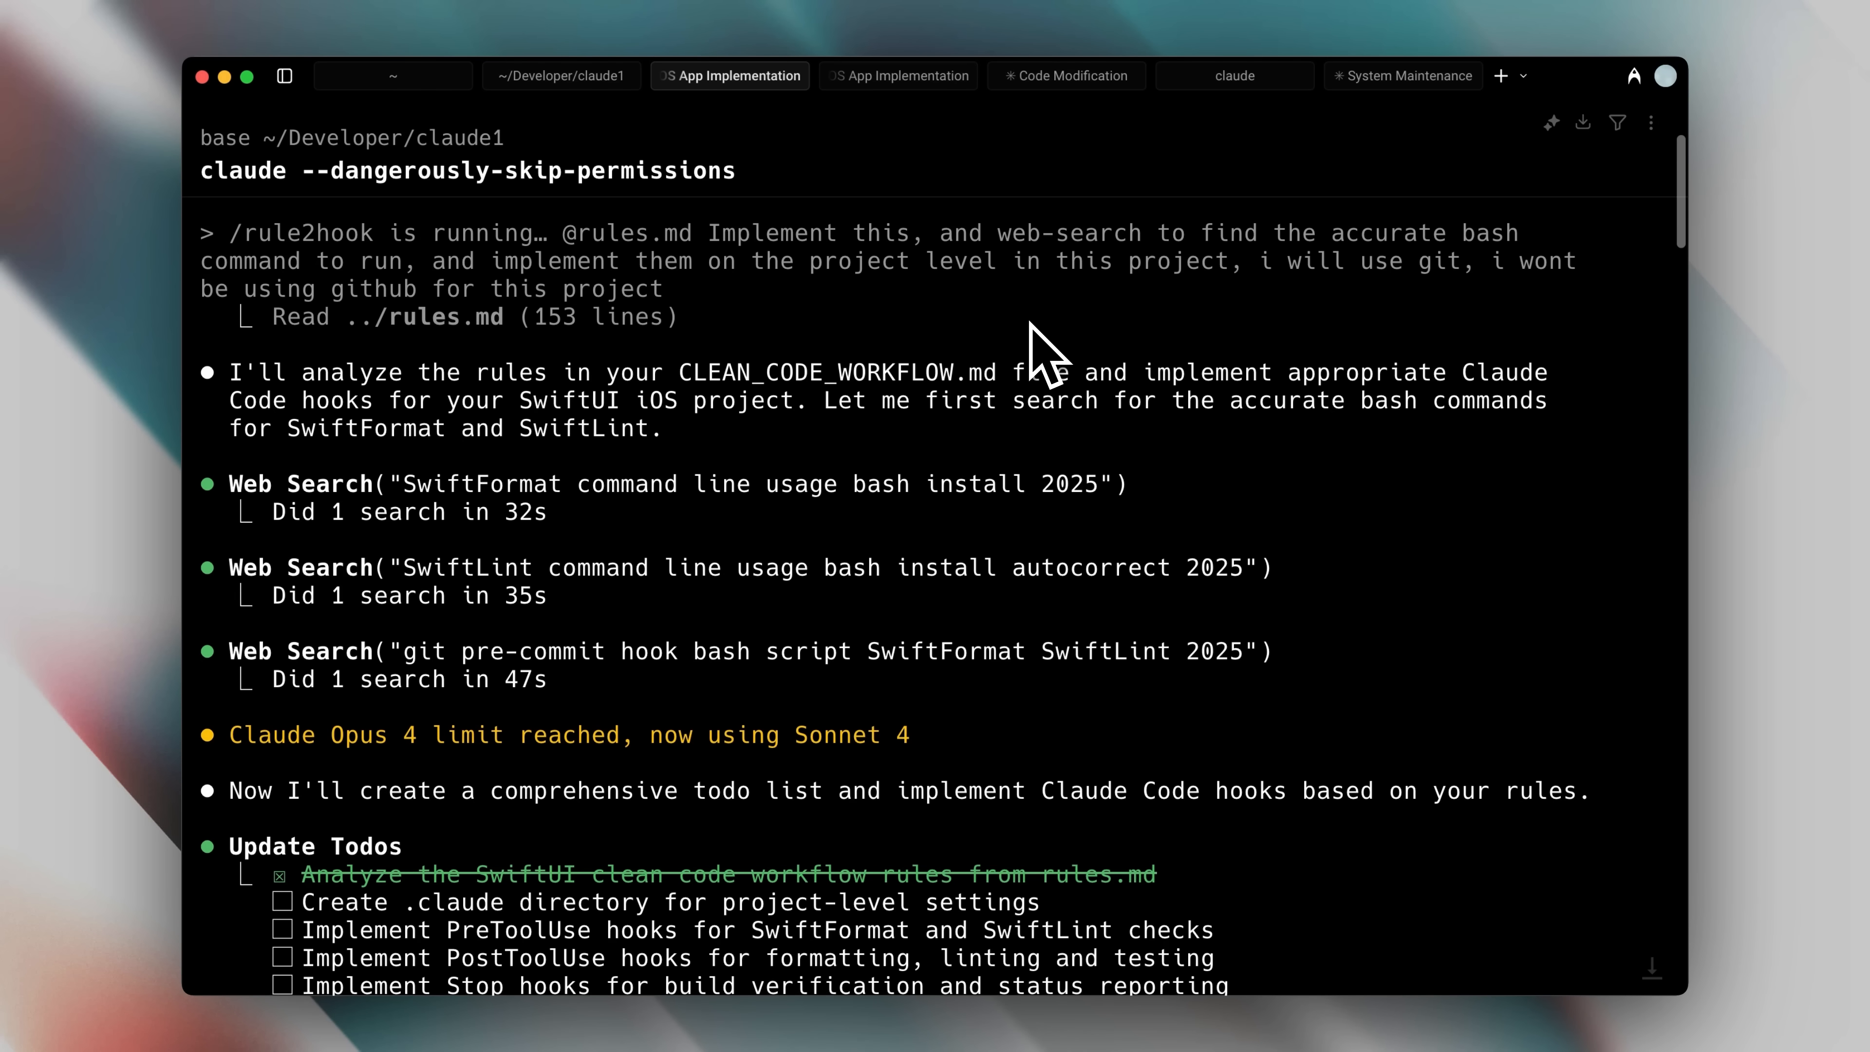
mouse_move(995, 358)
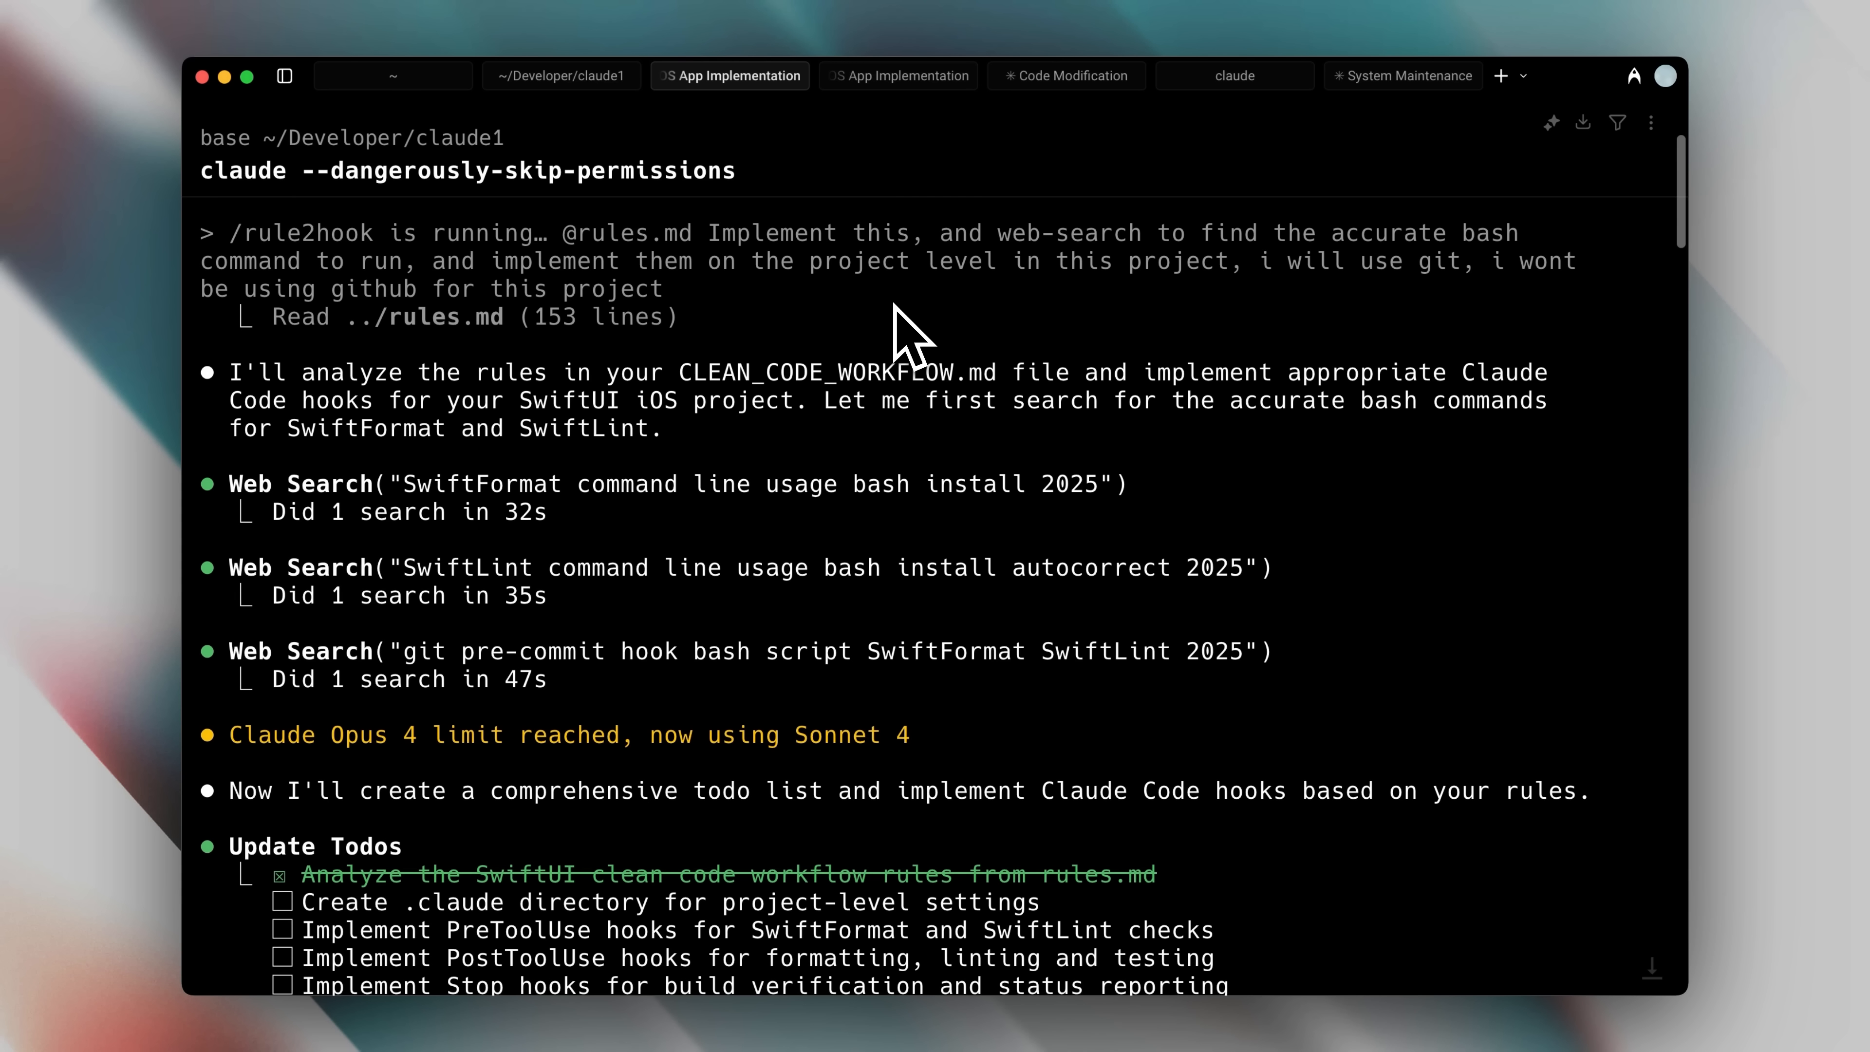
mouse_move(1387, 349)
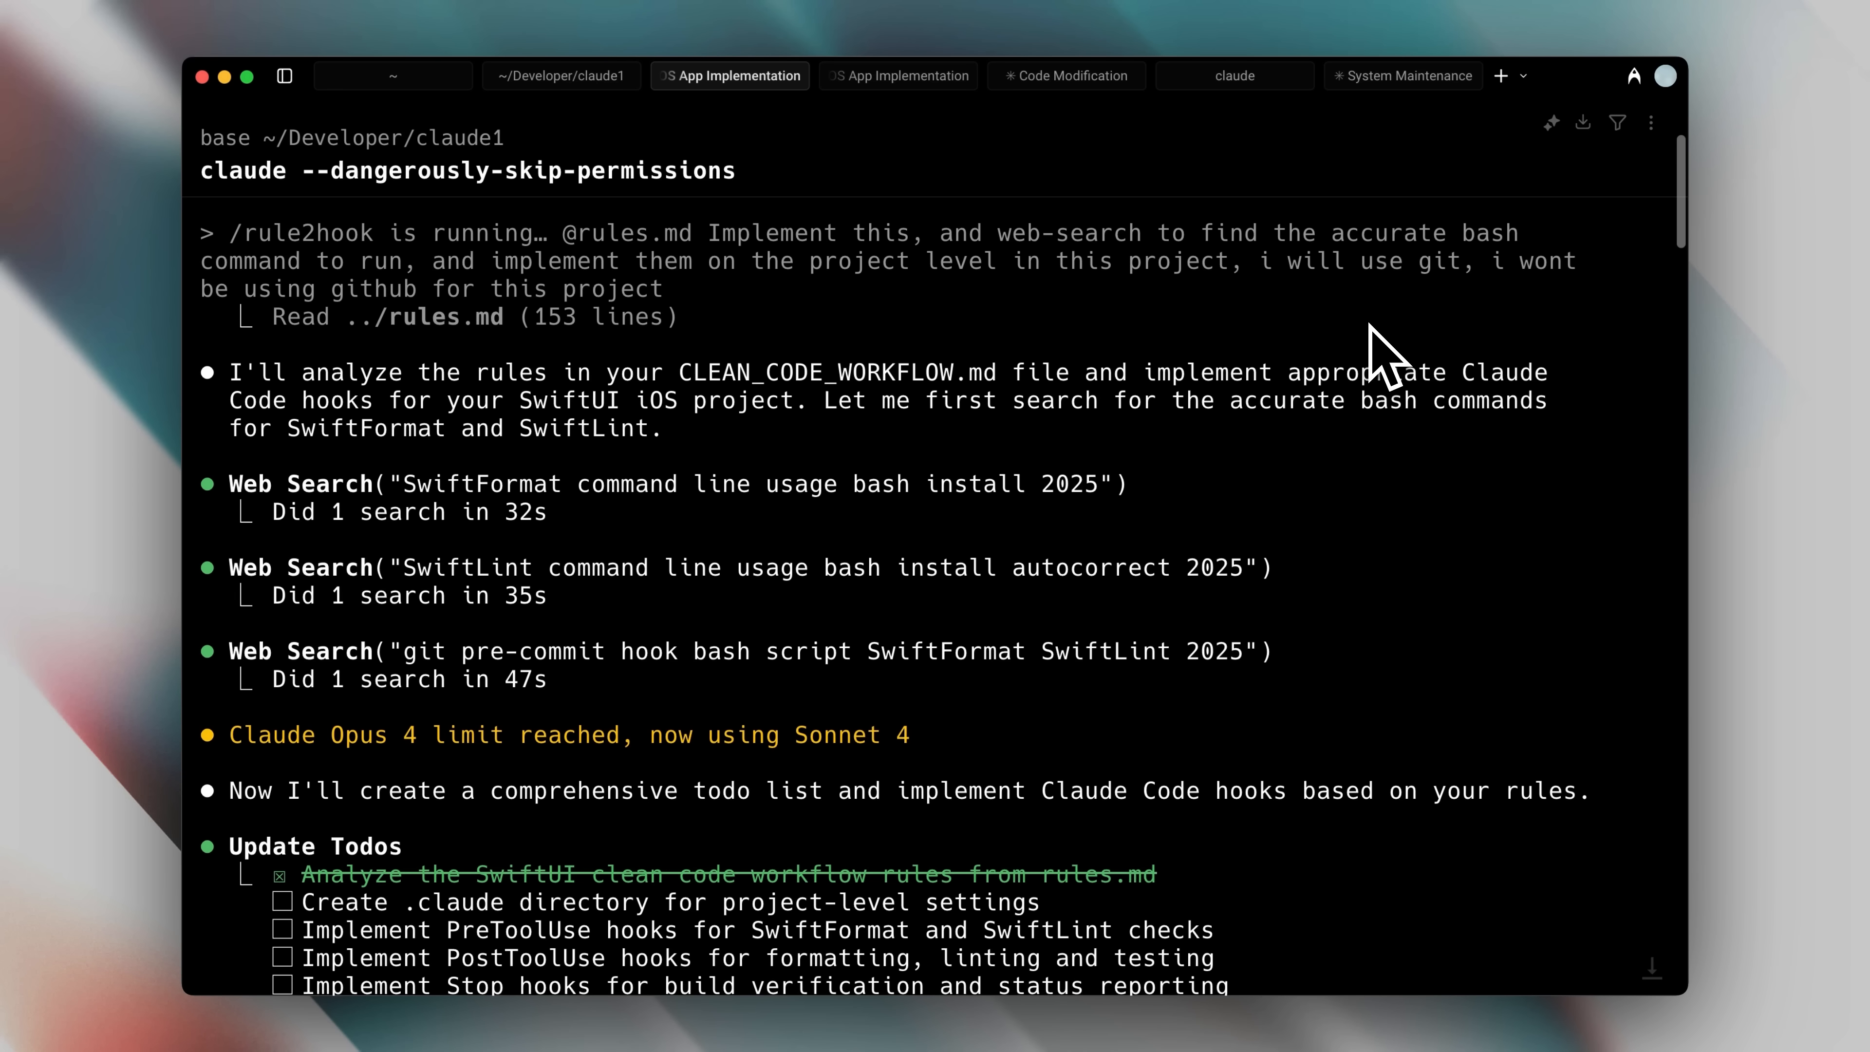
mouse_move(1408, 537)
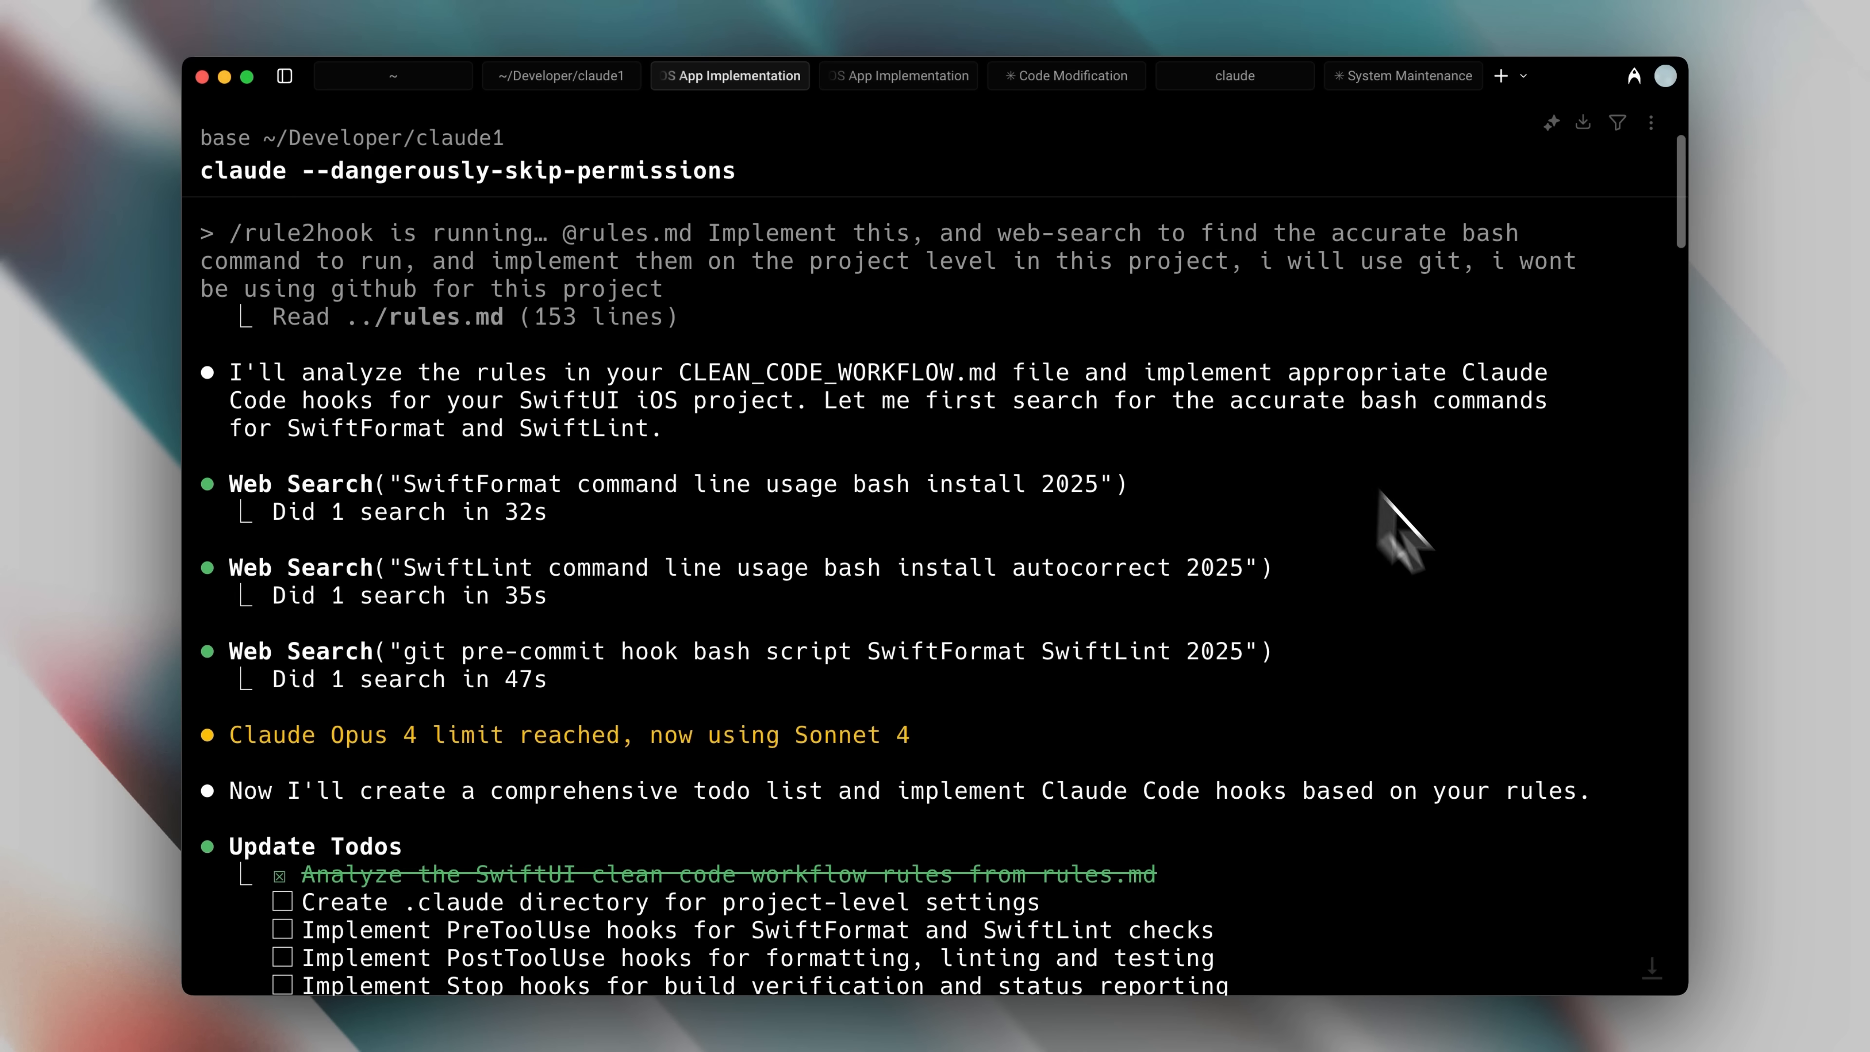
Scroll through Claude Code's completed todos, the written .swiftlint.yml and the final hooks summary
scroll(down, 3)
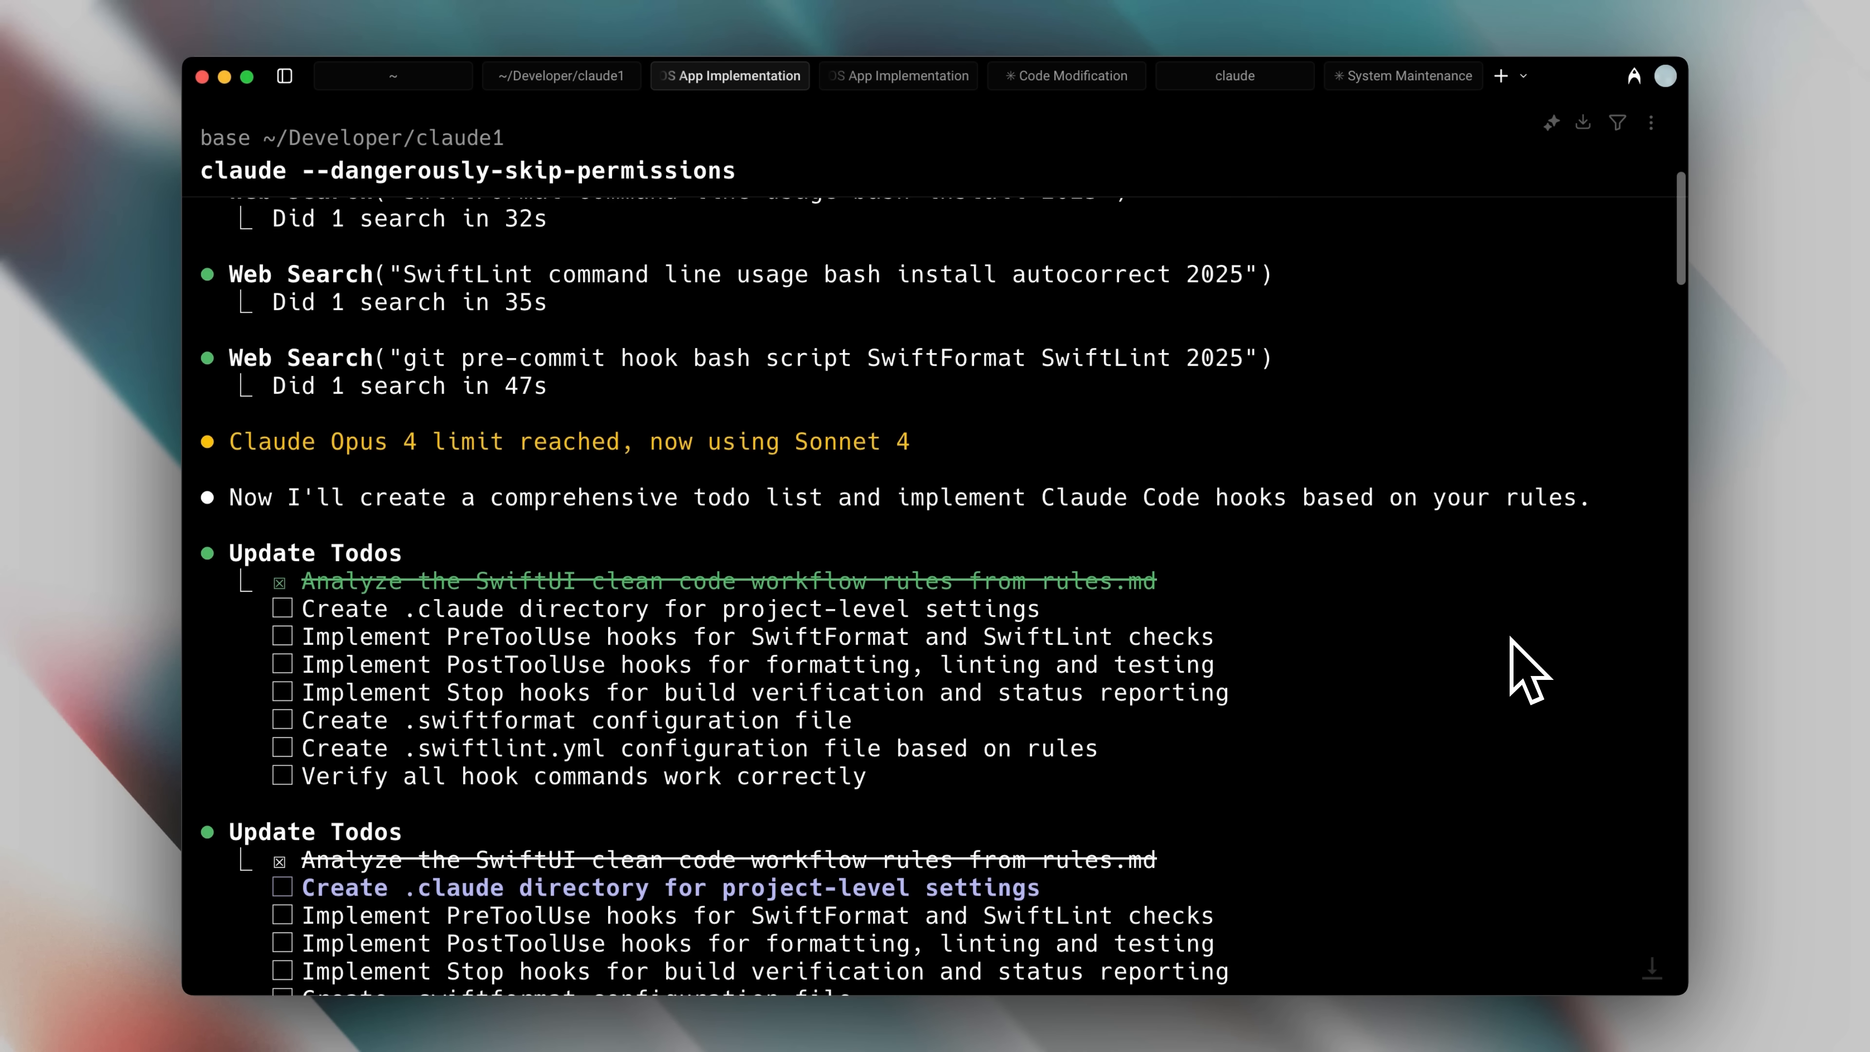
scroll(down, 3)
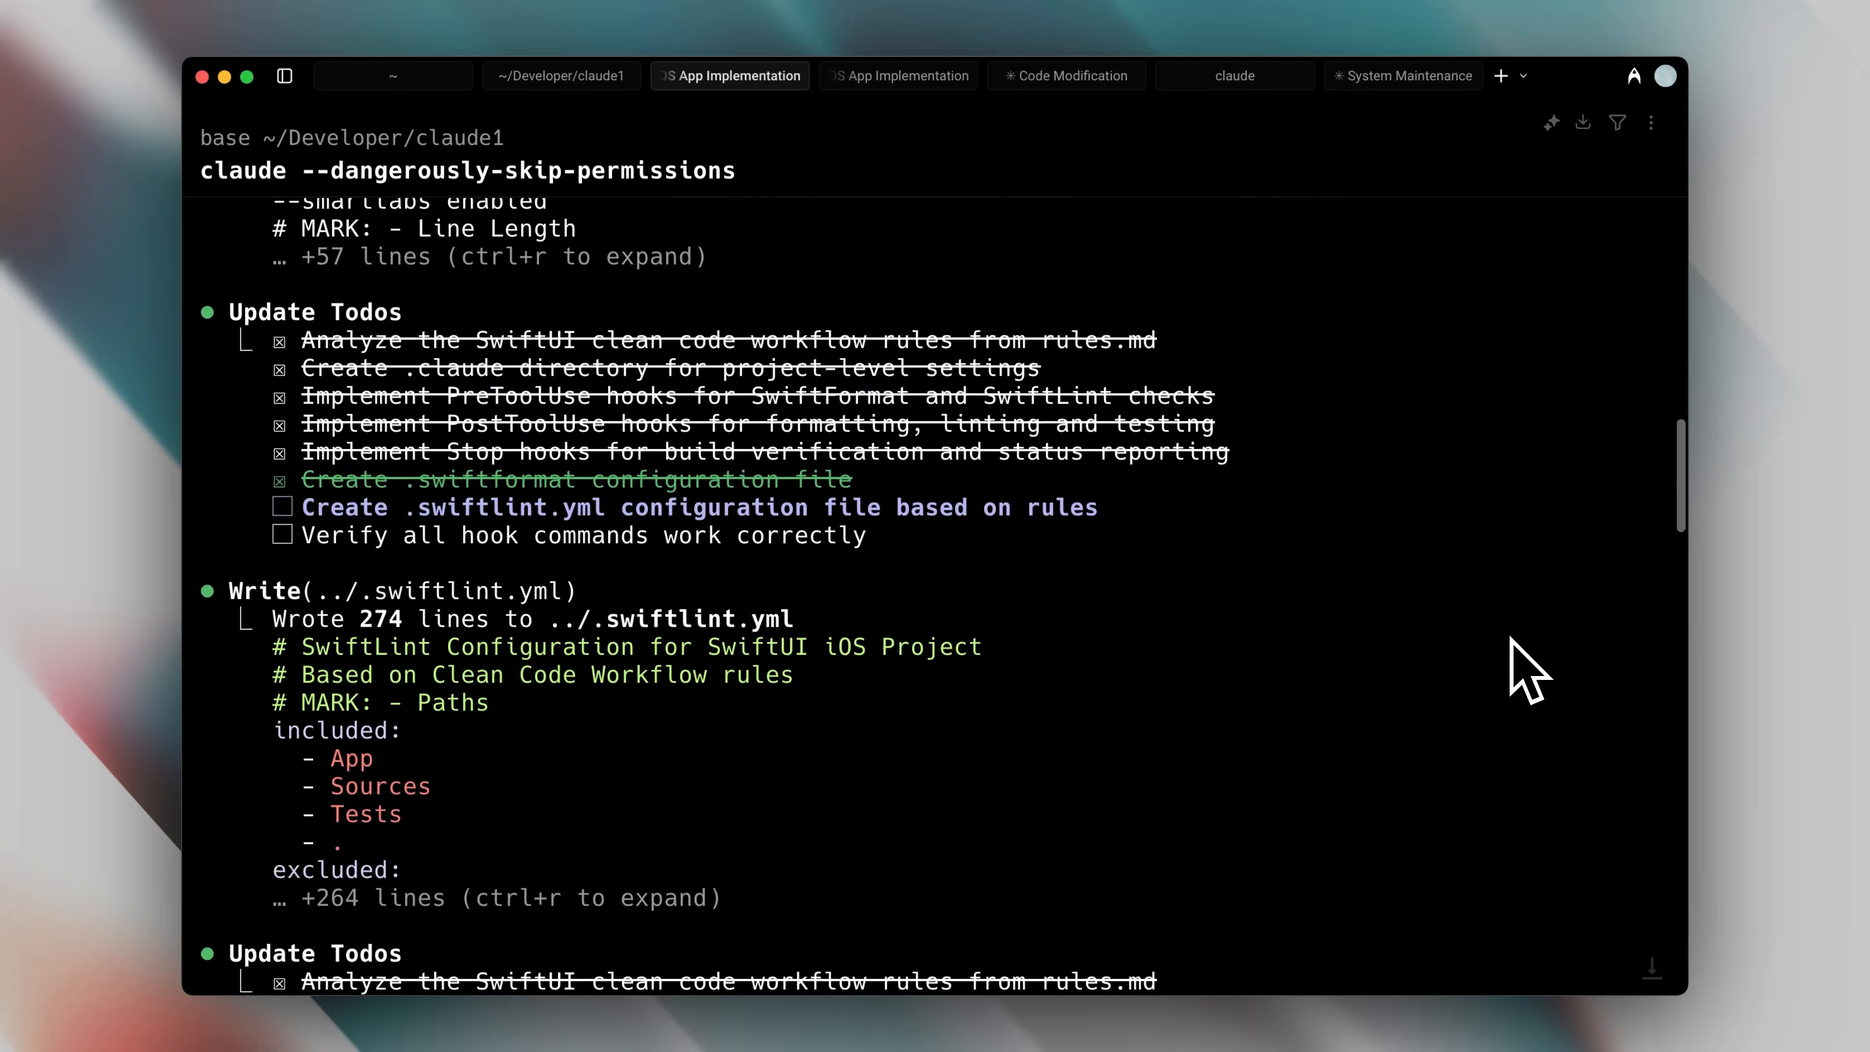
scroll(down, 3)
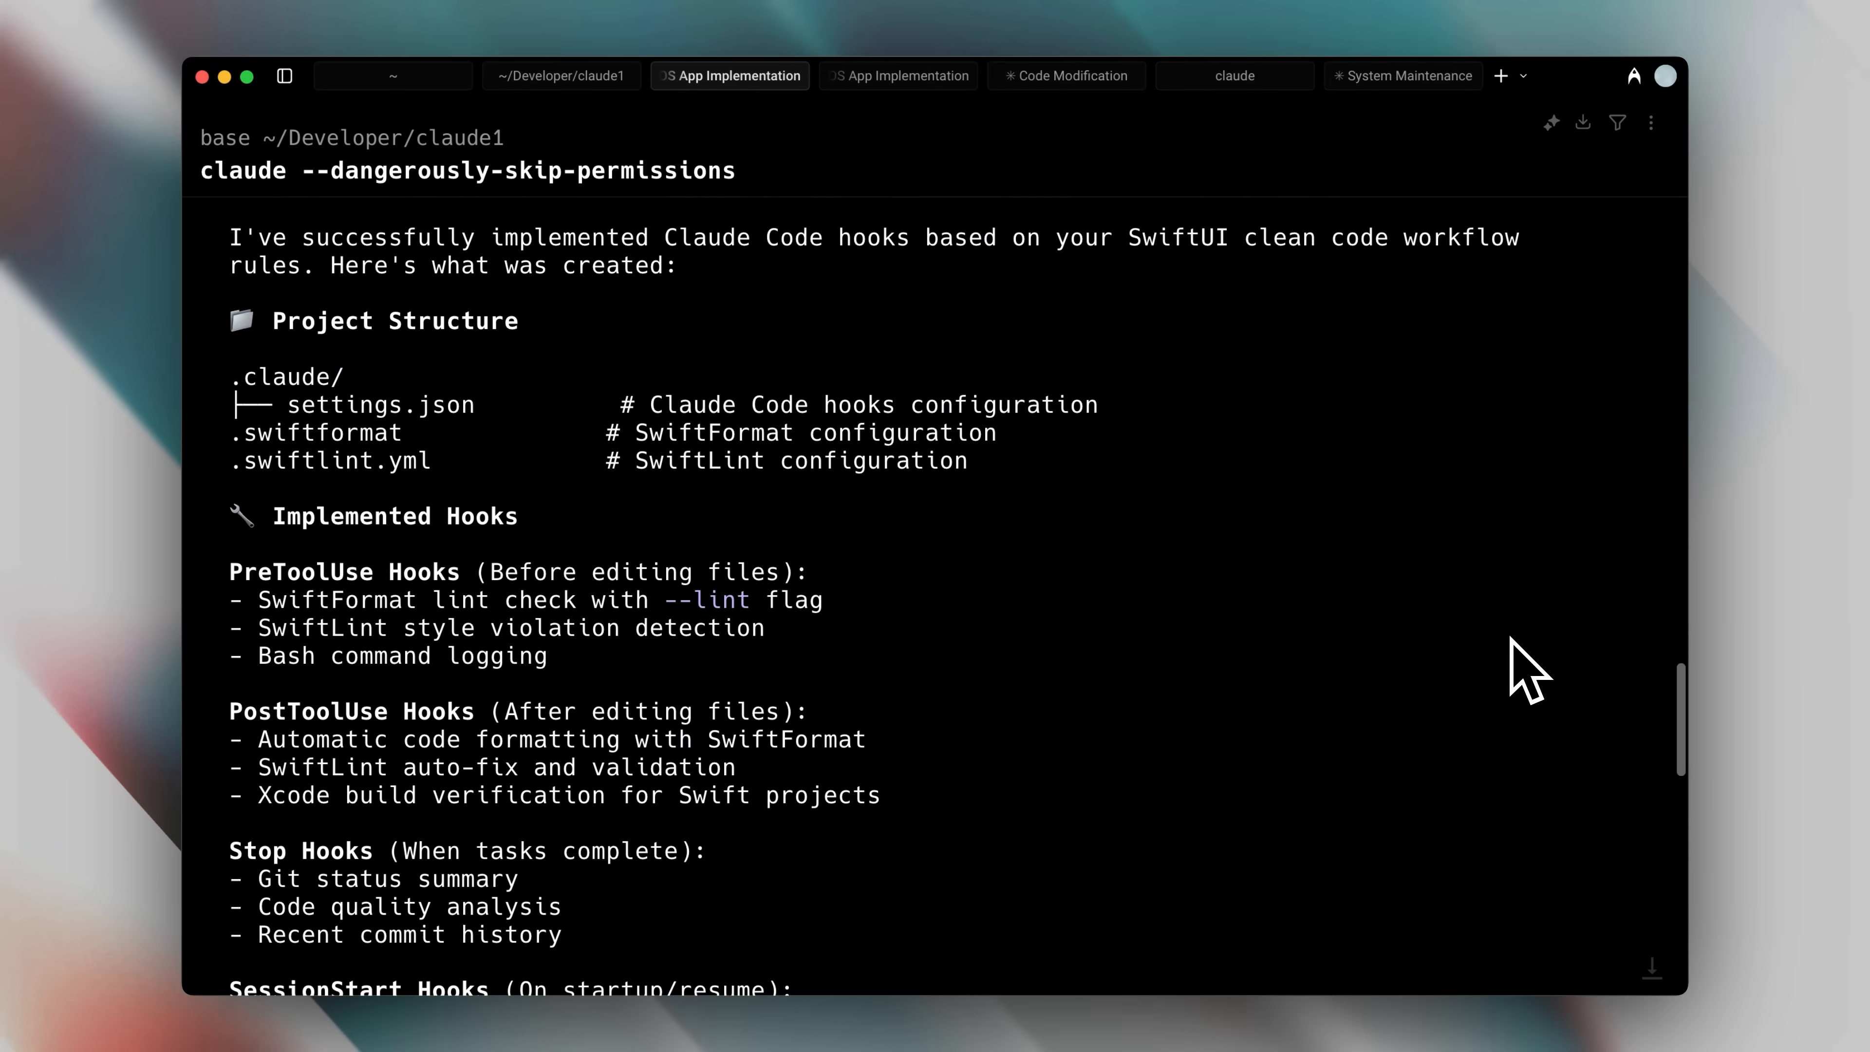
scroll(down, 3)
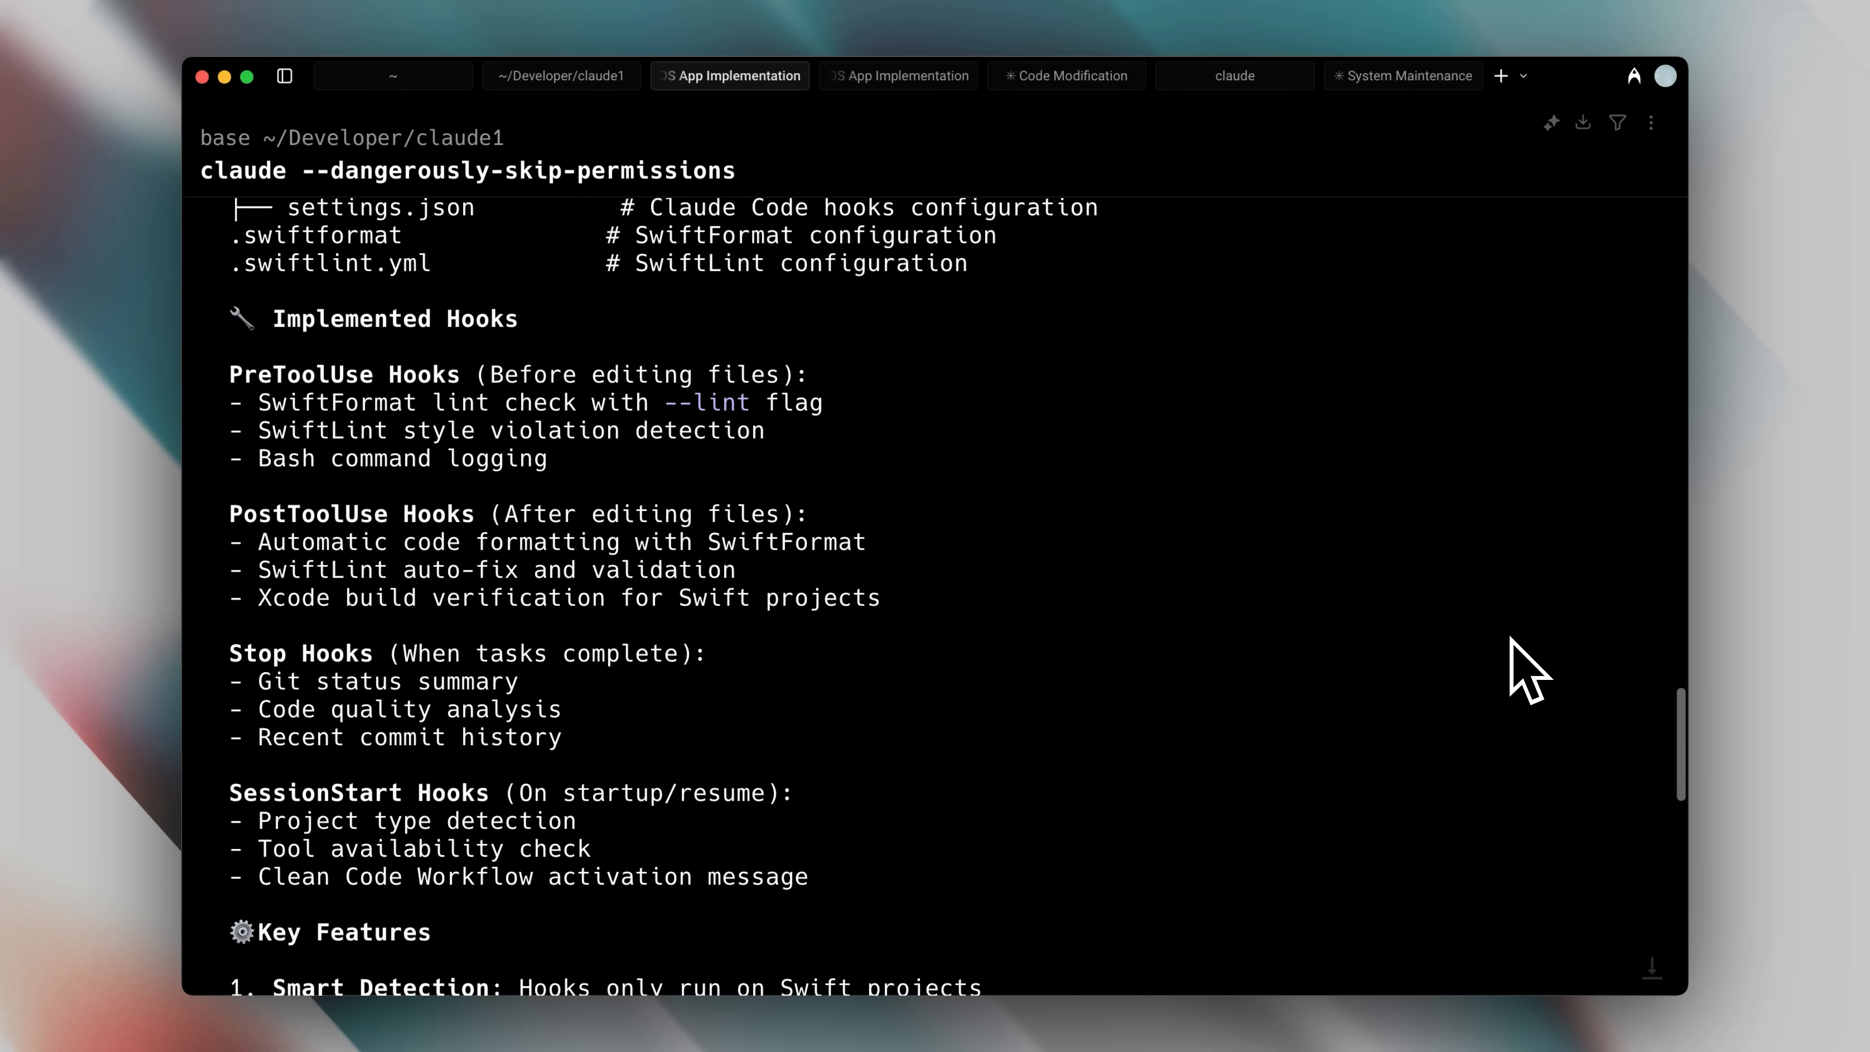
scroll(down, 3)
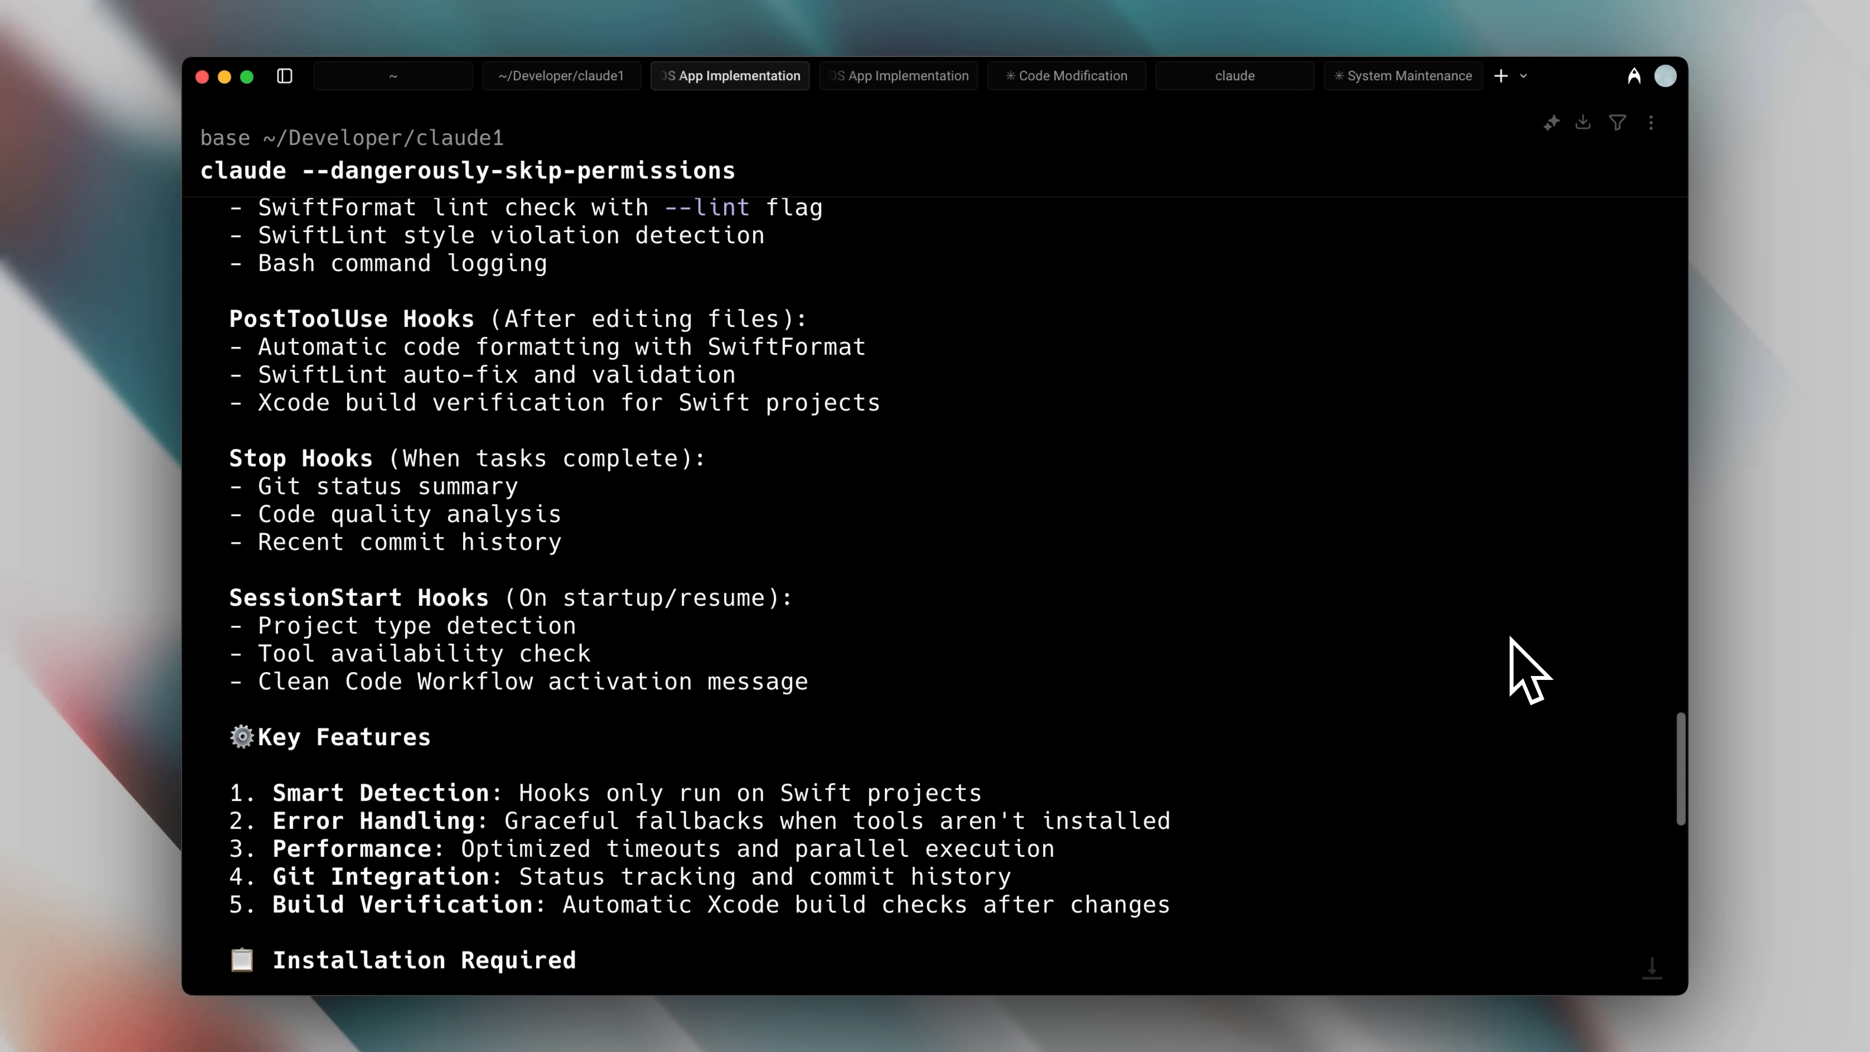